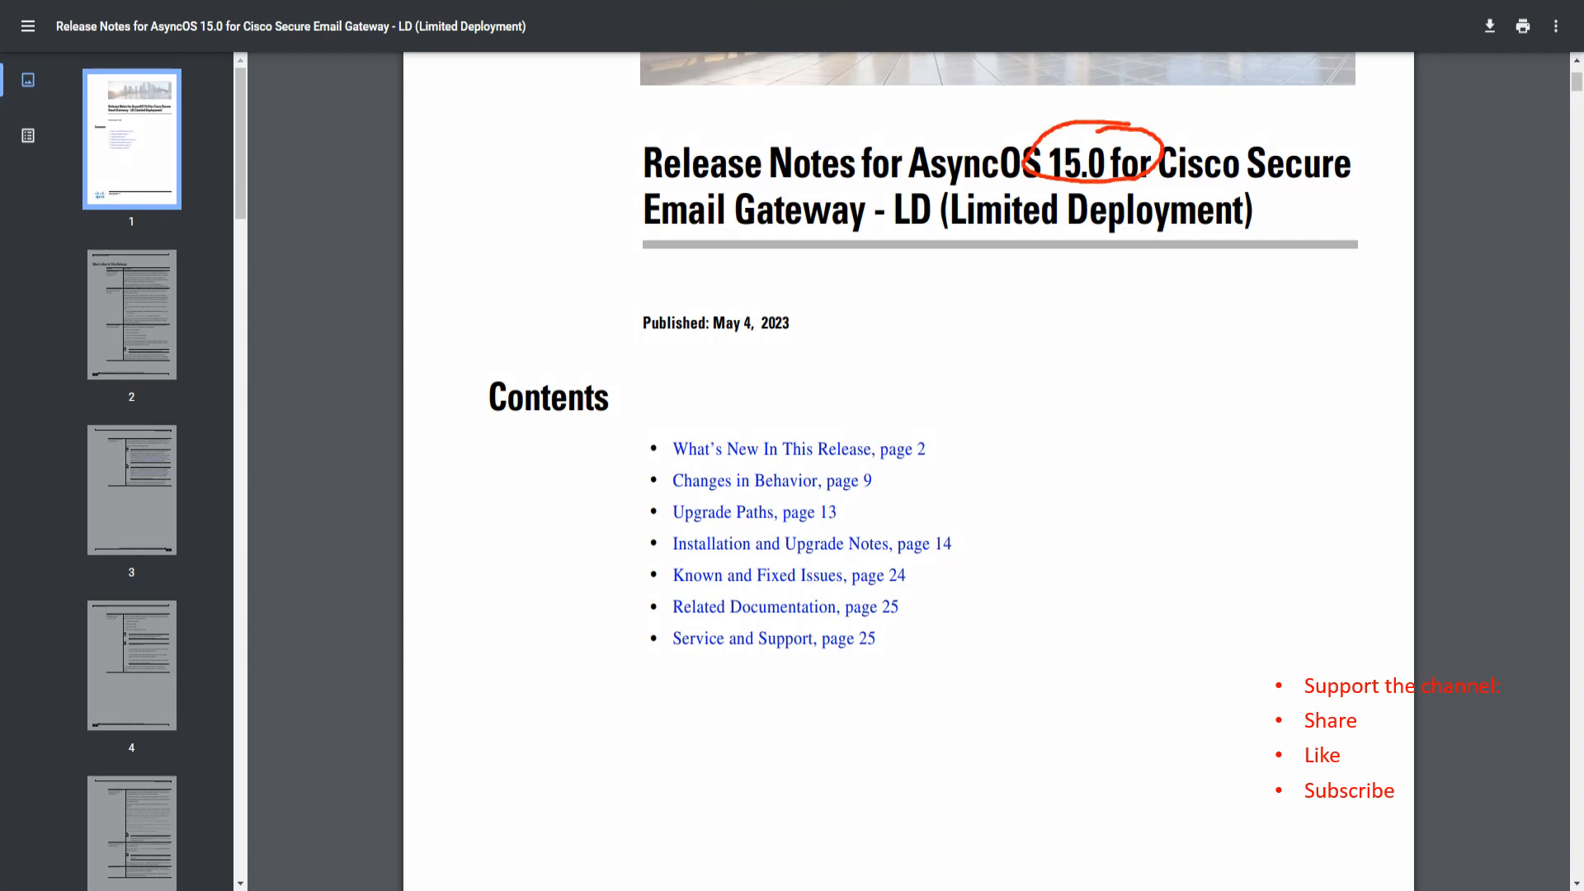
Scroll past the title page and contents to the What's New In This Release table on page 2
drag(894, 243, 1086, 243)
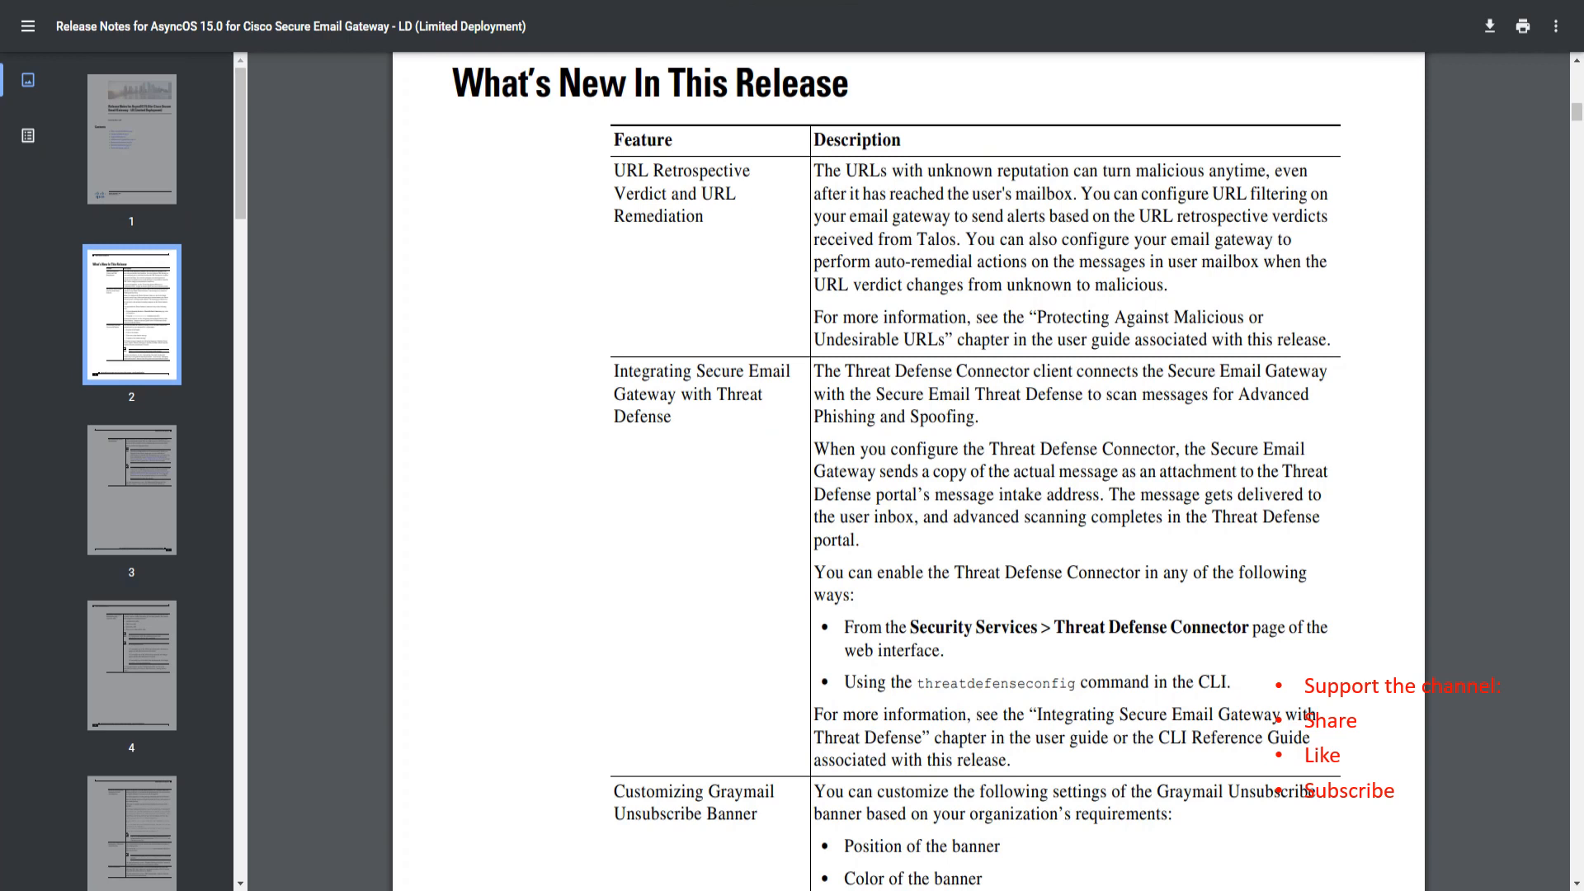
Highlight 'Verdict and URL Remediation' and the no-CLI-support note, reading to the bottom of page 2
drag(614, 170, 665, 194)
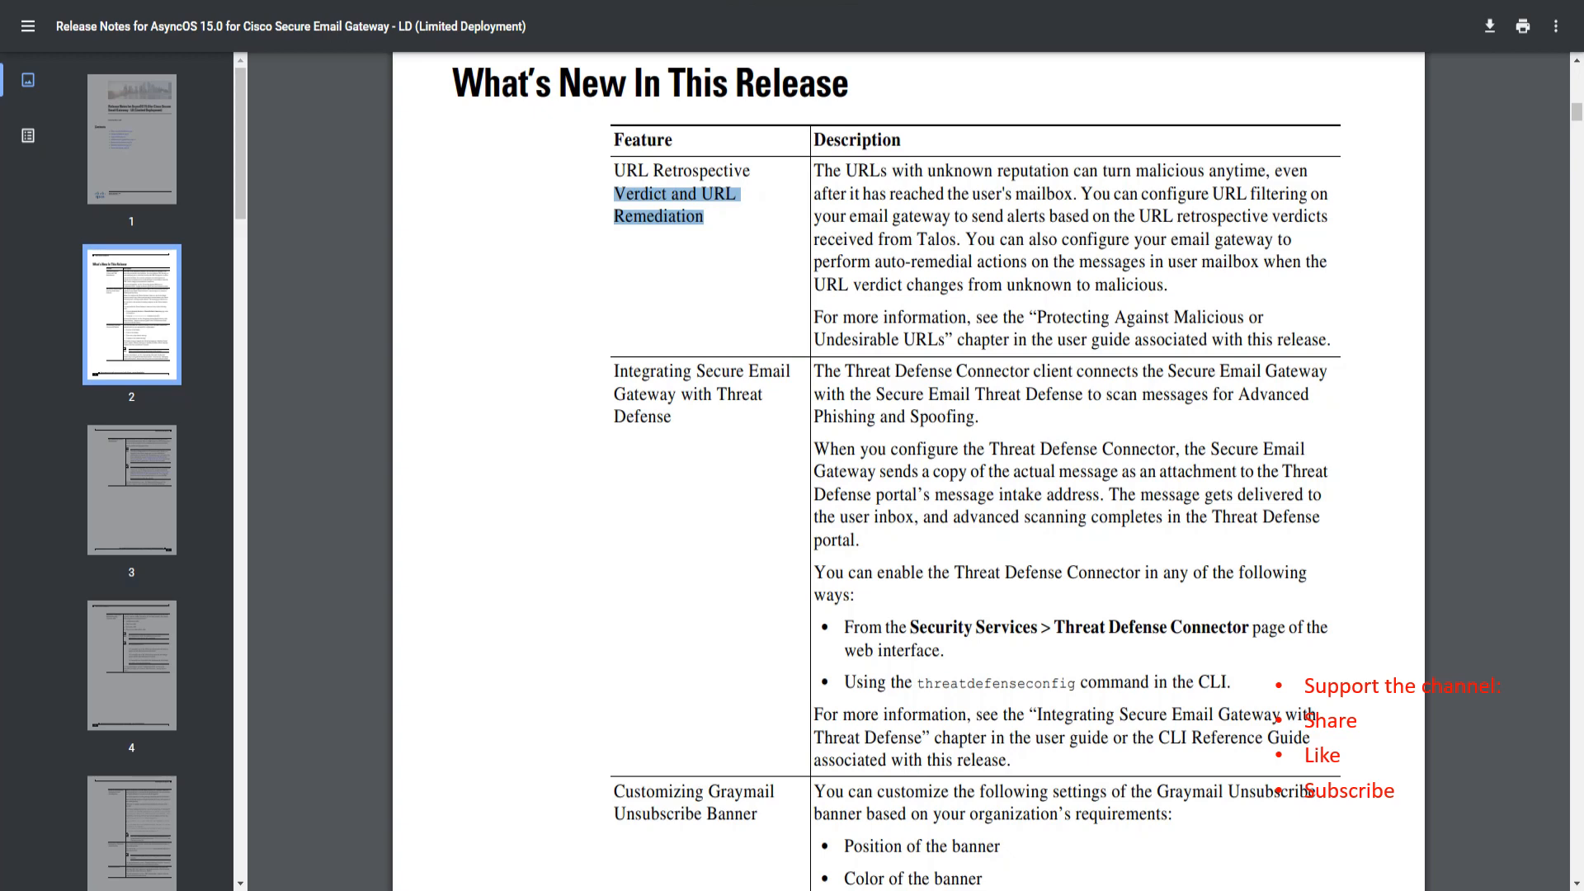
scroll(down, 3)
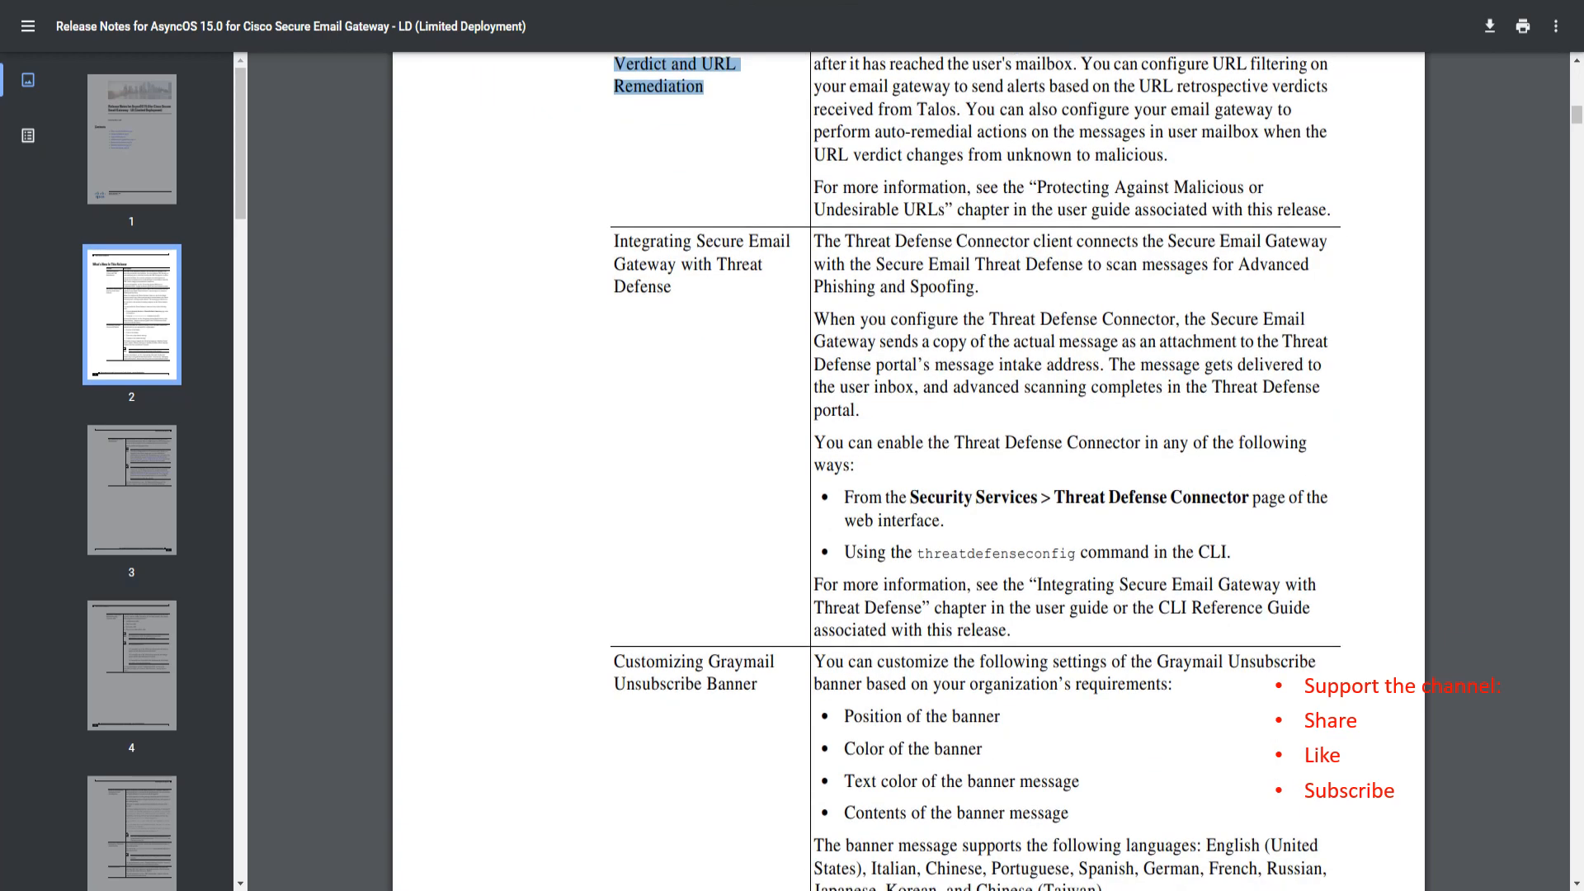
scroll(down, 3)
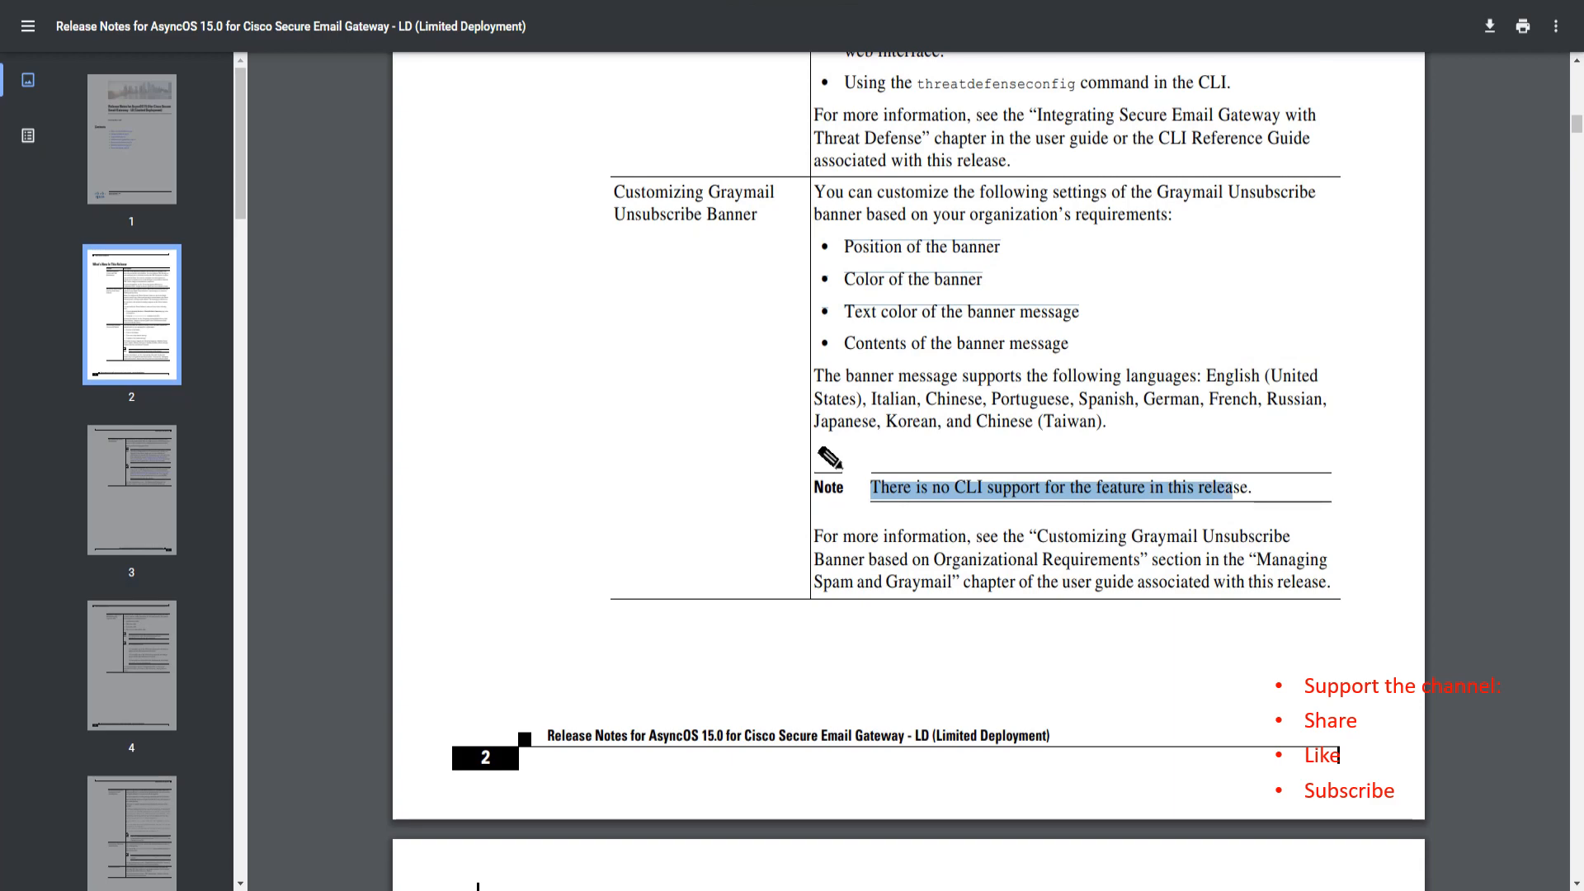
scroll(down, 3)
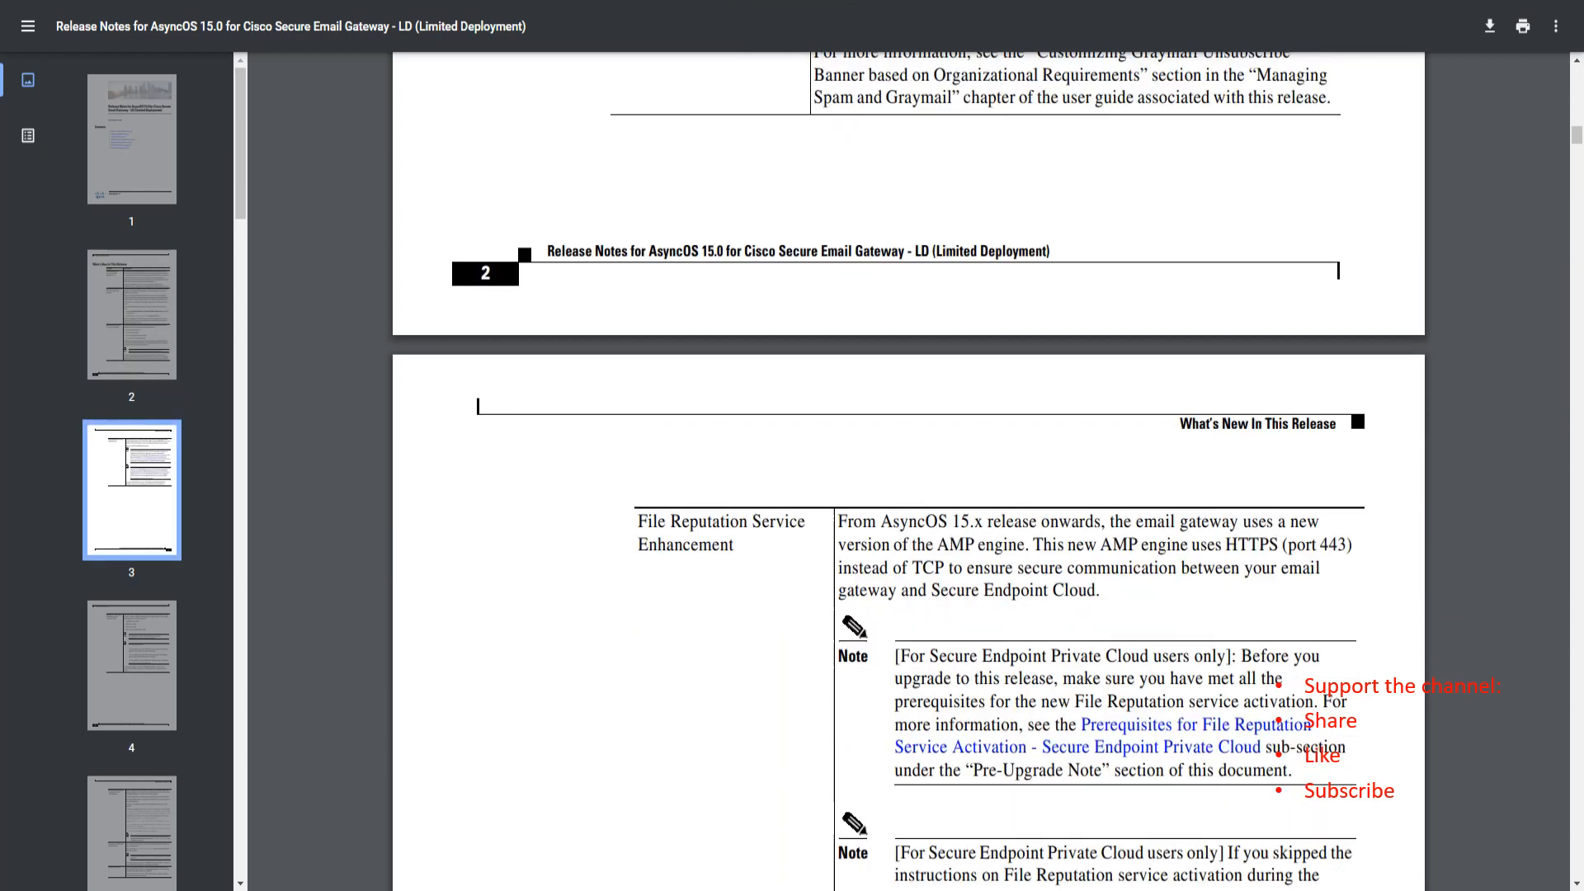
Highlight the File Reputation Service Enhancement heading and its secure-communication phrase
scroll(down, 3)
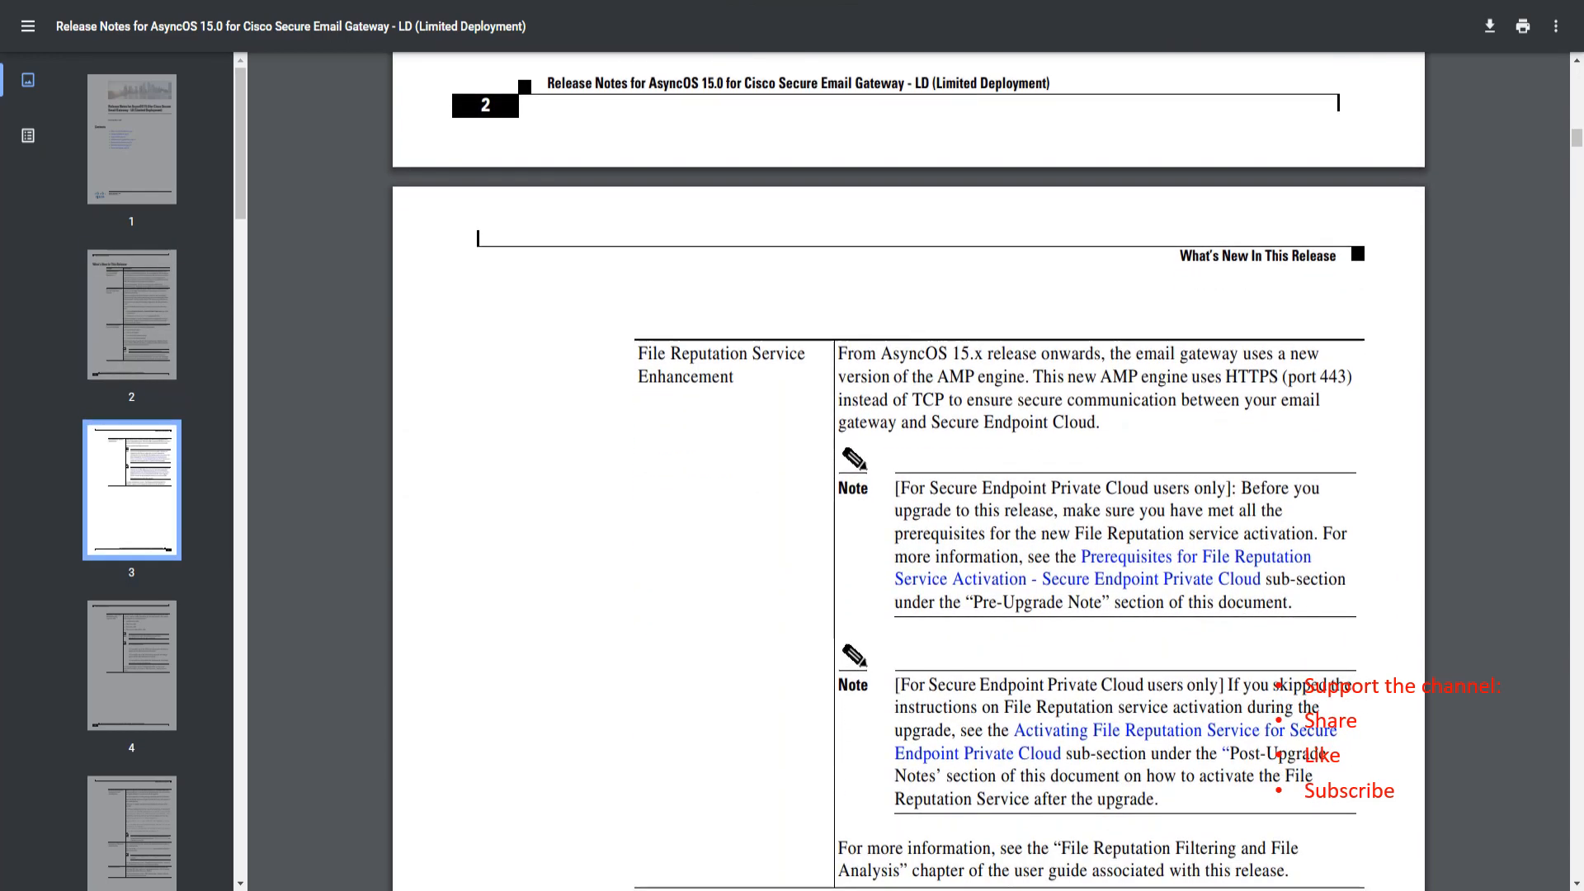
drag(640, 353, 736, 376)
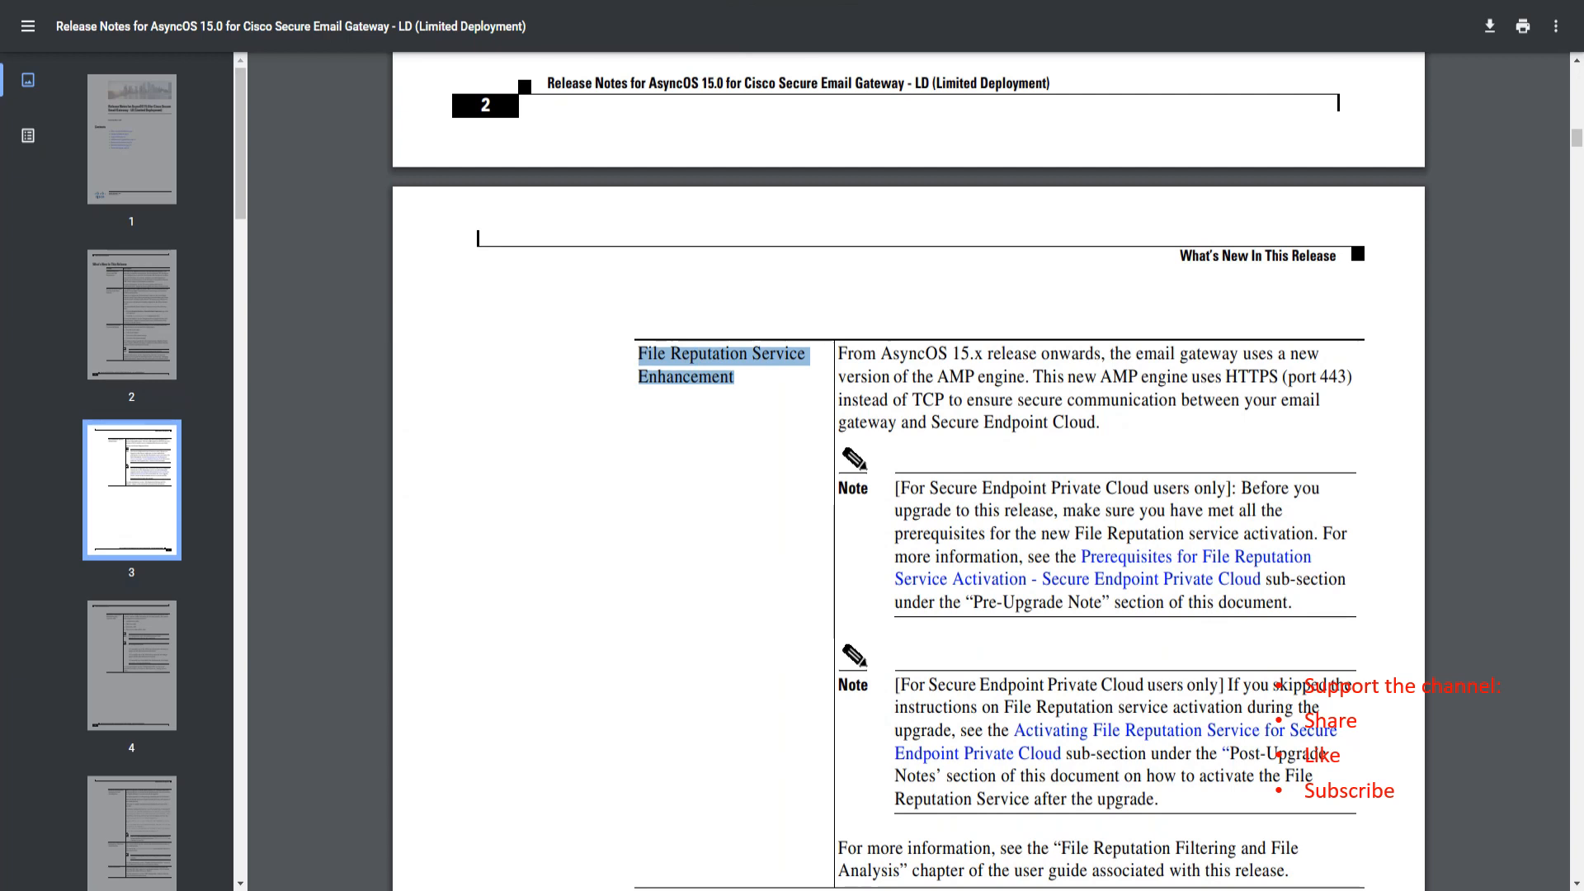
scroll(down, 3)
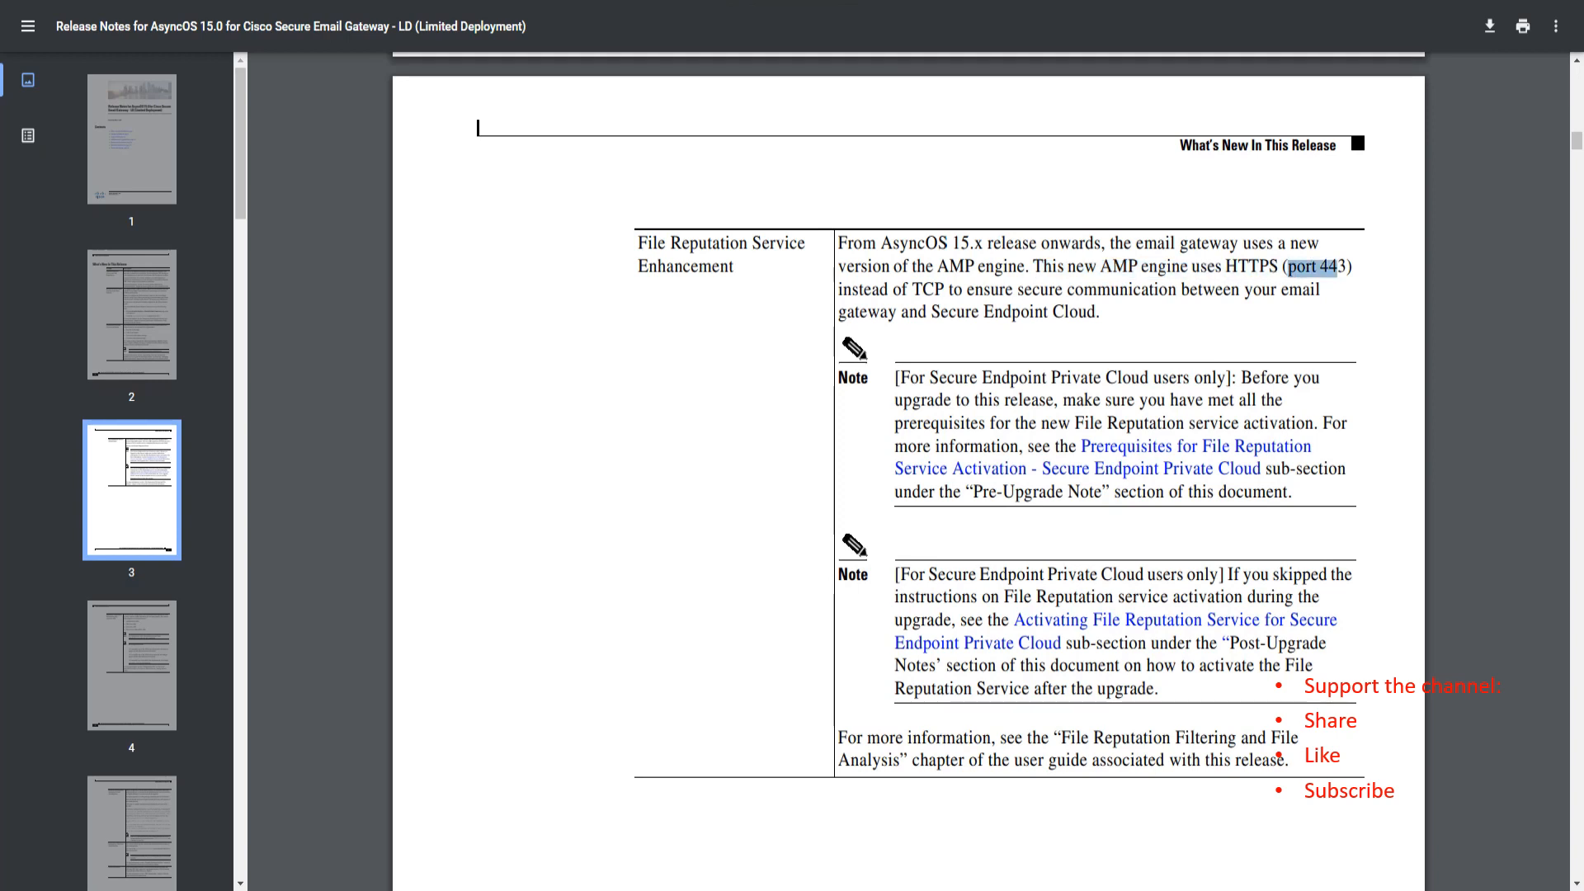
drag(1291, 268, 962, 290)
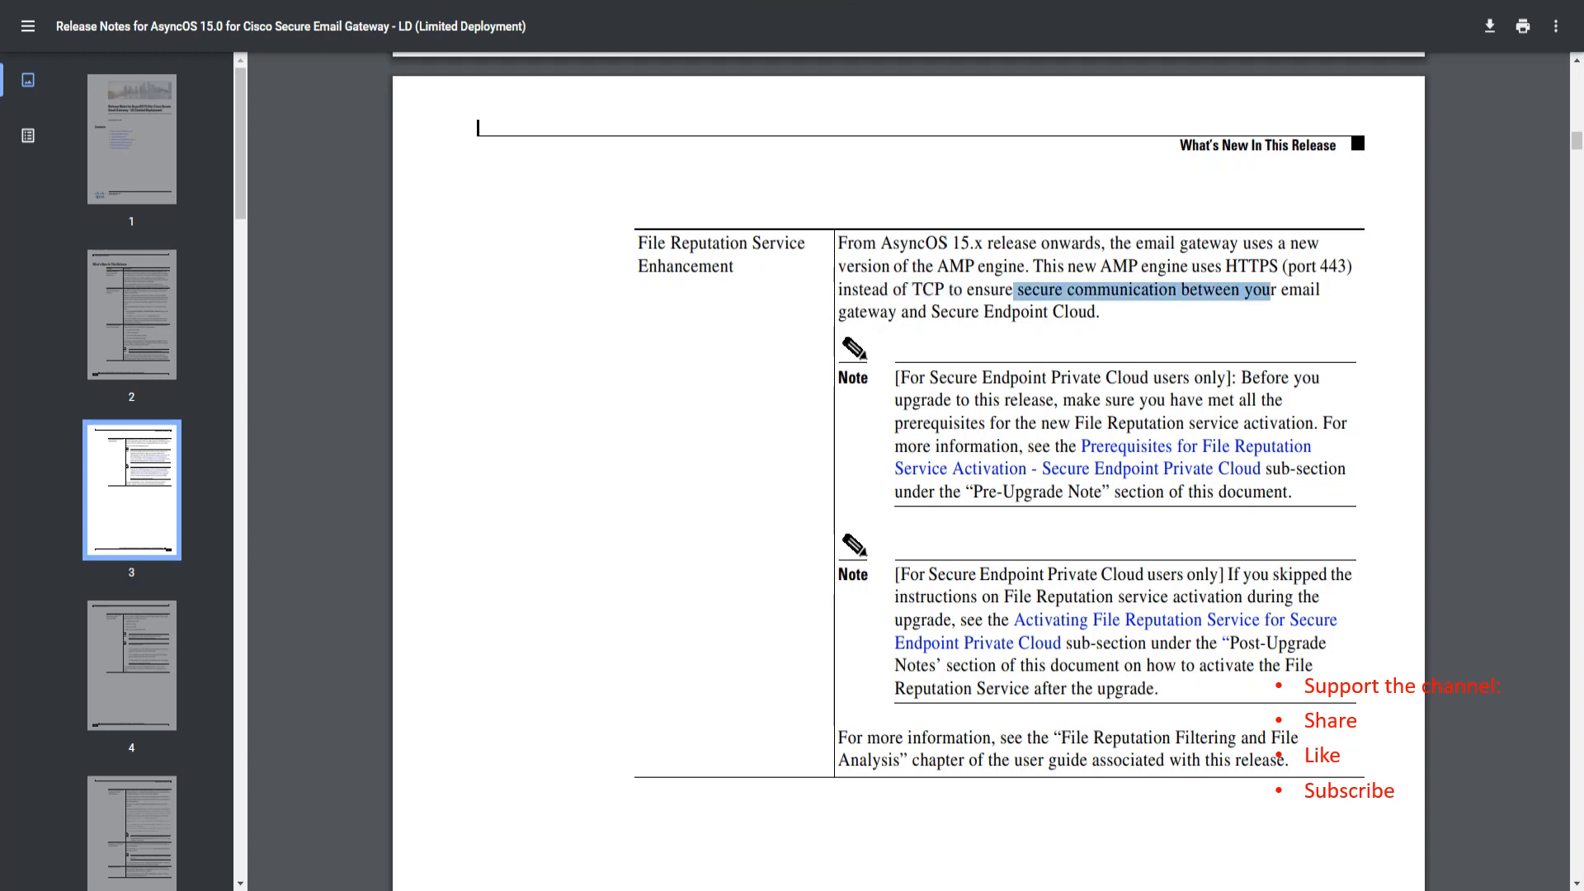
Highlight the reference to the prerequisites sub-section and continue down to the top of page 4
scroll(down, 3)
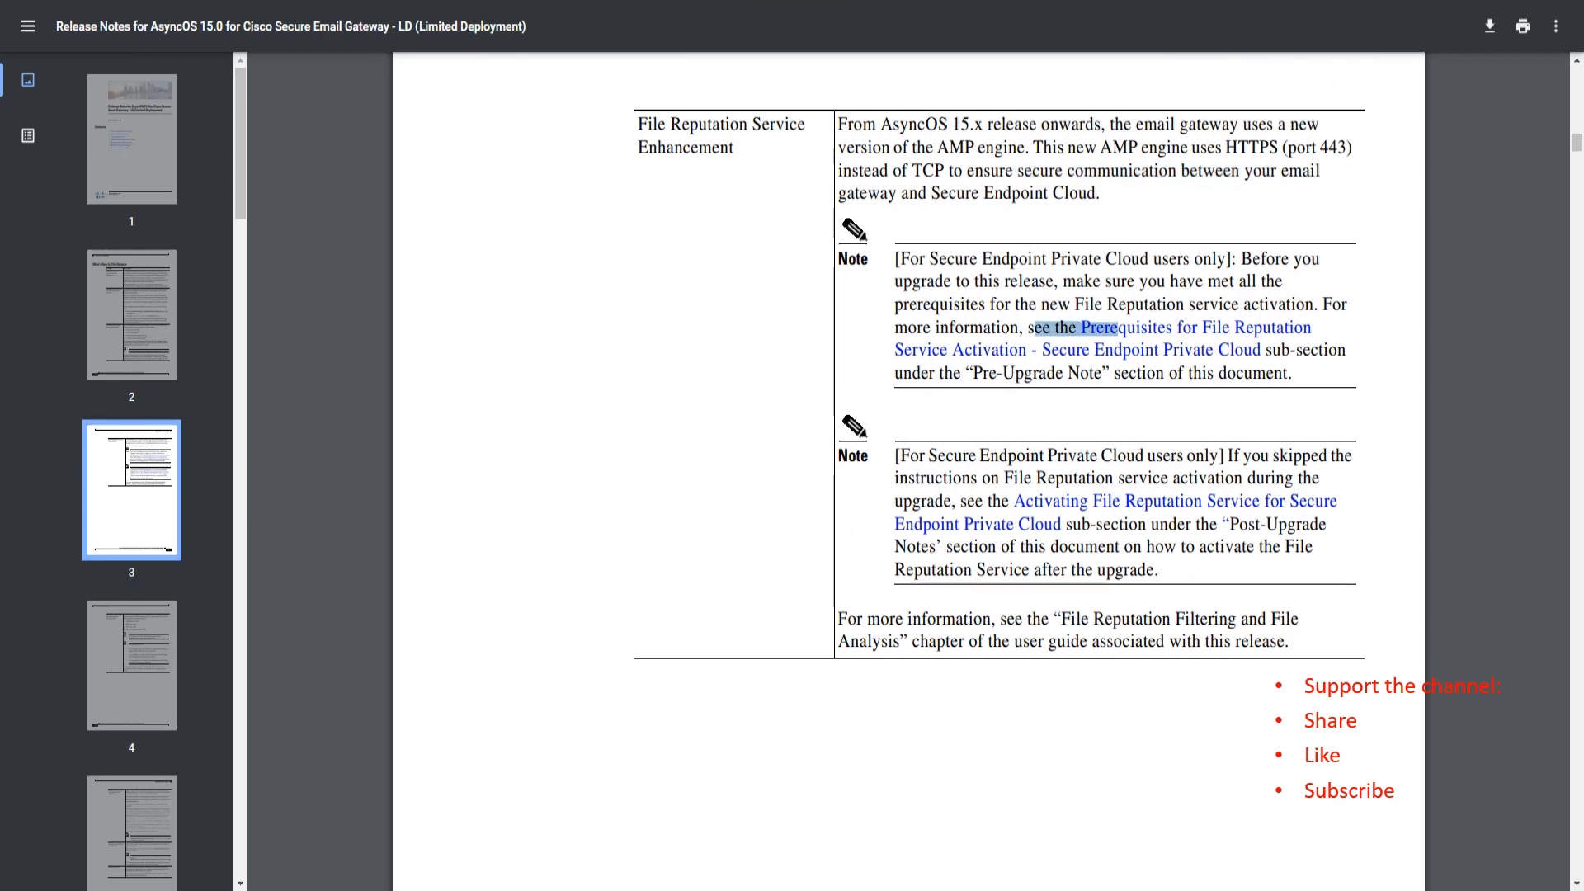
drag(1079, 326, 1259, 350)
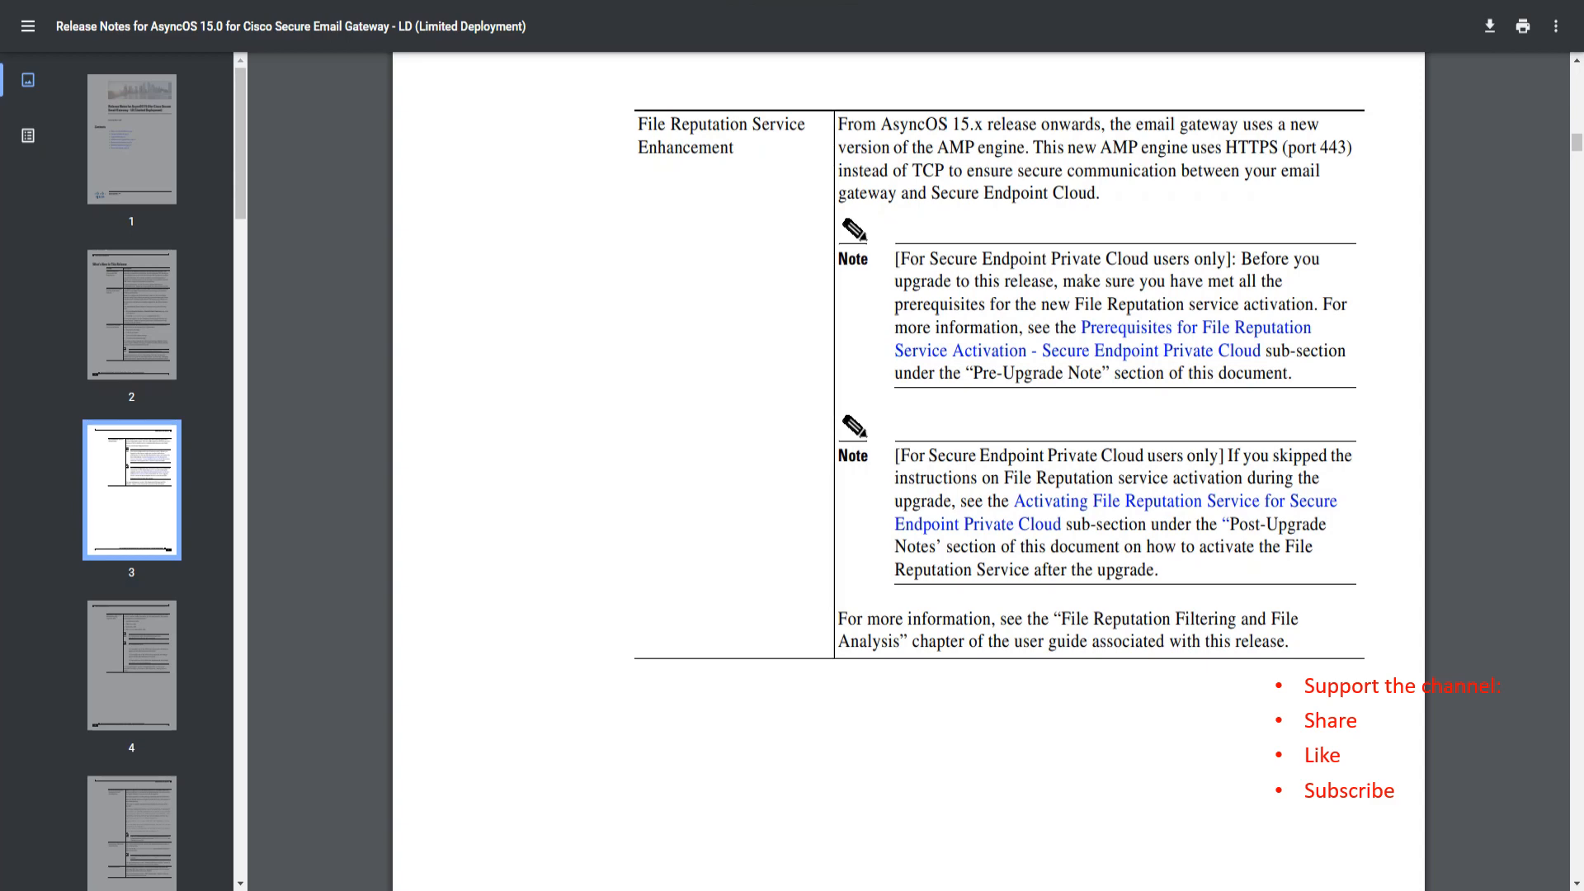
scroll(down, 3)
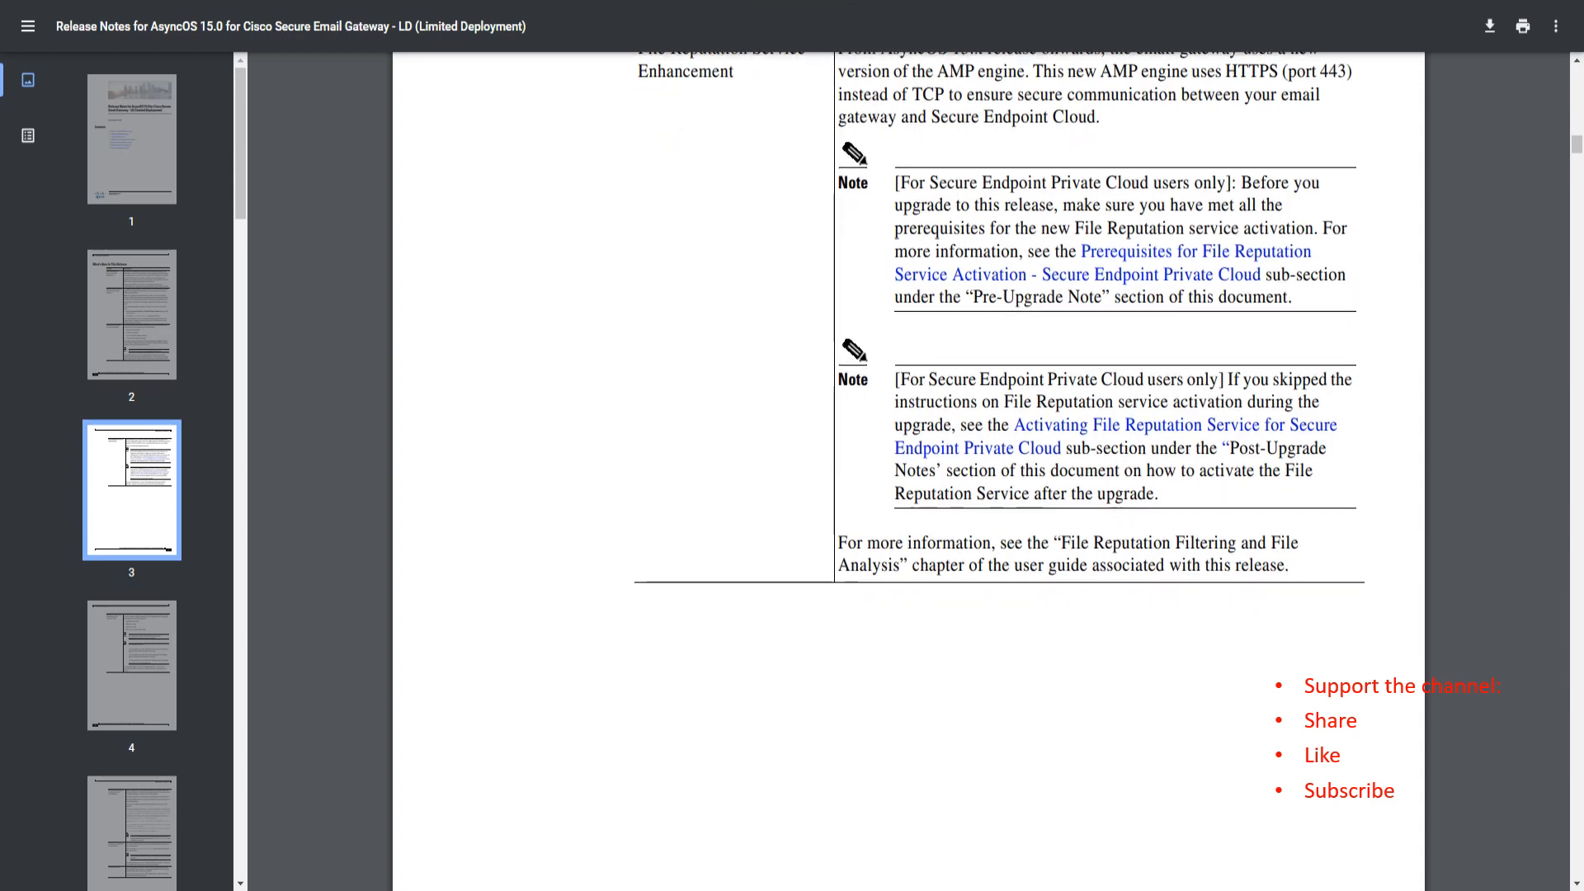
scroll(down, 3)
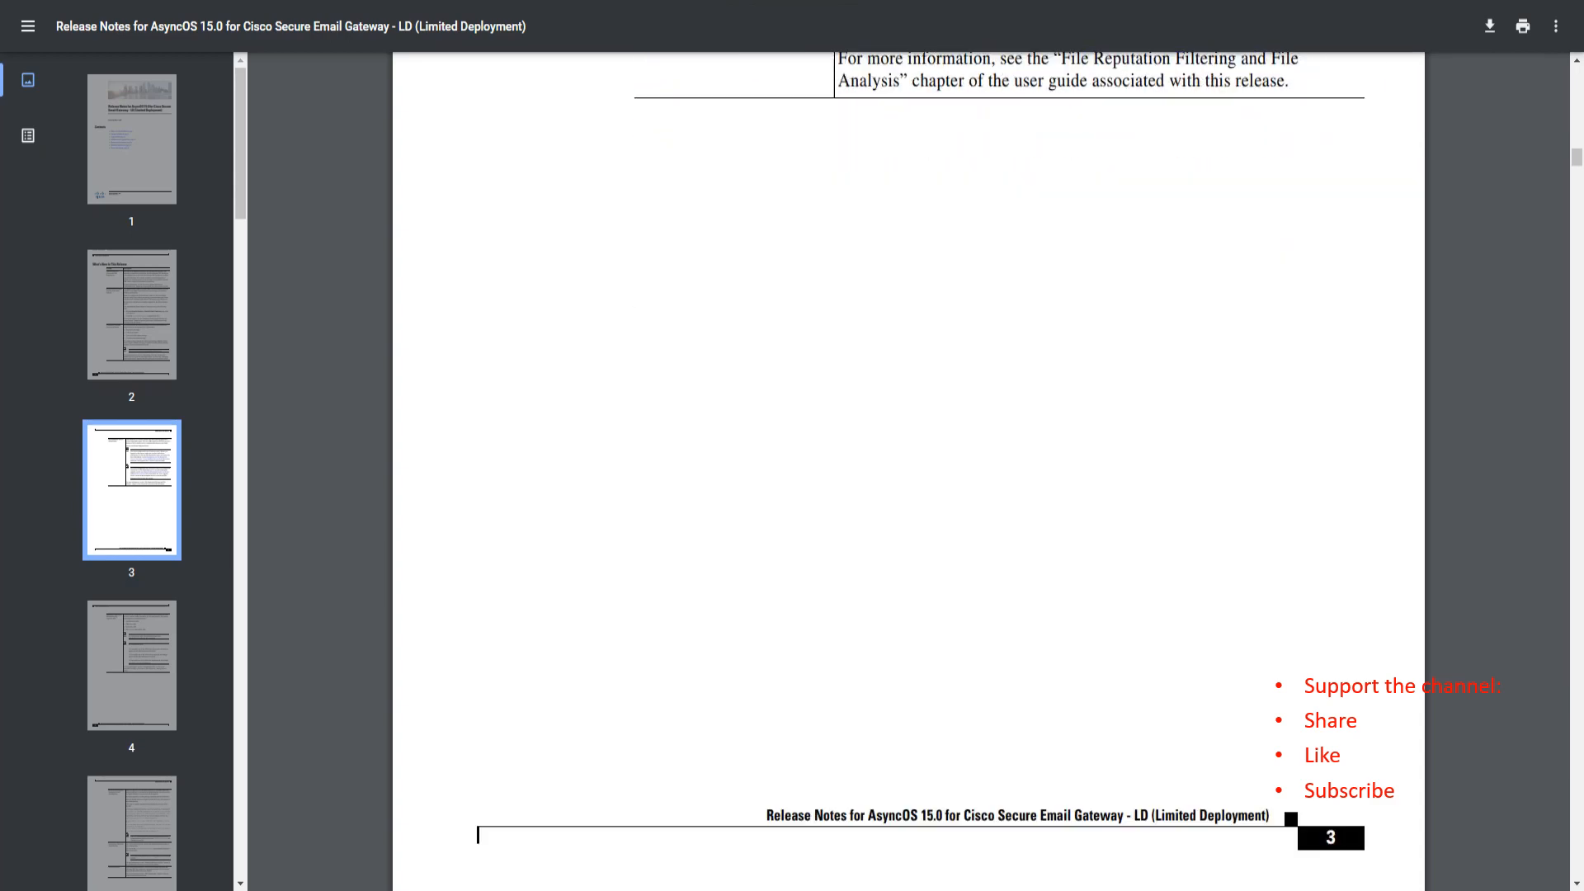
scroll(down, 3)
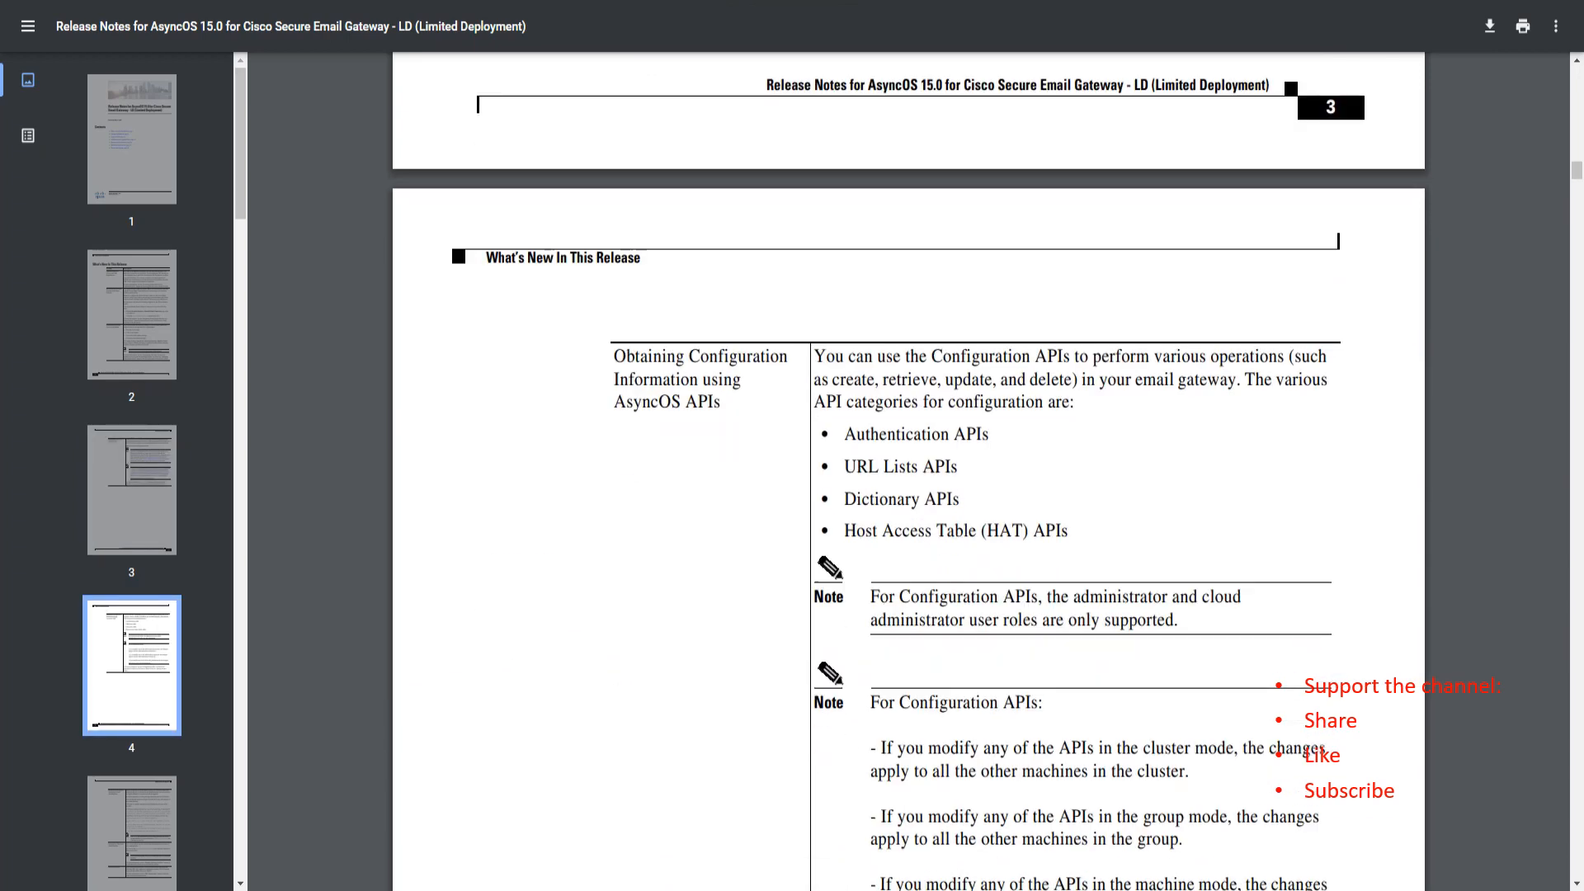
Select passages at the start of the Obtaining Configuration Information using AsyncOS APIs row
scroll(down, 3)
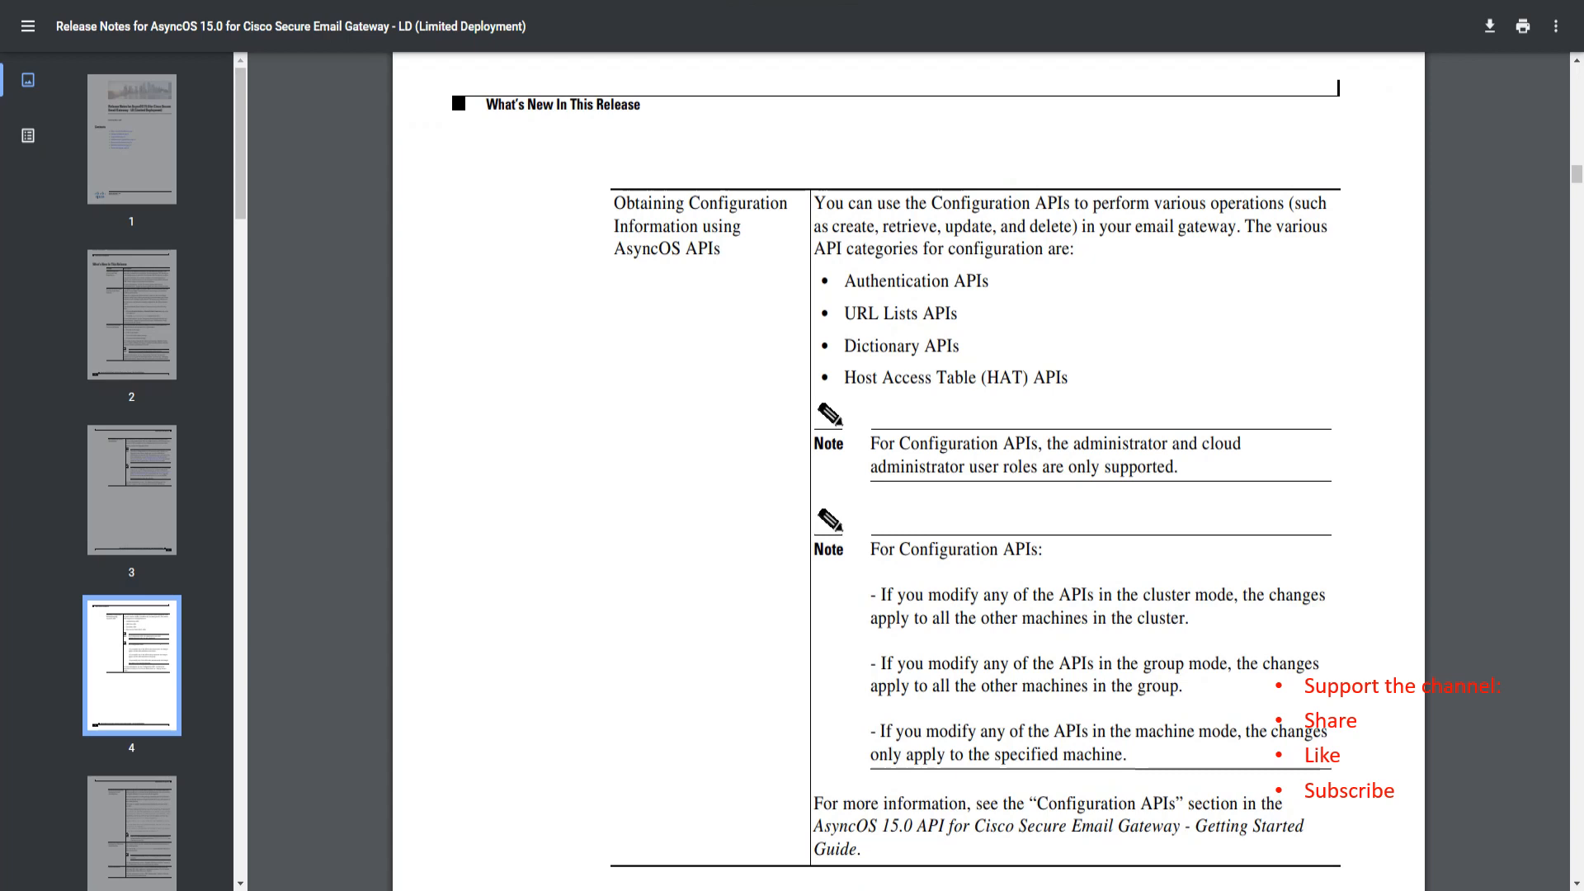
drag(615, 203, 722, 250)
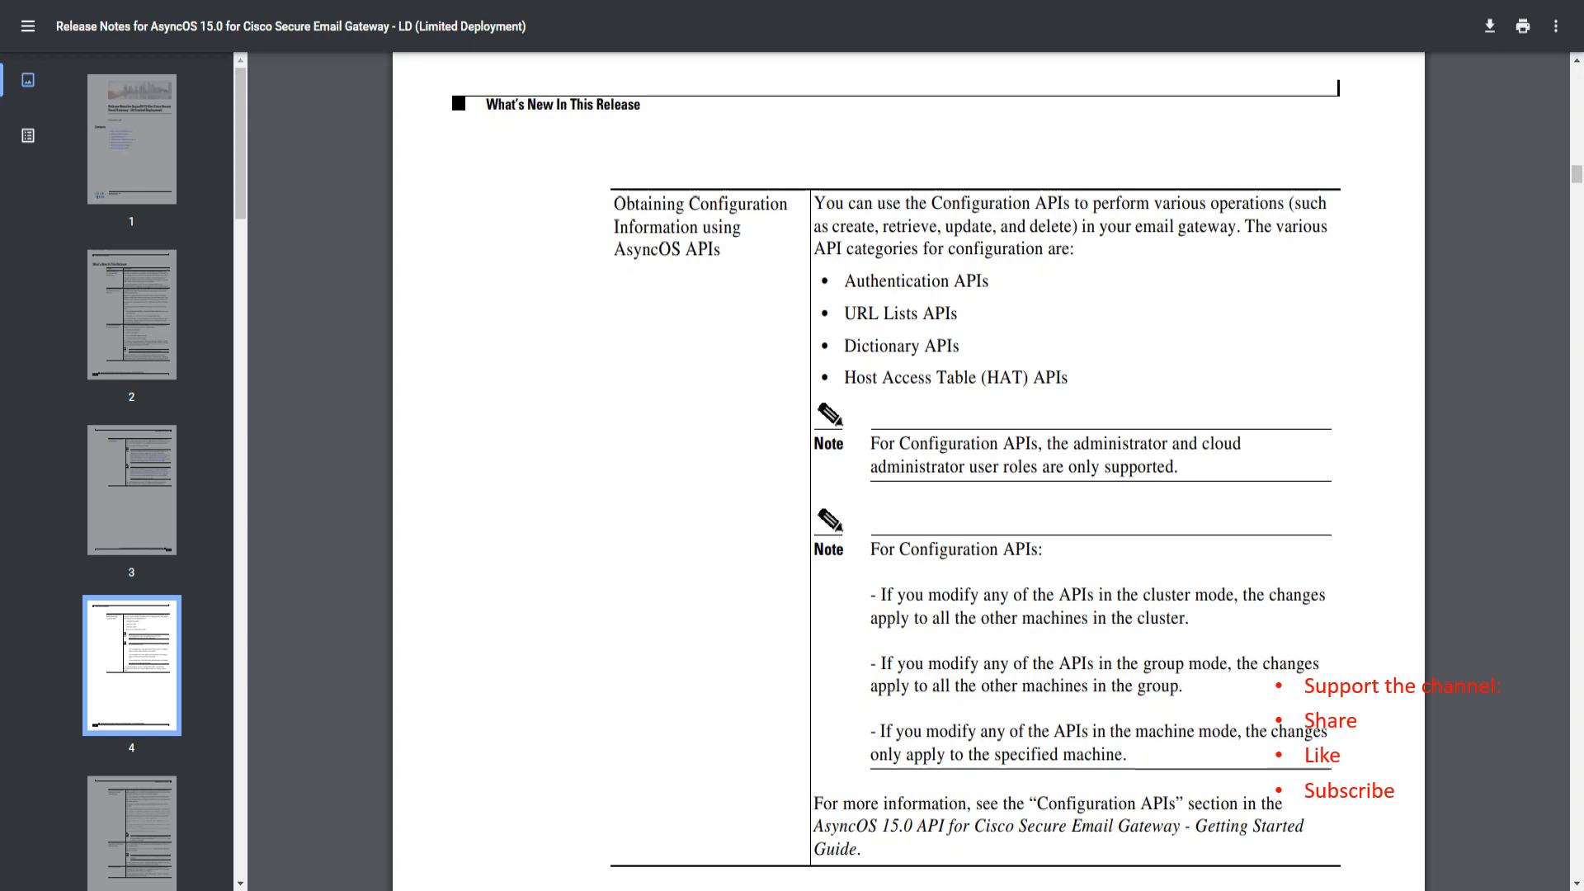
scroll(down, 3)
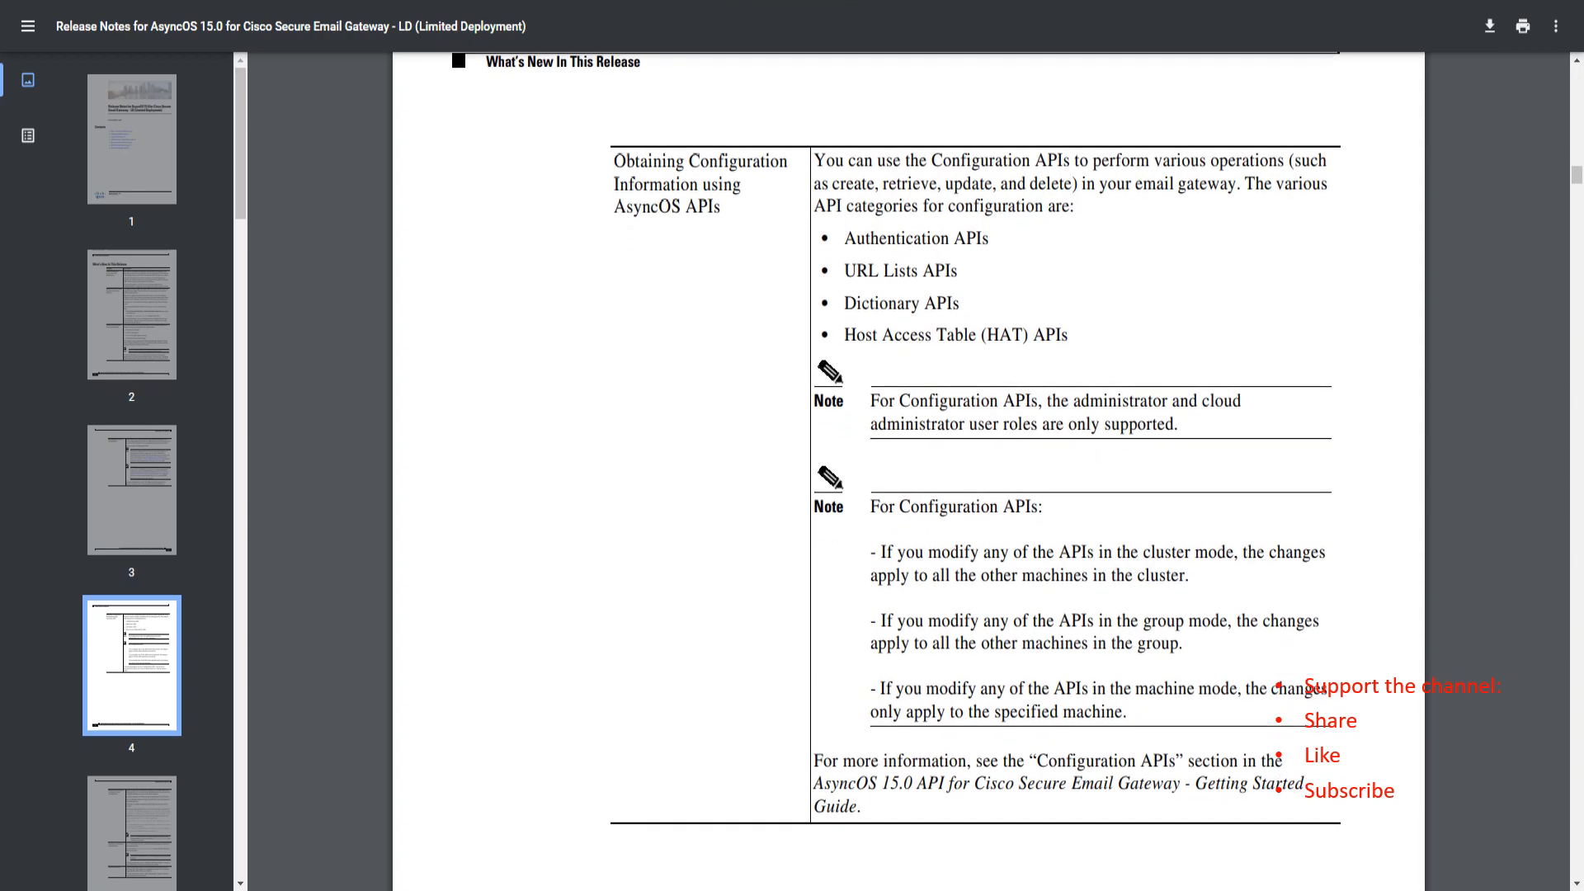
drag(830, 183, 995, 183)
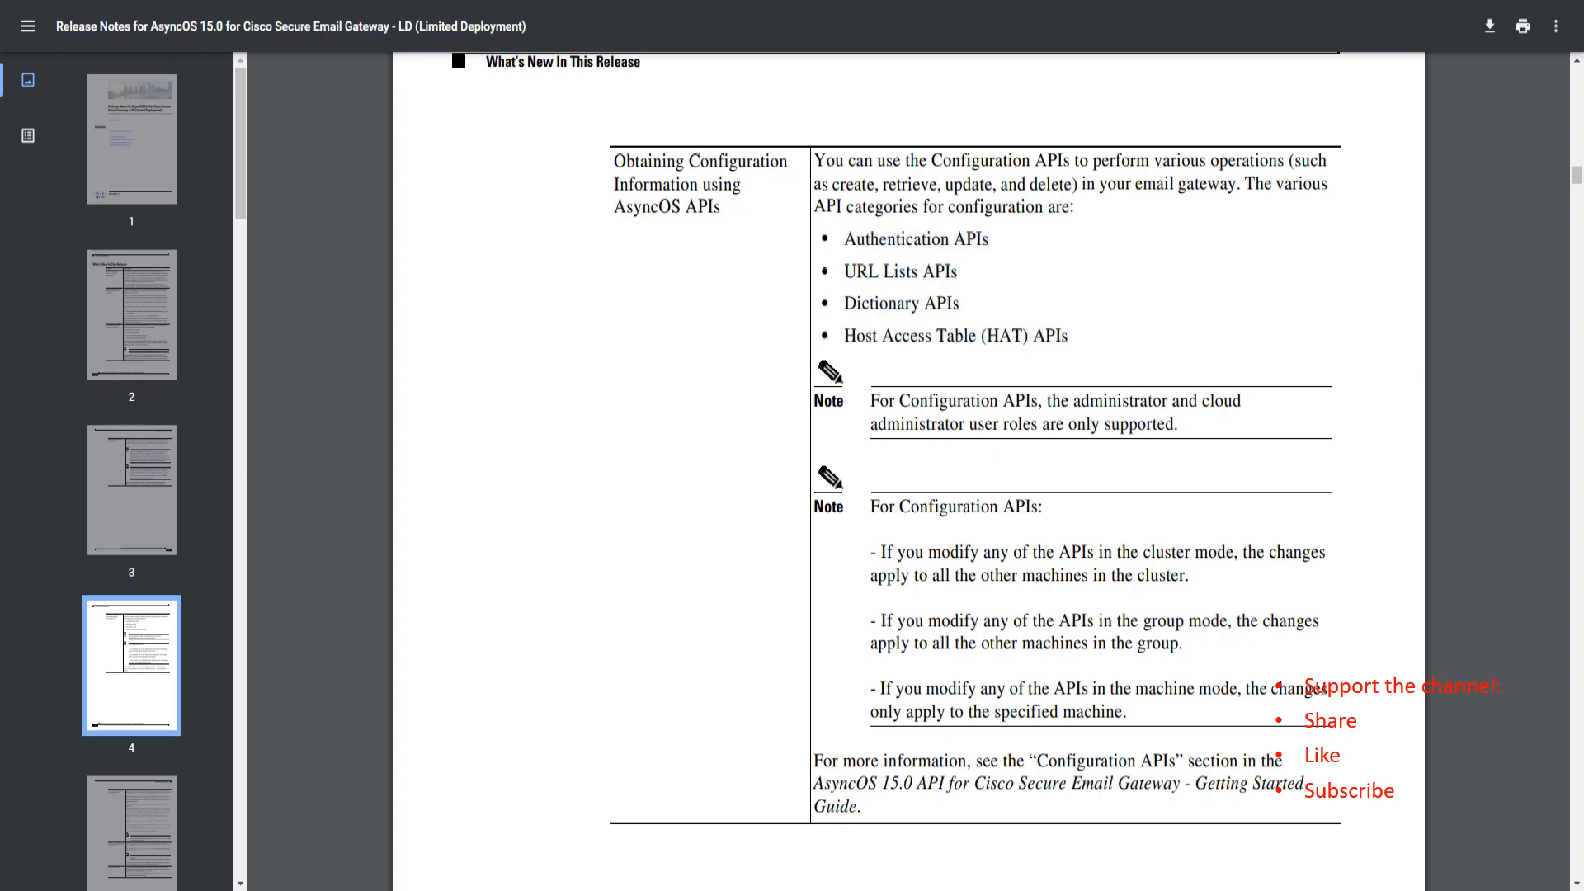
Read down through the notes on cluster, group and machine modes to the row's closing reference
scroll(down, 3)
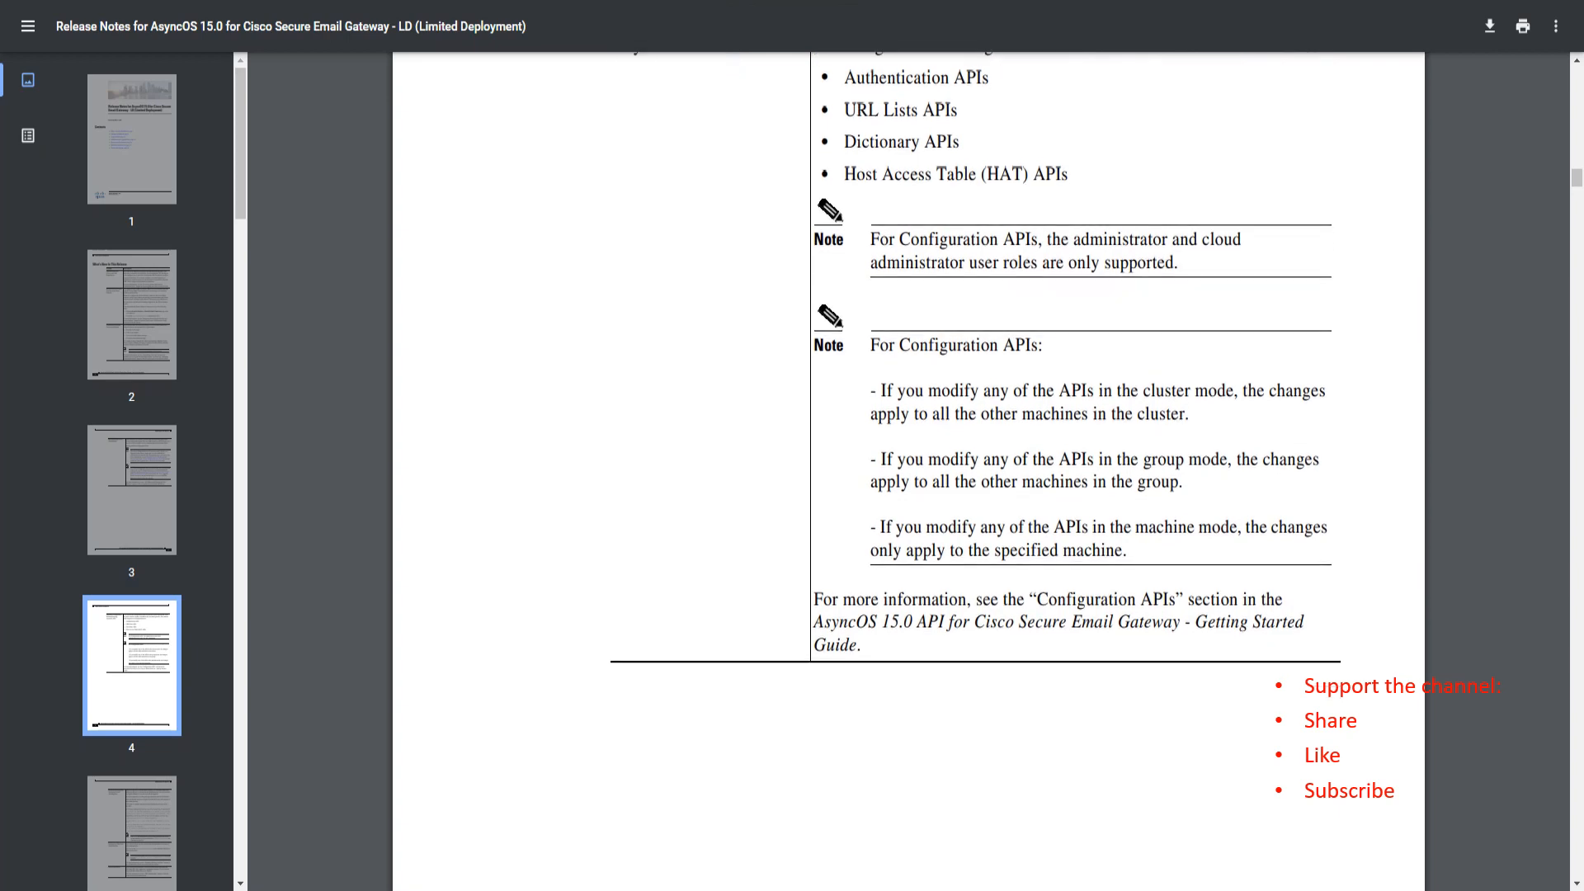
scroll(down, 3)
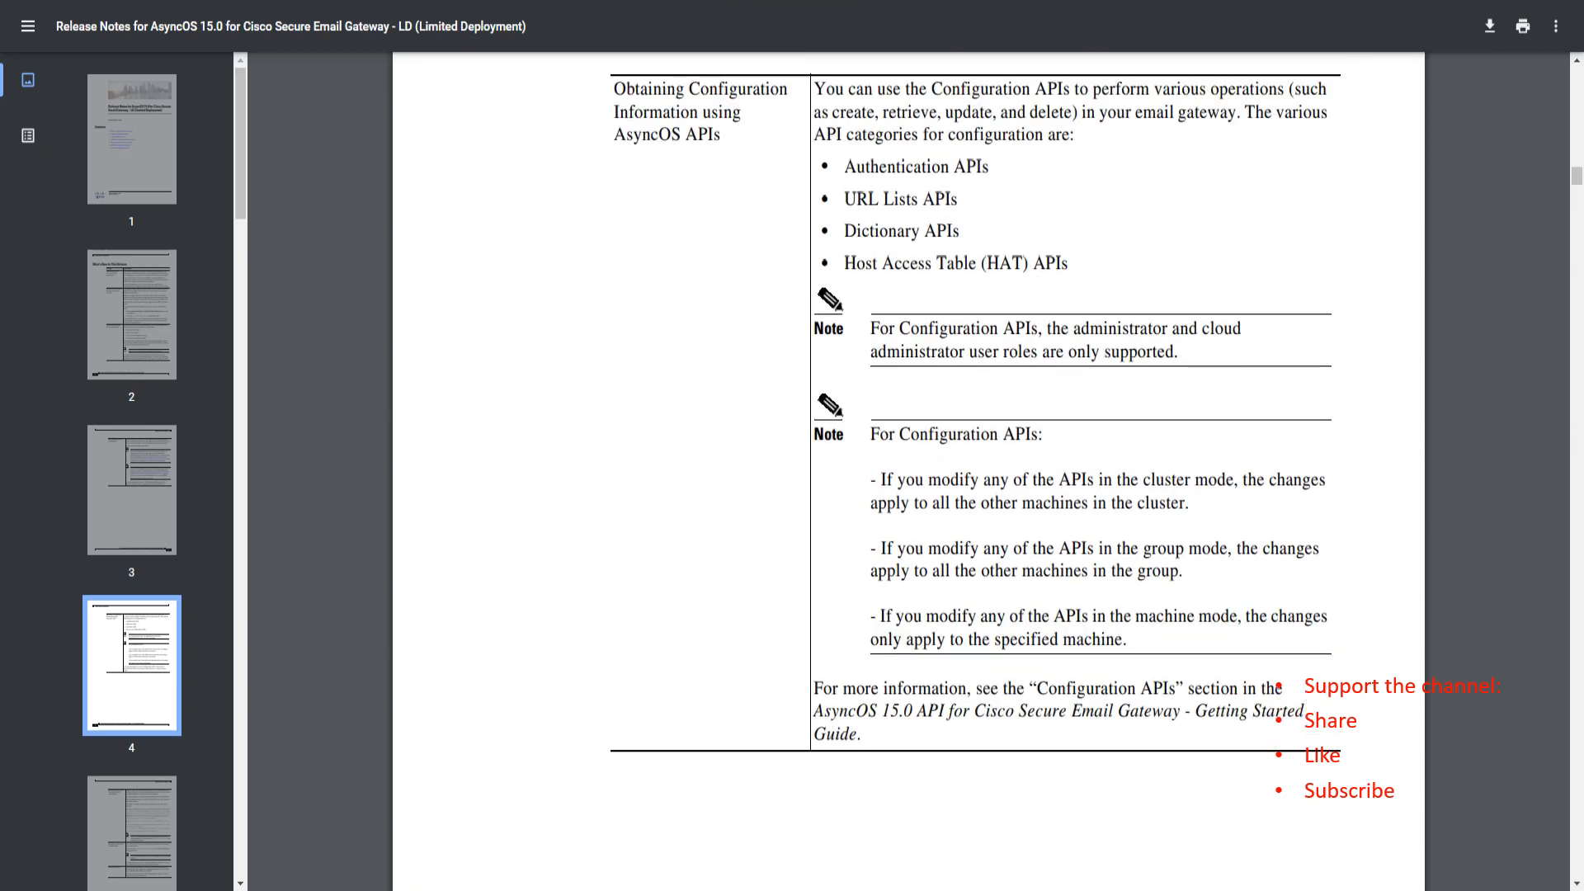
scroll(down, 3)
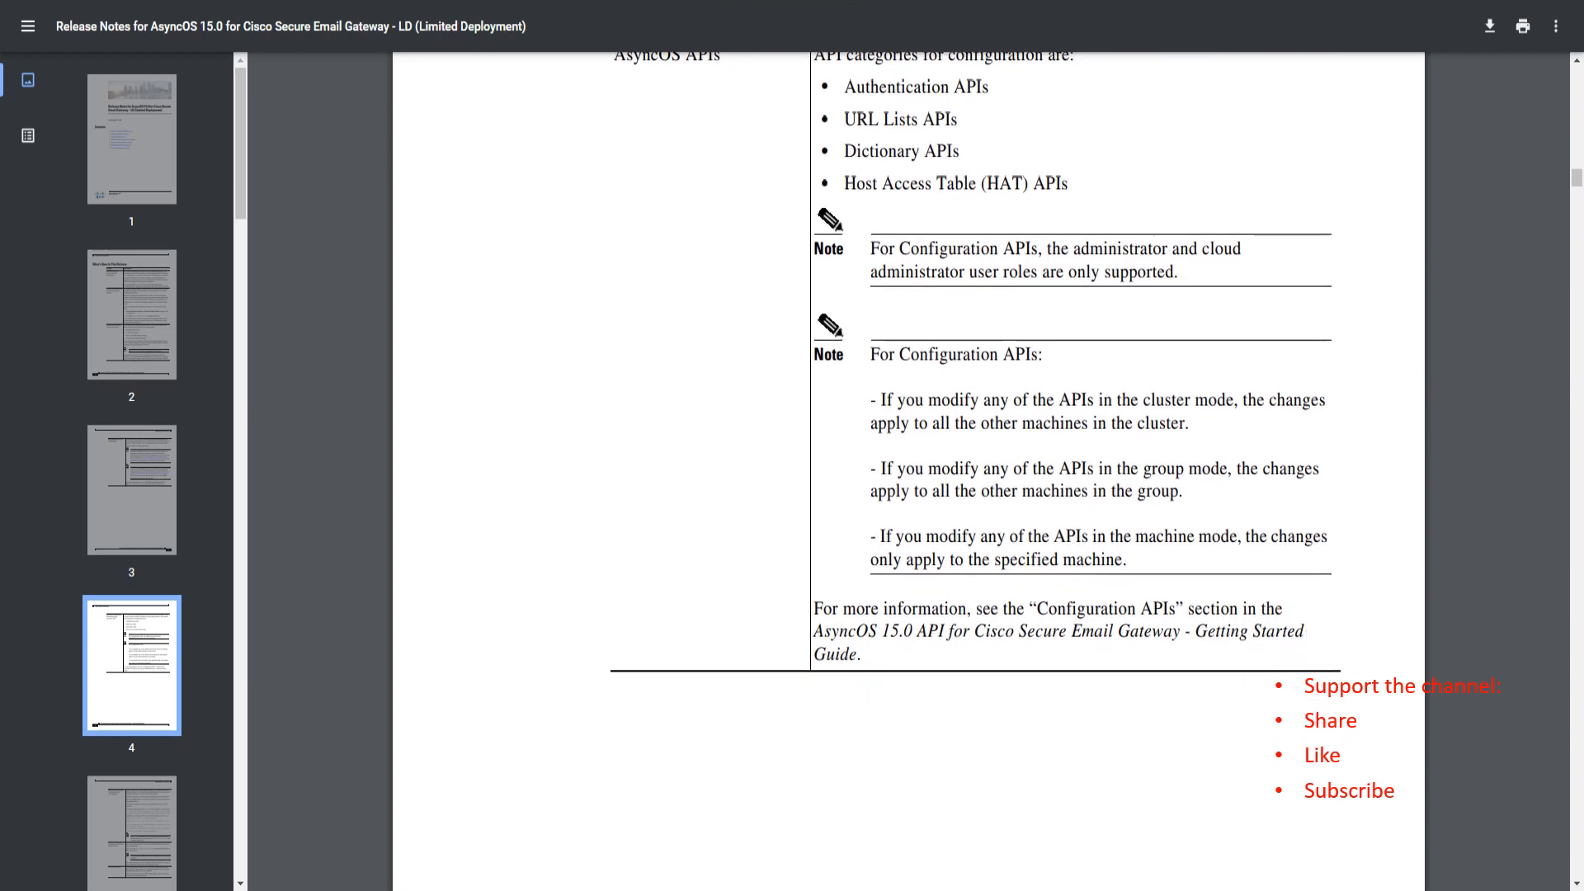
scroll(down, 3)
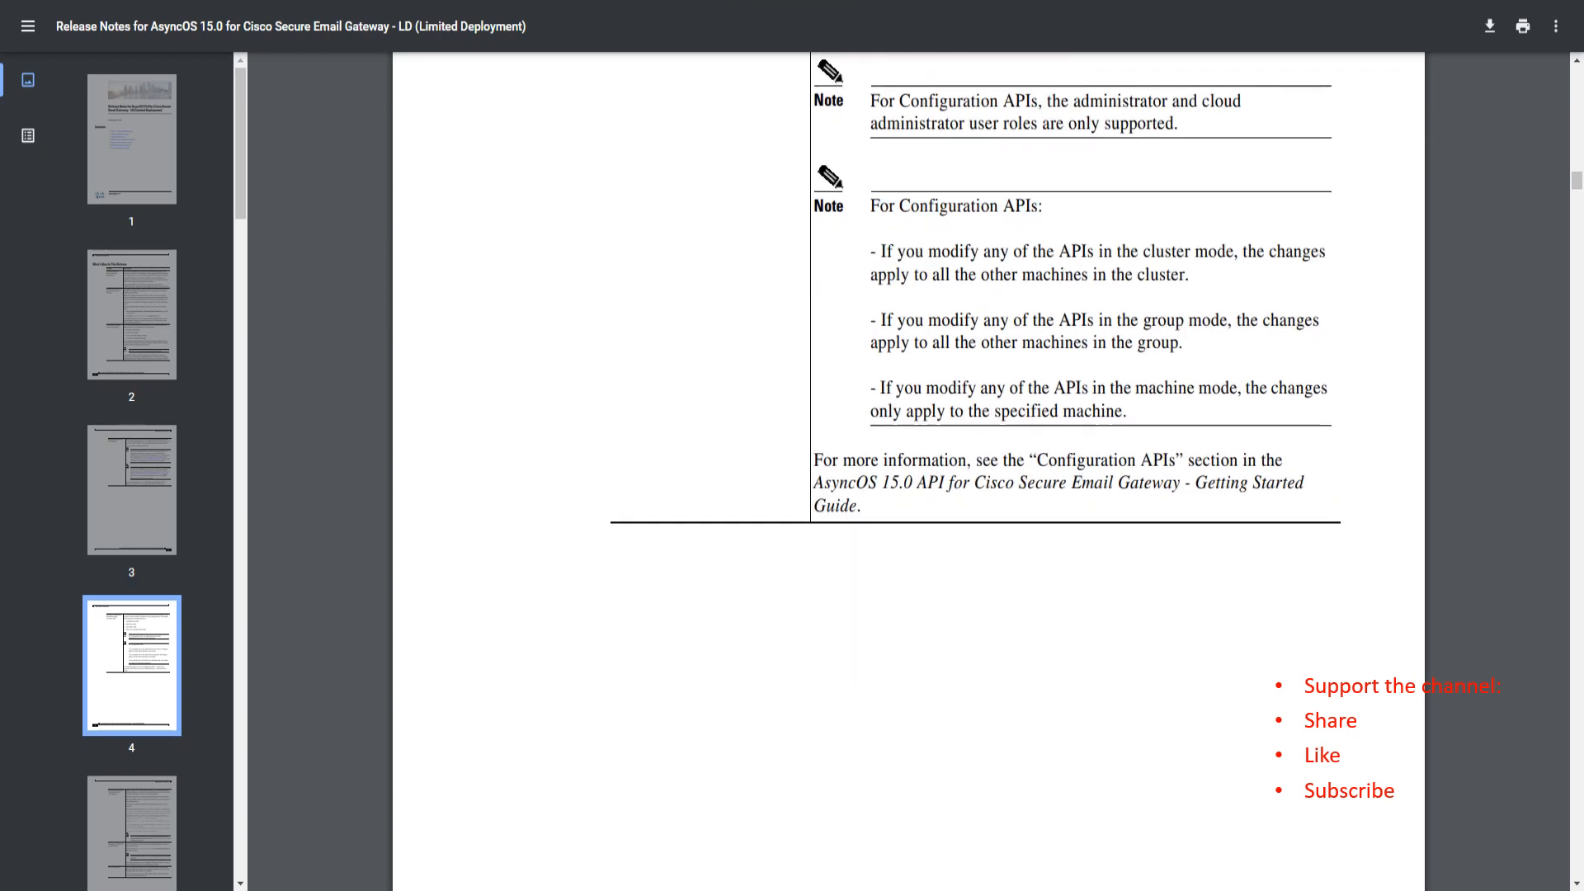
Highlight the note about API changes in machine mode and continue past the page 4 footer into page 5
double_click(914, 251)
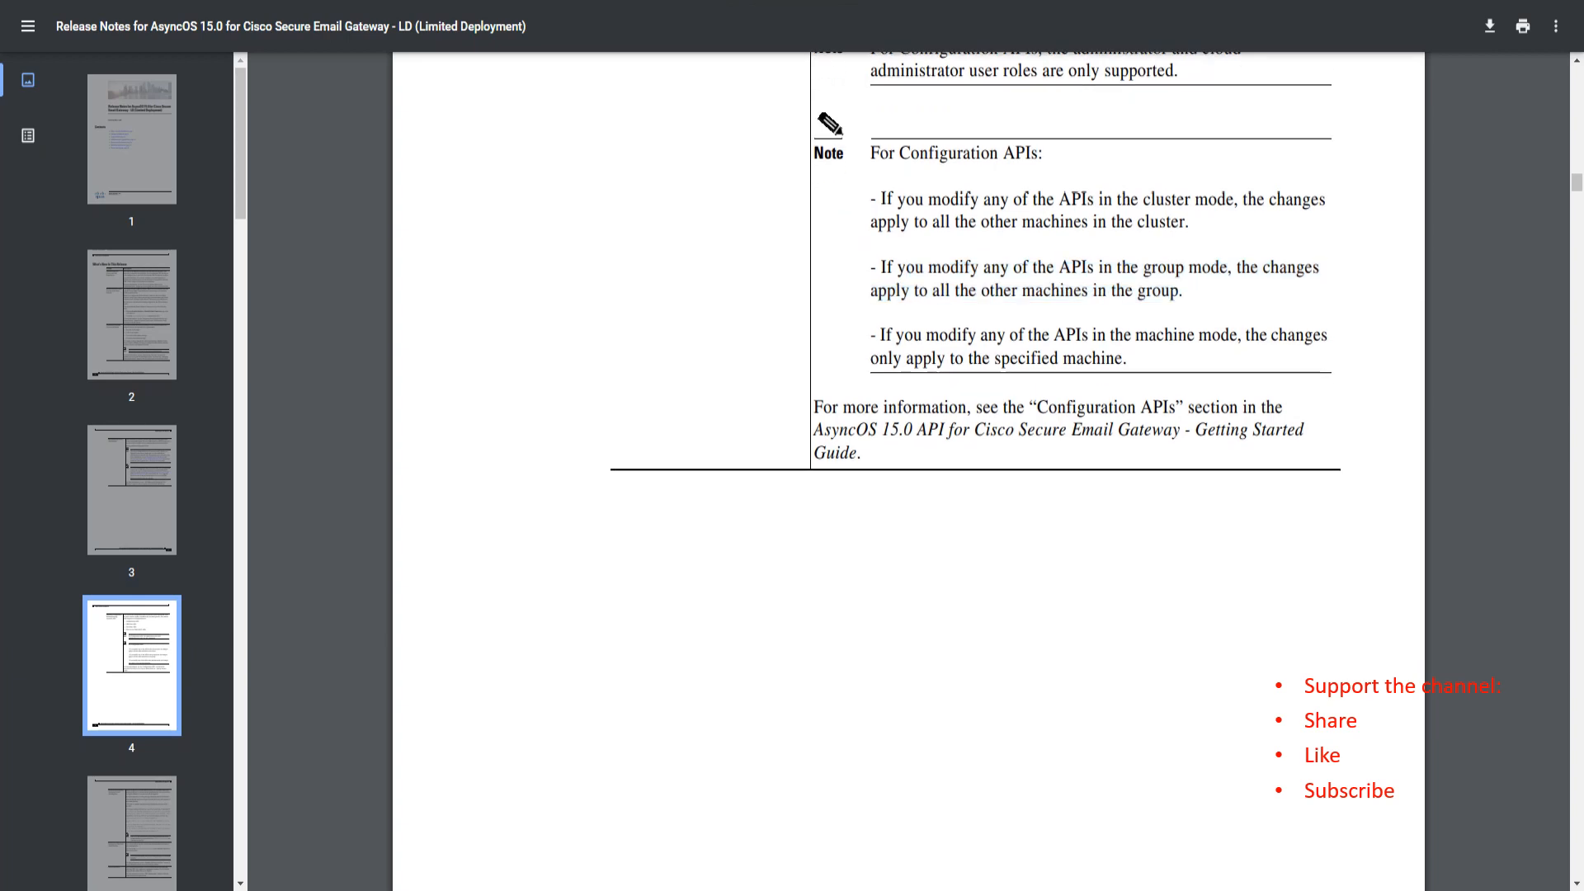
drag(877, 337, 1124, 358)
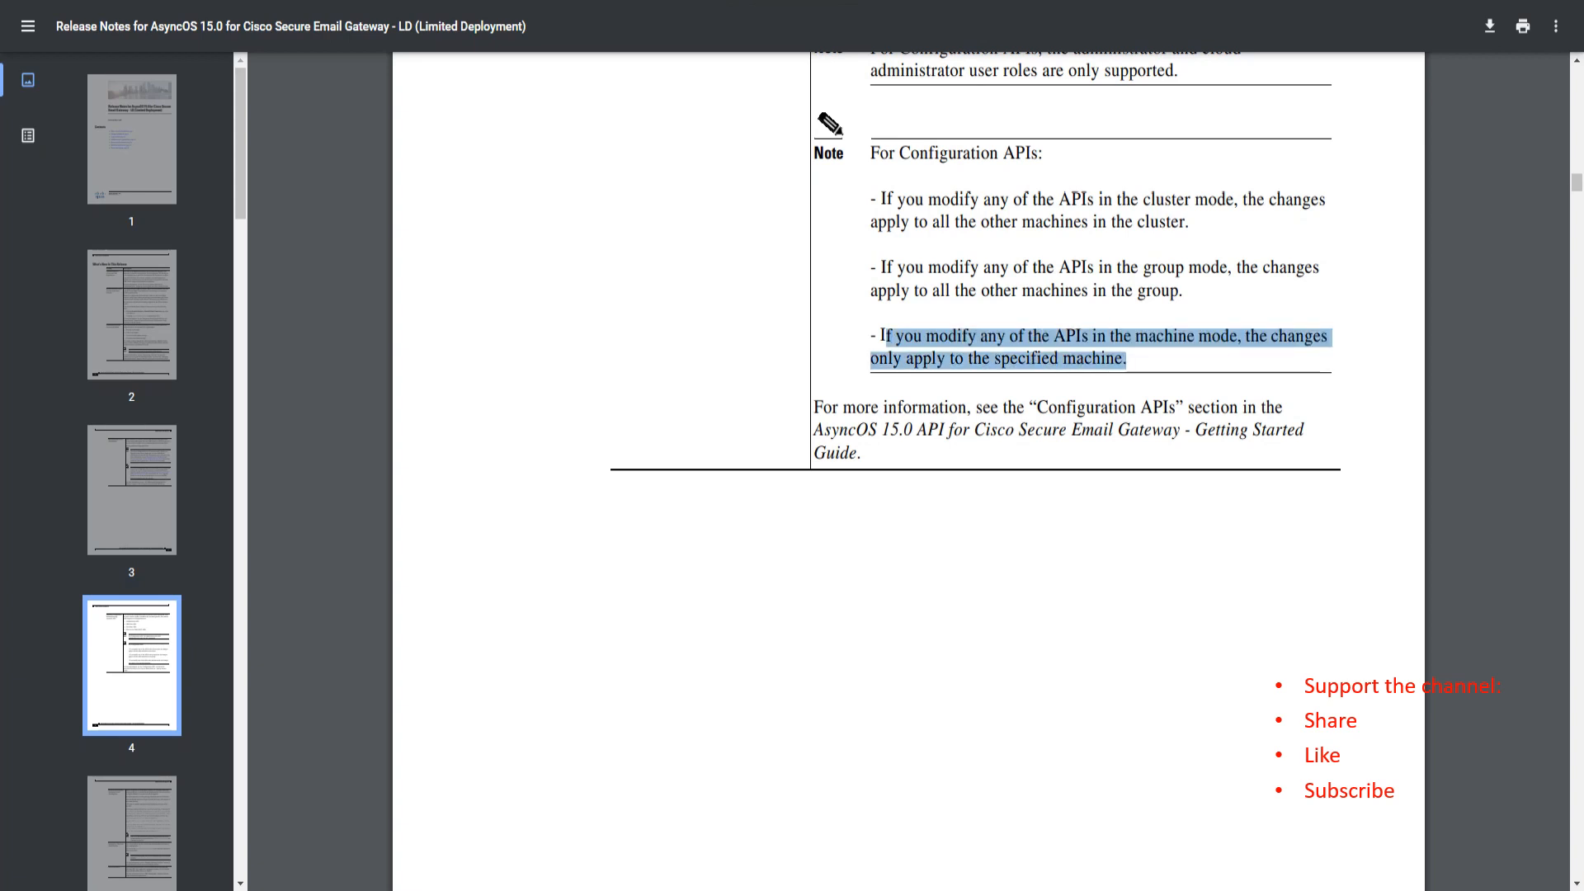
scroll(down, 3)
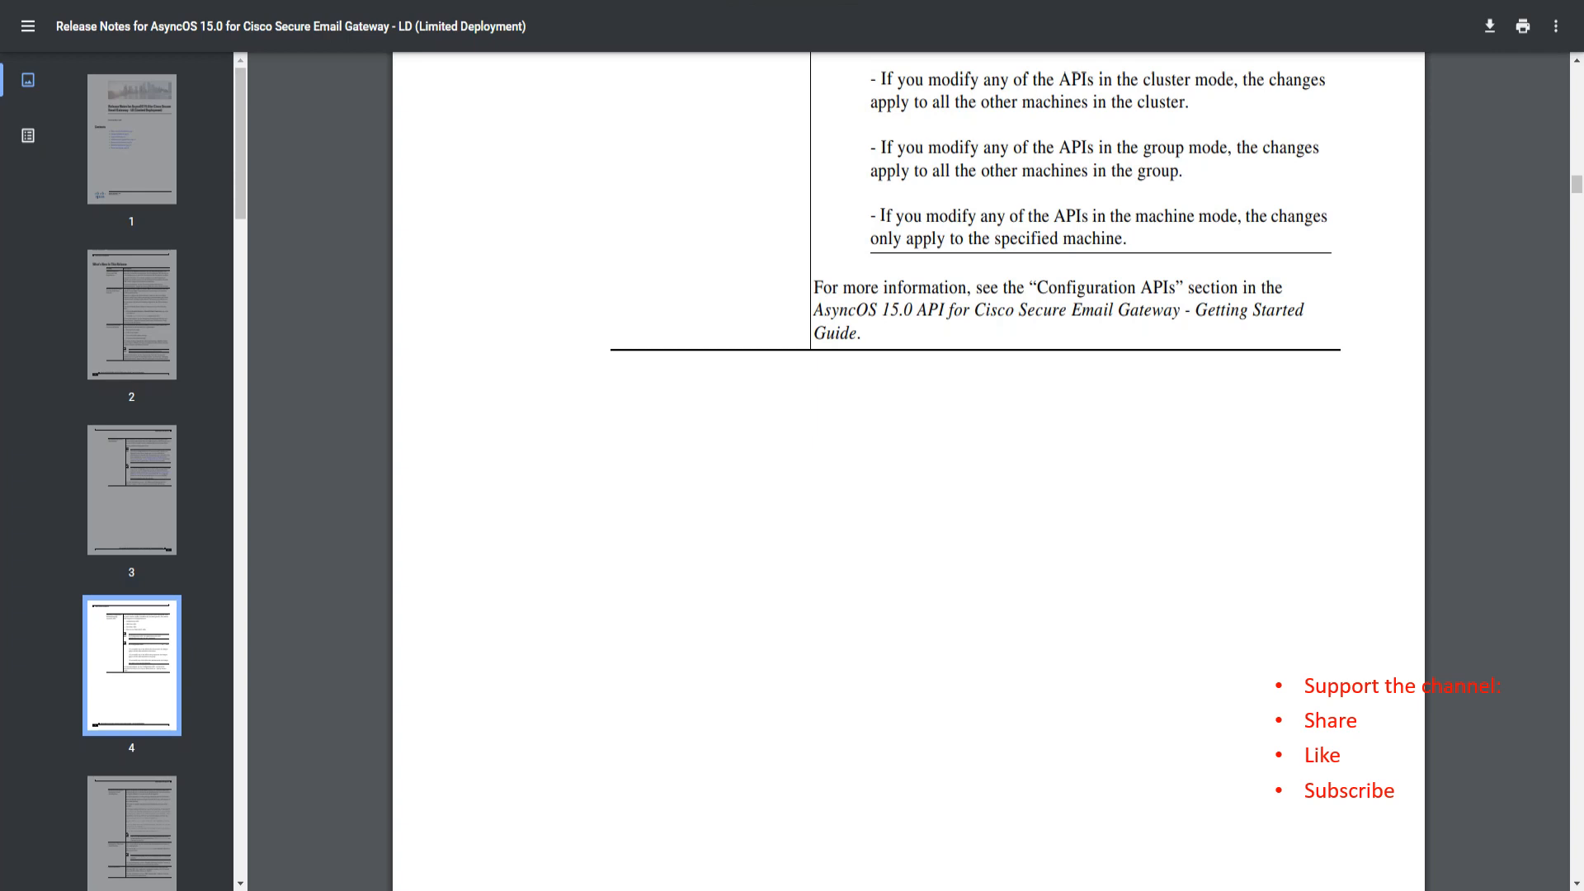
double_click(1199, 311)
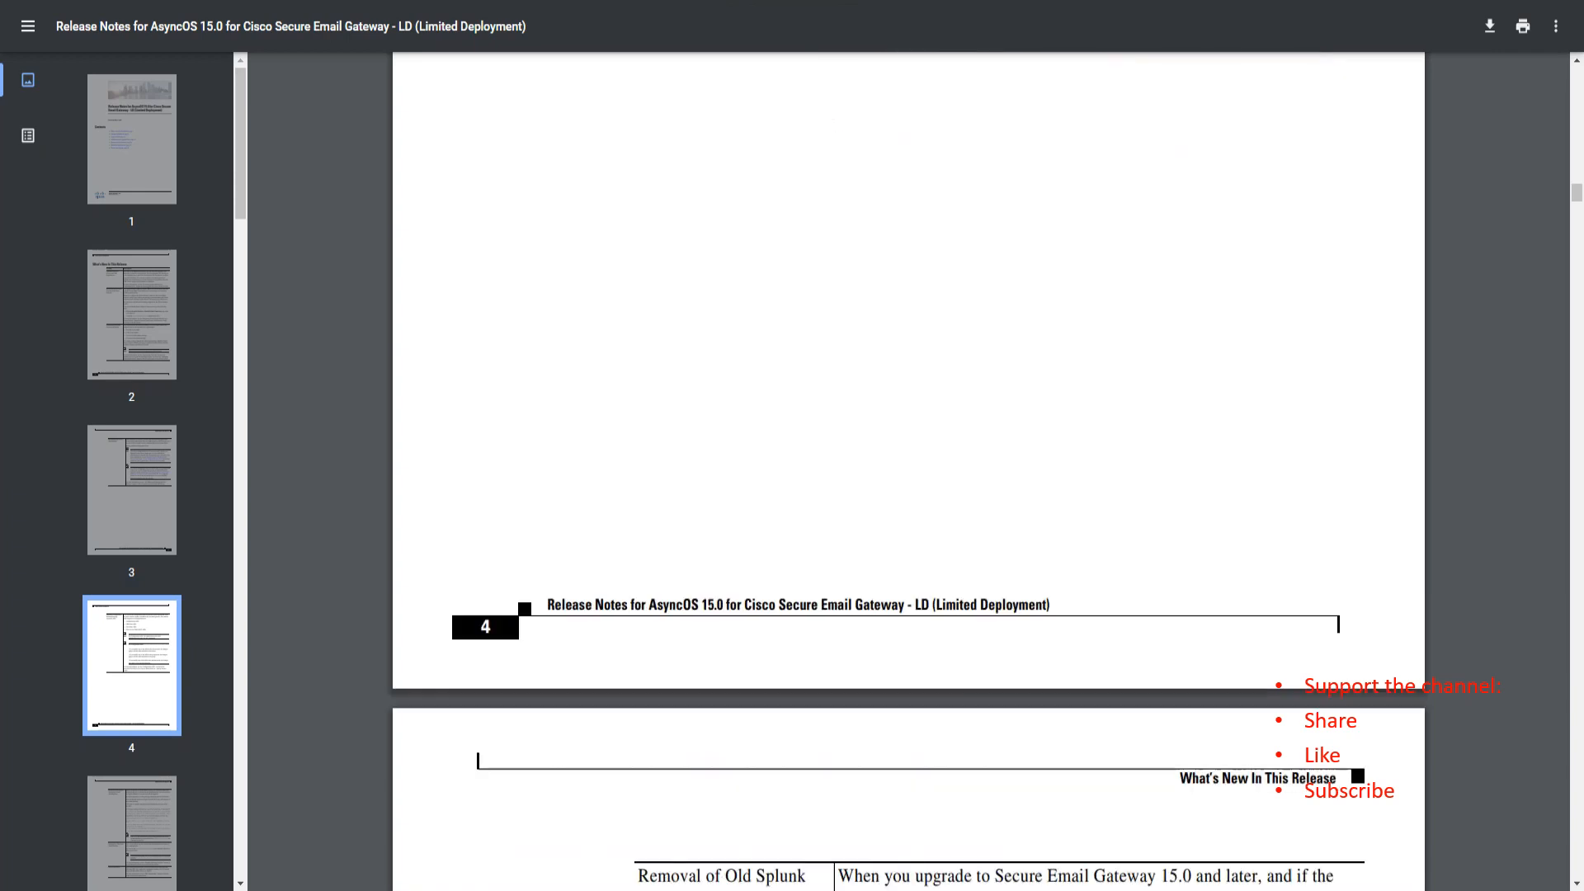
scroll(down, 3)
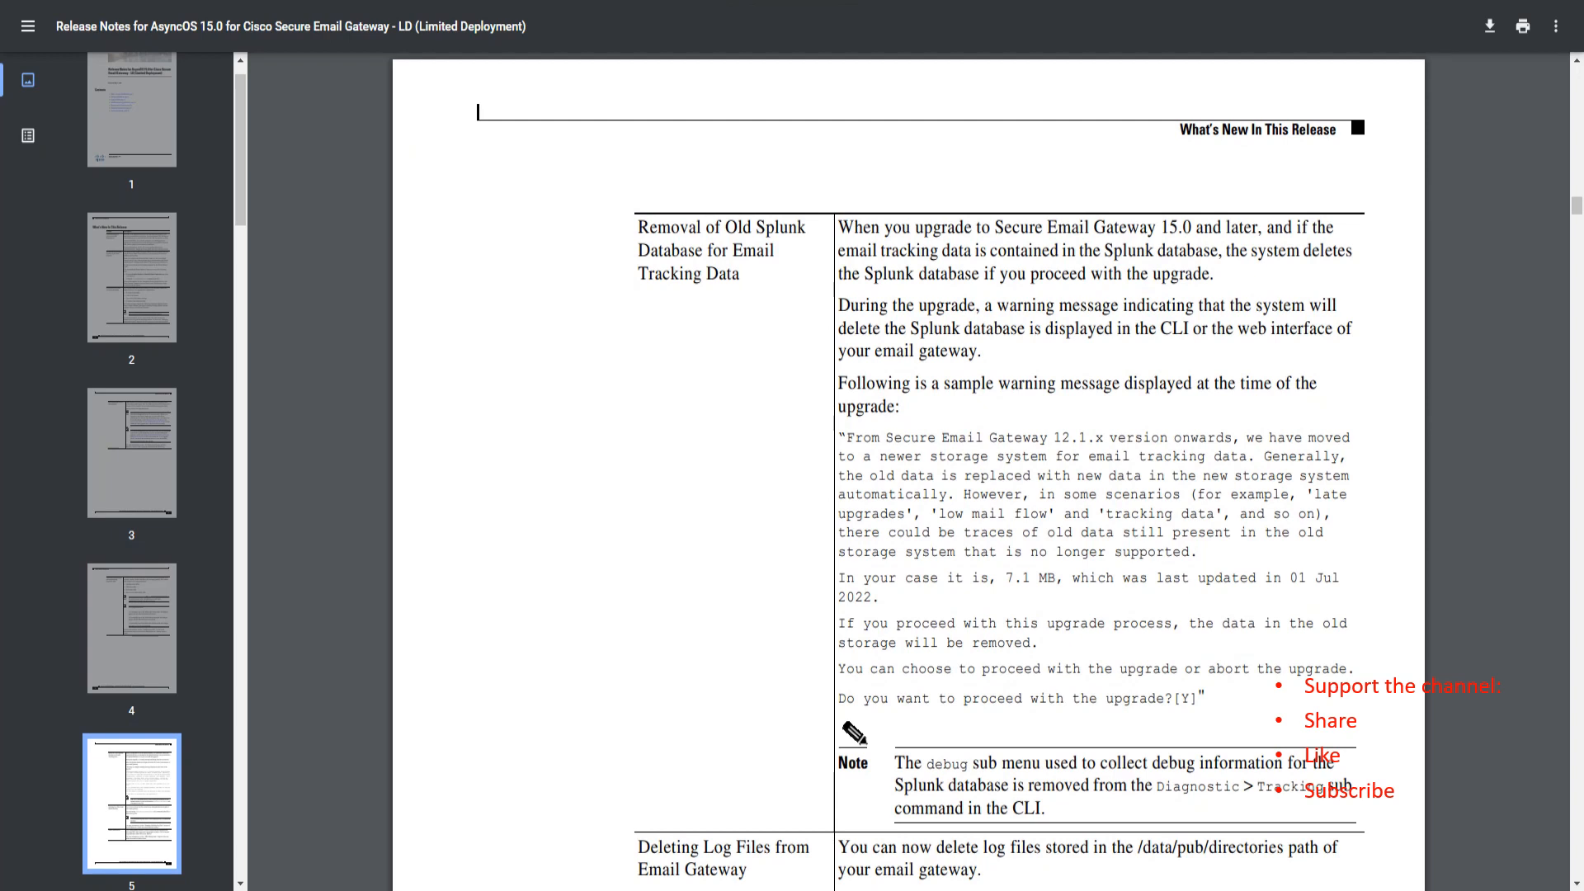
Highlight the Removal of Old Splunk Database heading and its deletion-during-upgrade sentence, reaching the Deleting Log Files and FIPS rows
drag(637, 228, 764, 250)
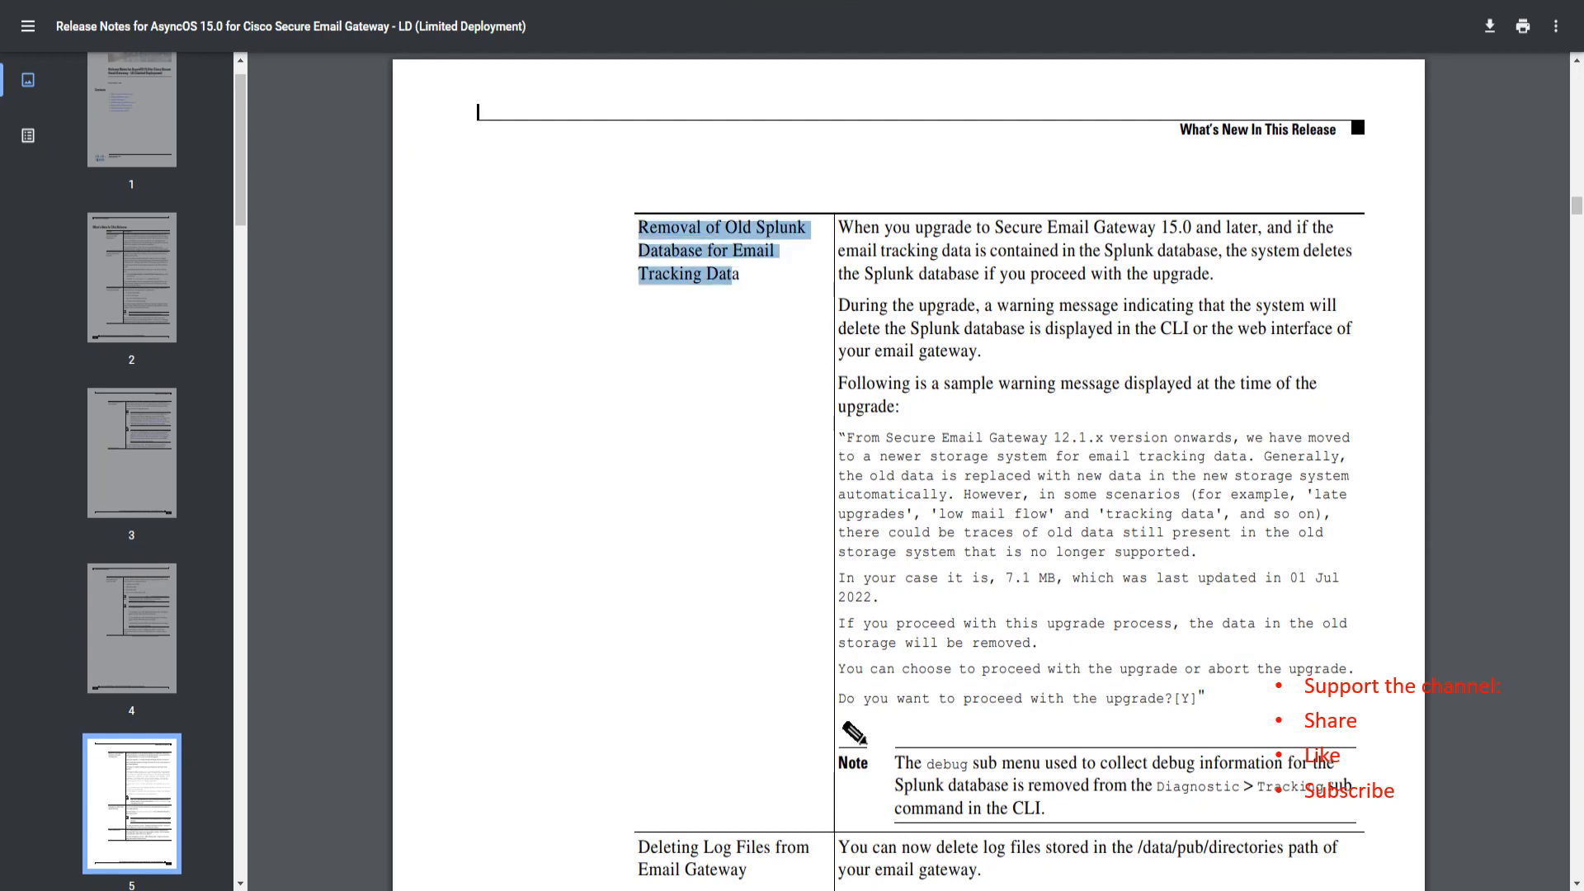
scroll(down, 3)
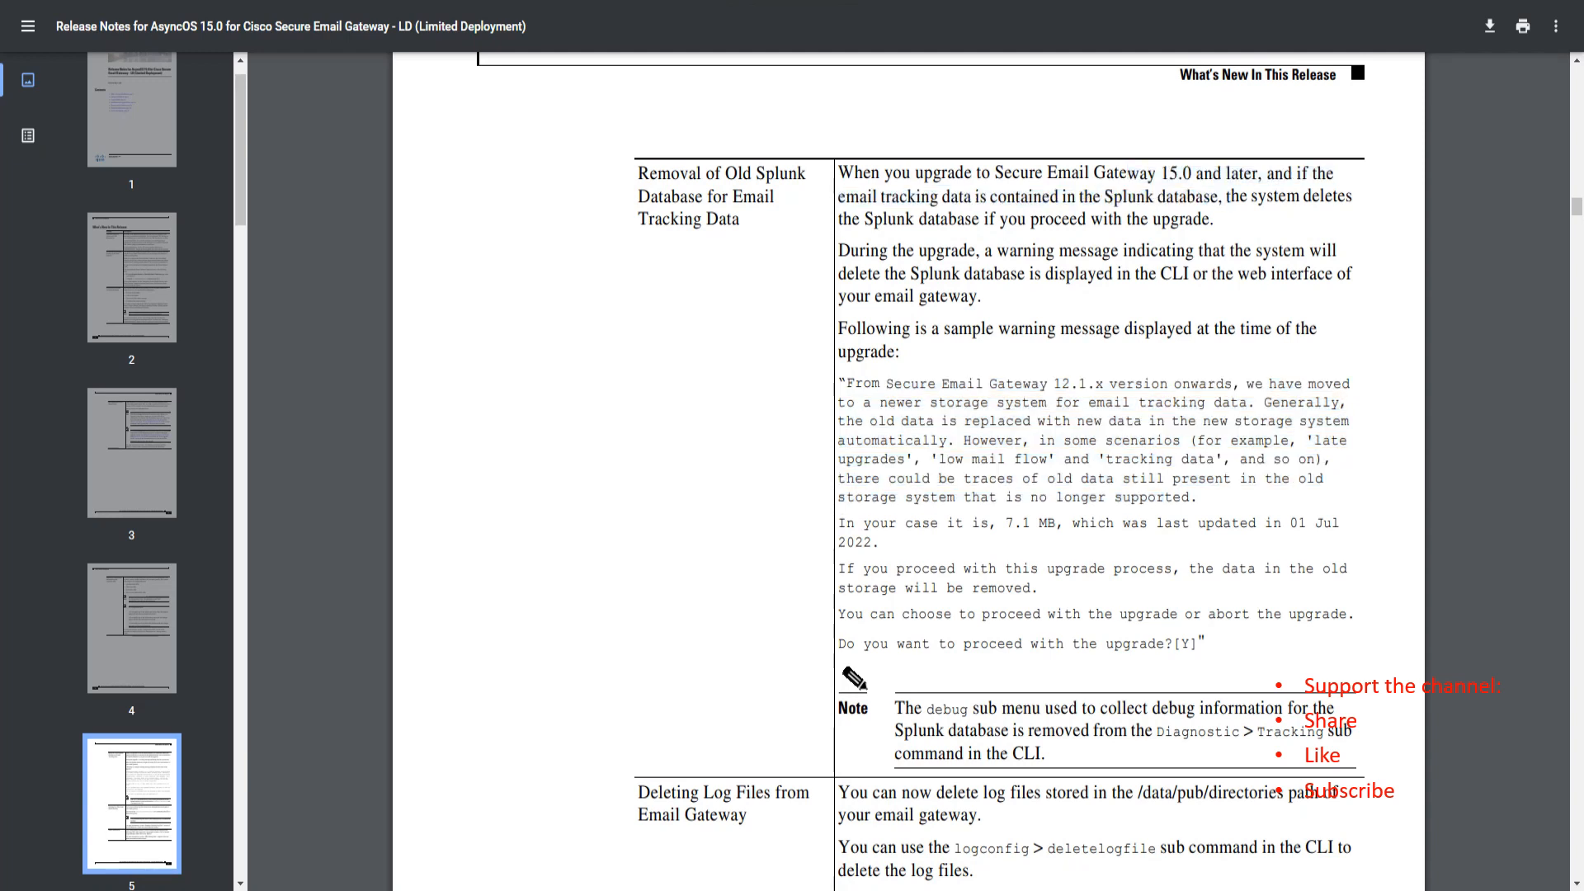
drag(937, 197, 1241, 196)
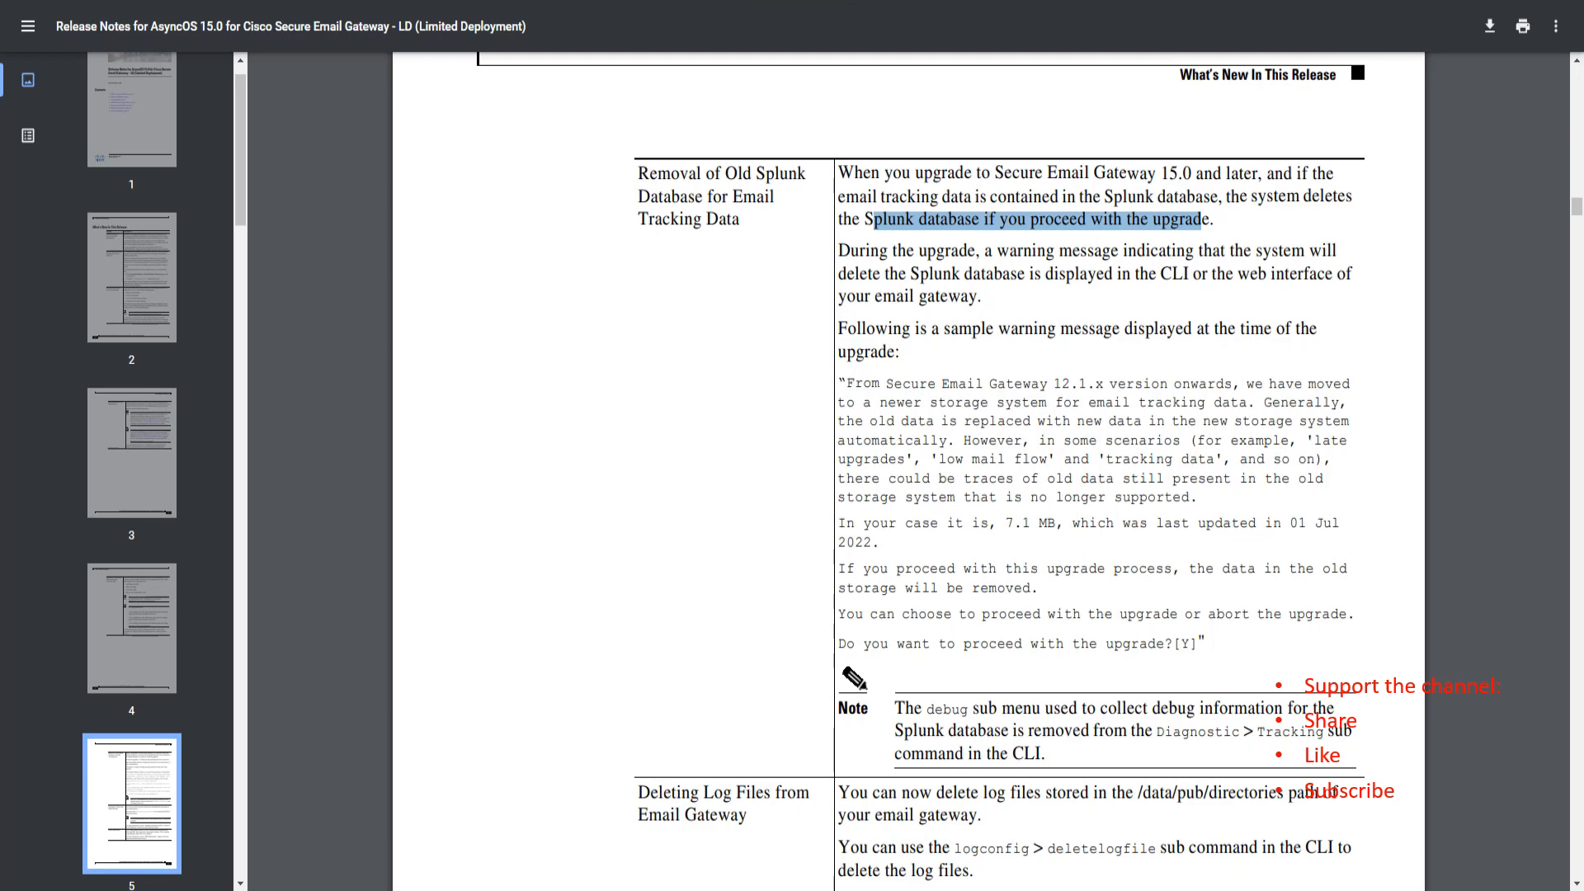
scroll(down, 3)
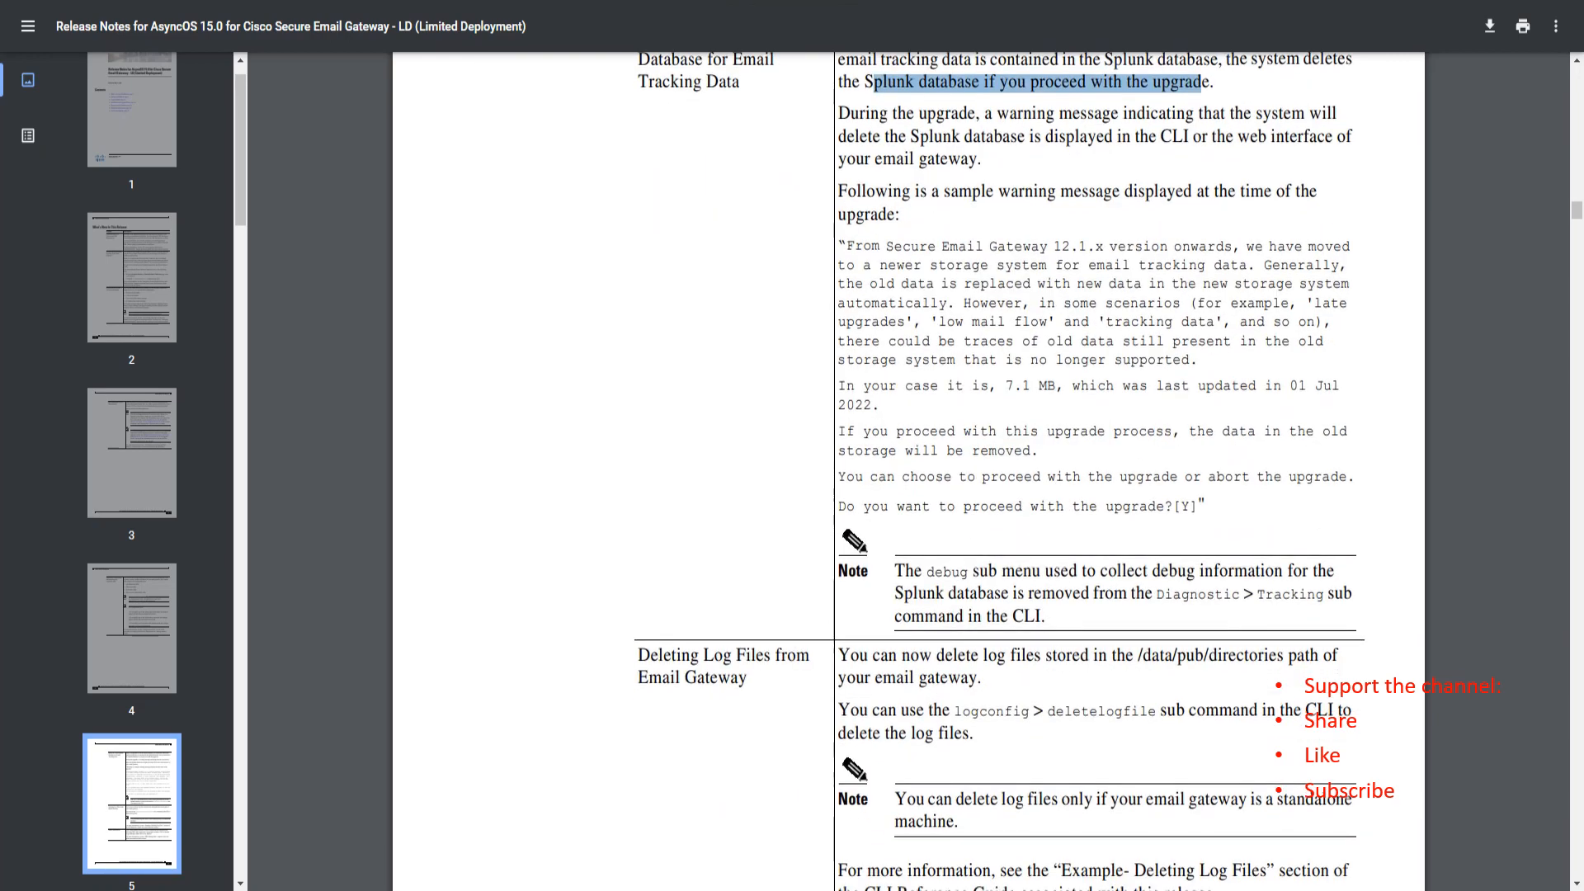
scroll(down, 3)
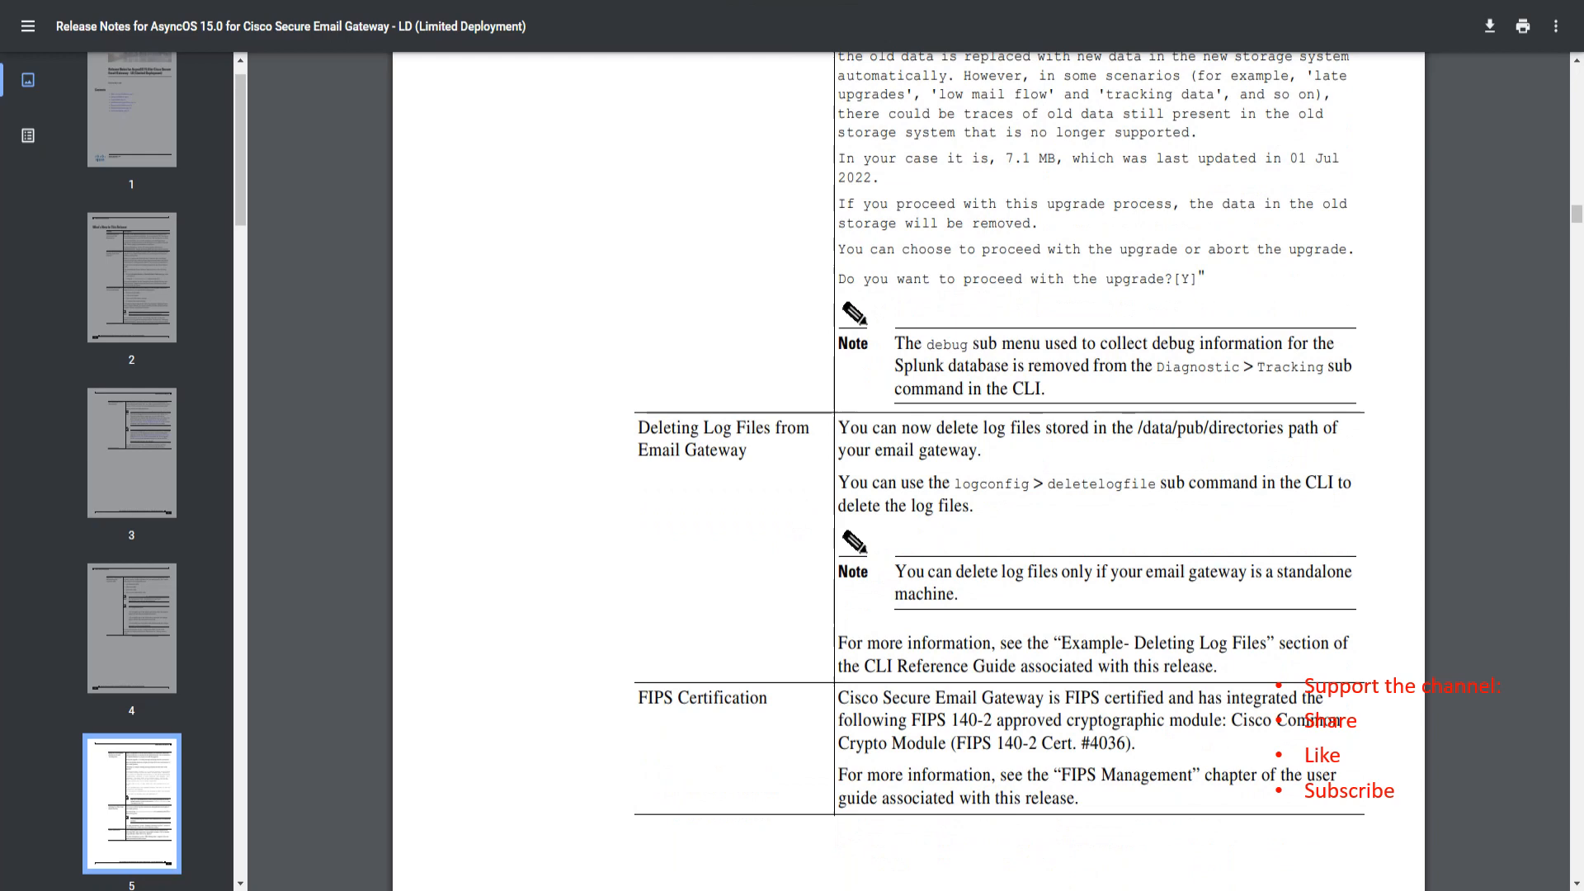
Select lines at the end of page 5 and read into page 6's Hyper-V, AWS and Azure Generation 2 entries
scroll(down, 3)
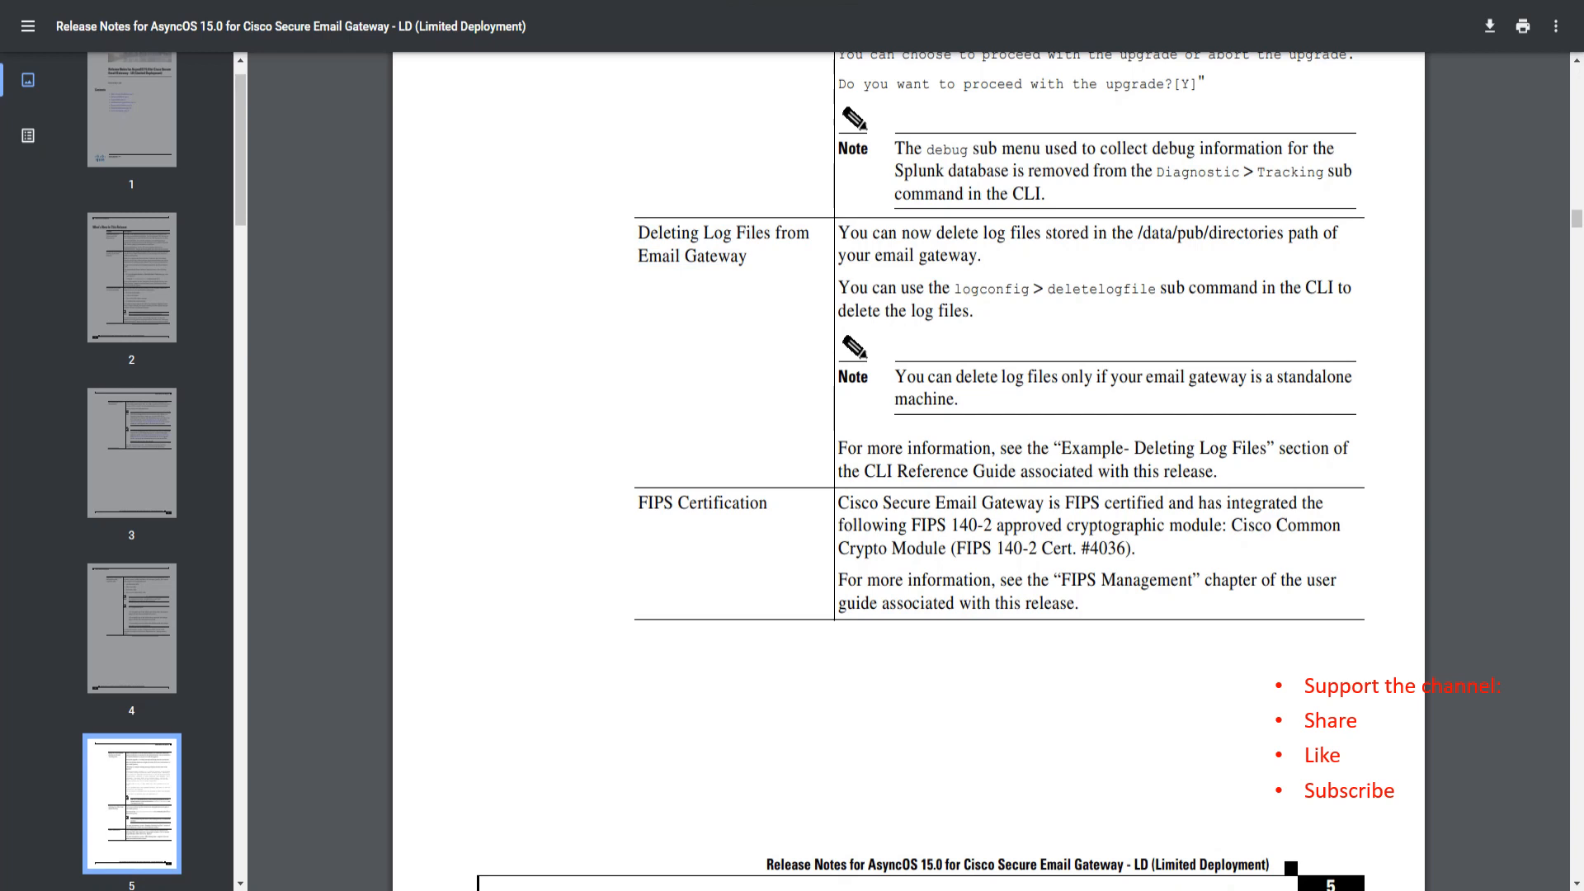
scroll(down, 3)
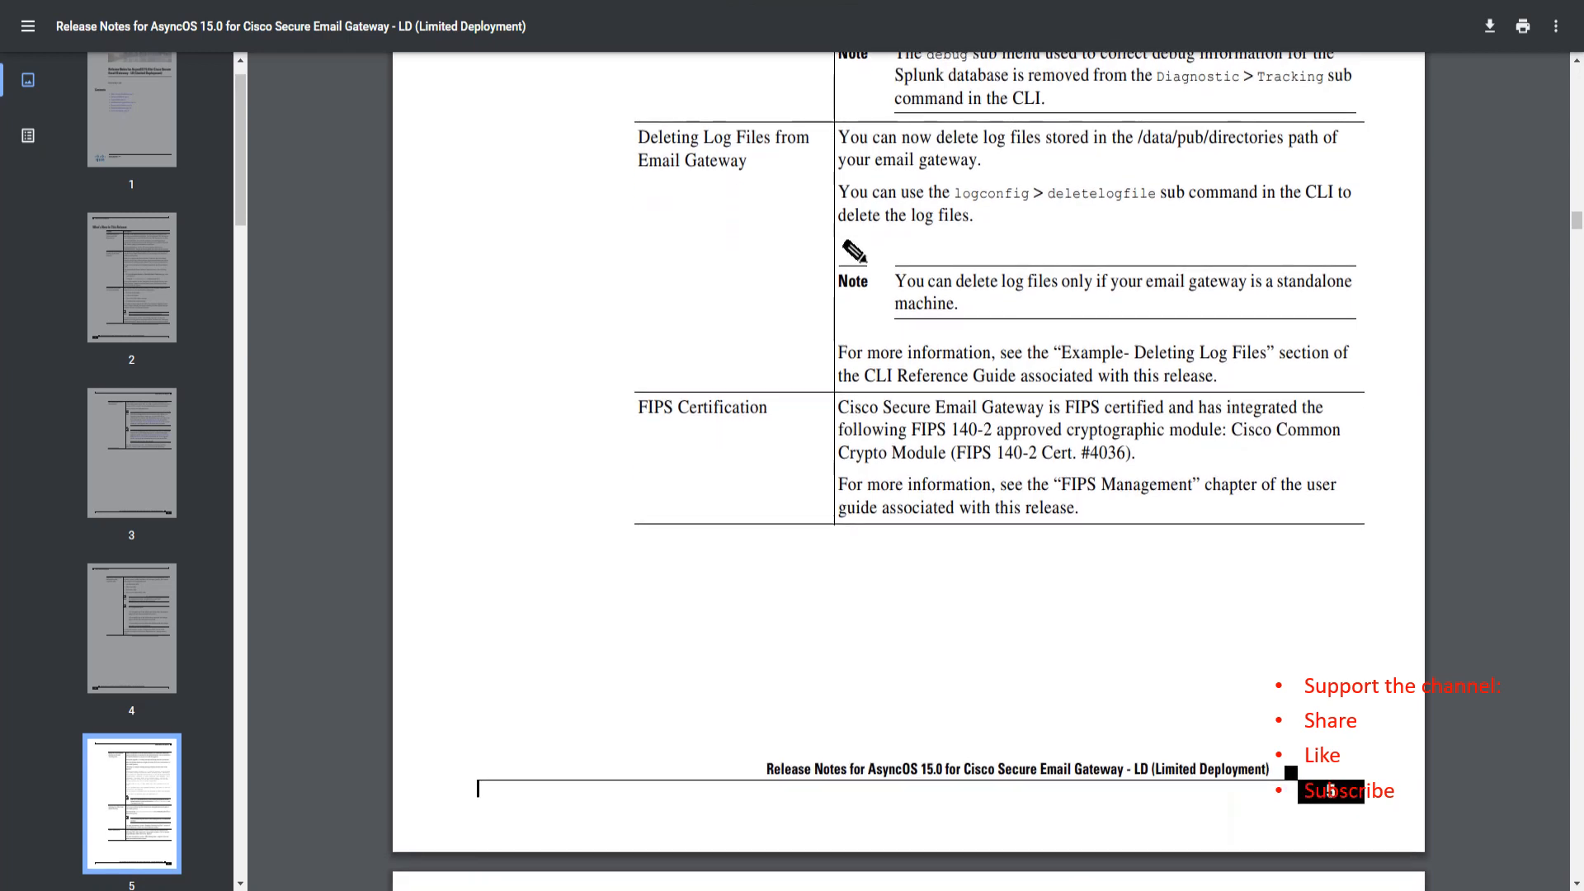
drag(849, 137, 1089, 137)
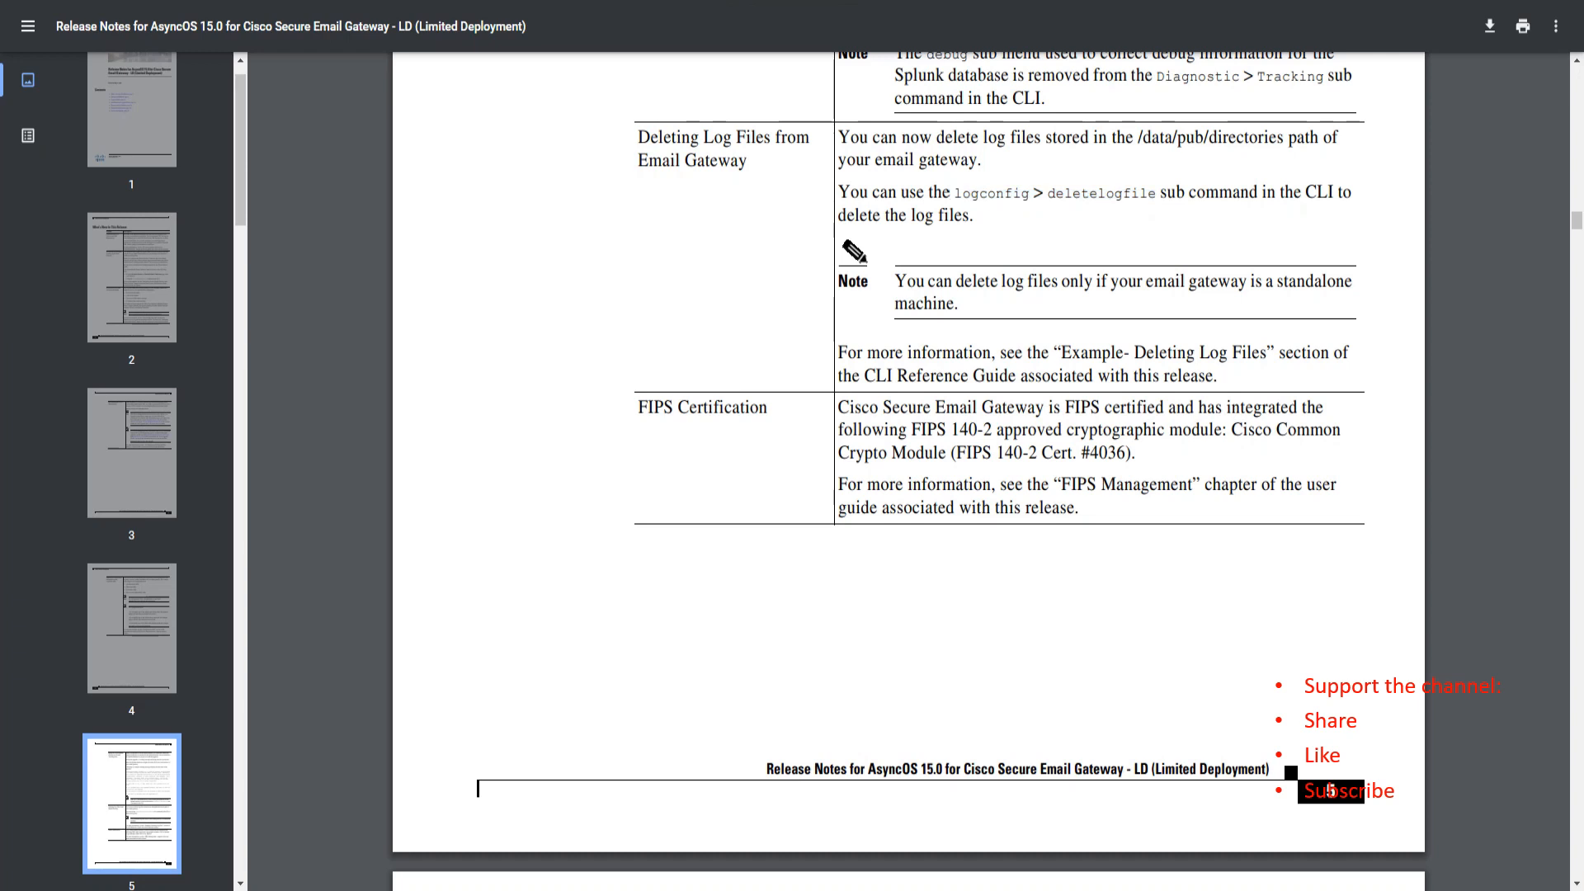
scroll(down, 3)
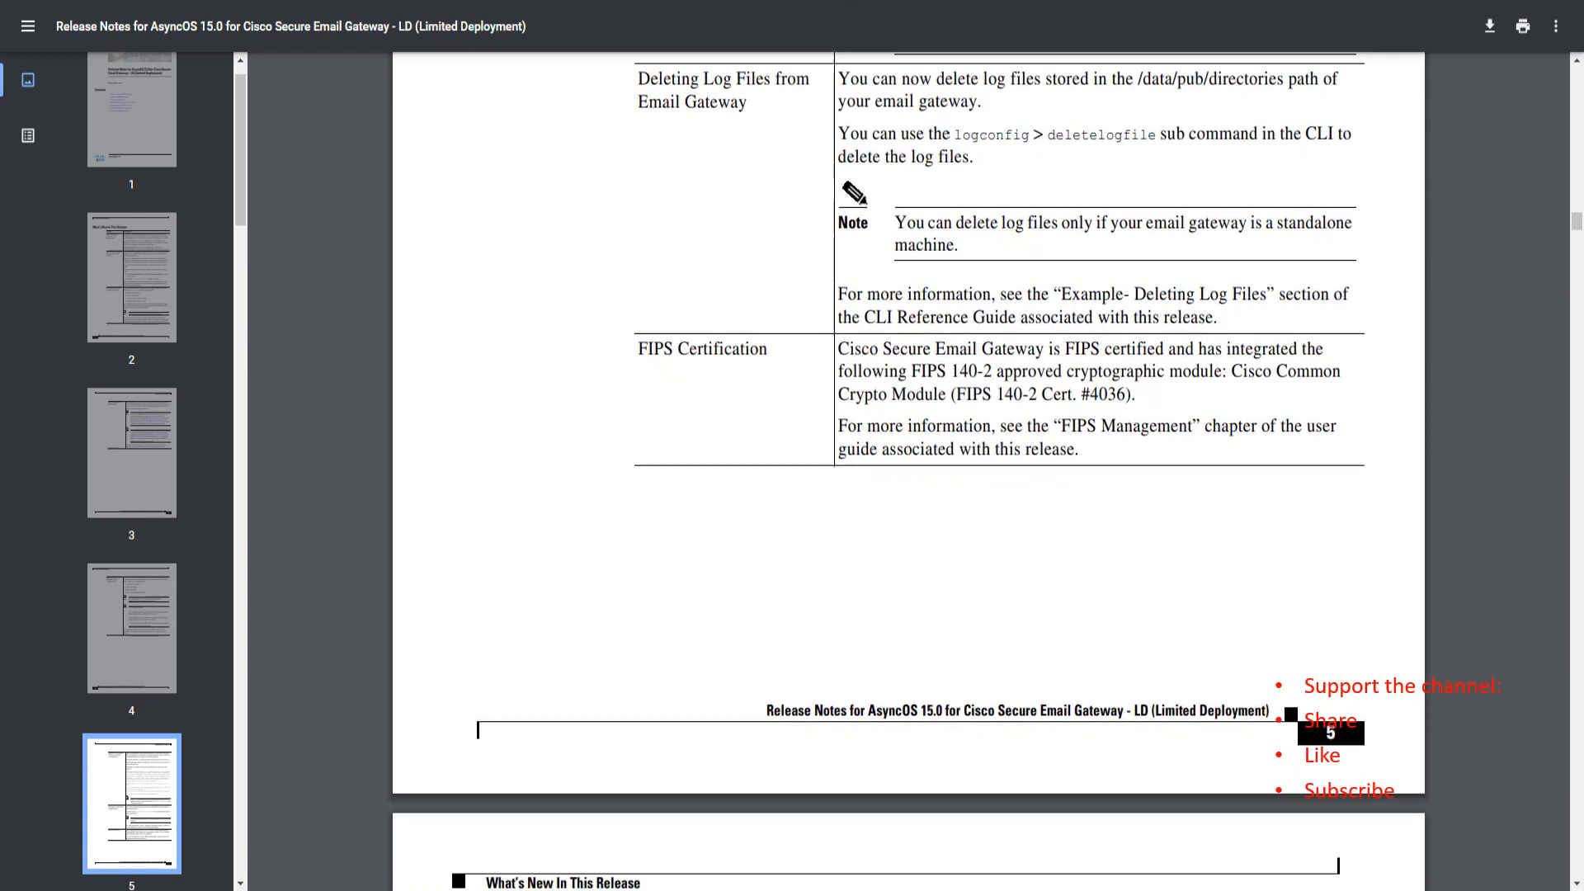
drag(895, 223, 1116, 223)
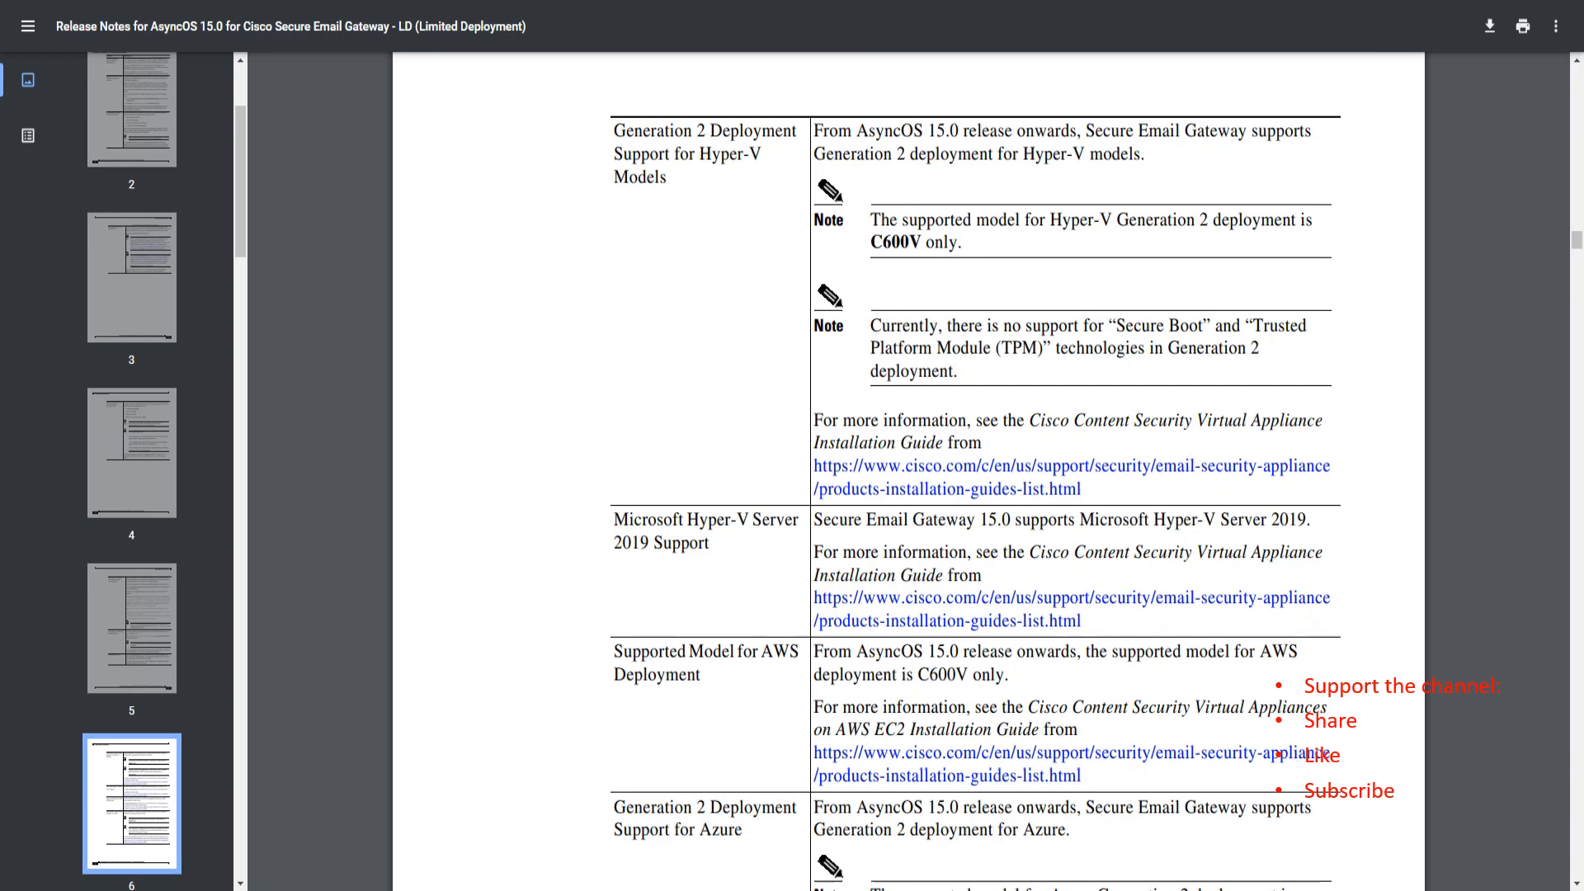
scroll(down, 3)
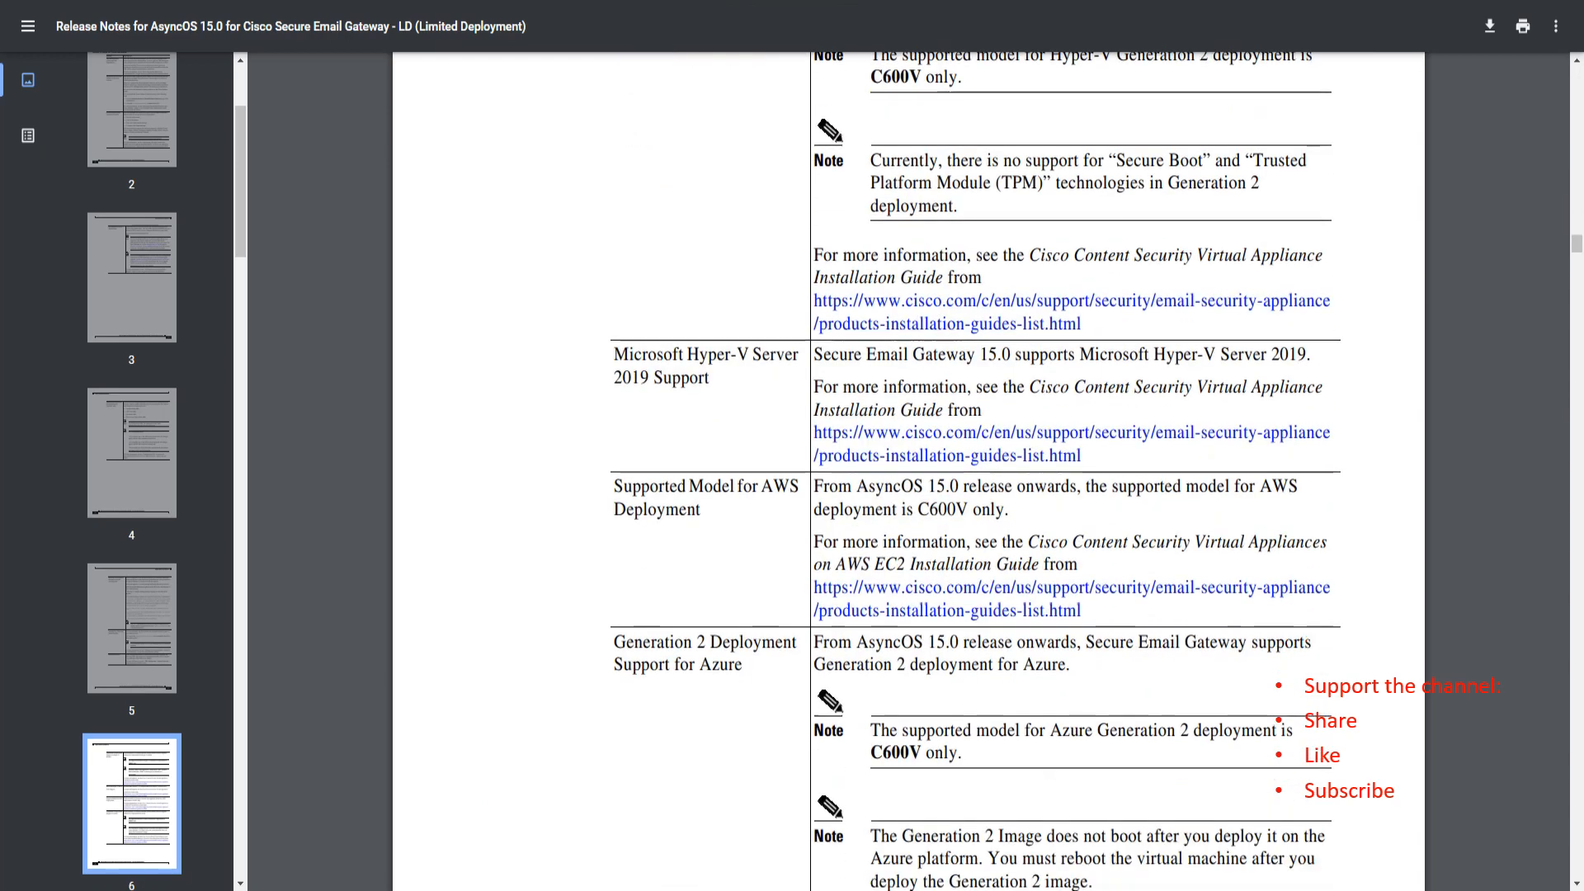
Select headings while reading through page 7 toward the DLP classifier list
scroll(down, 3)
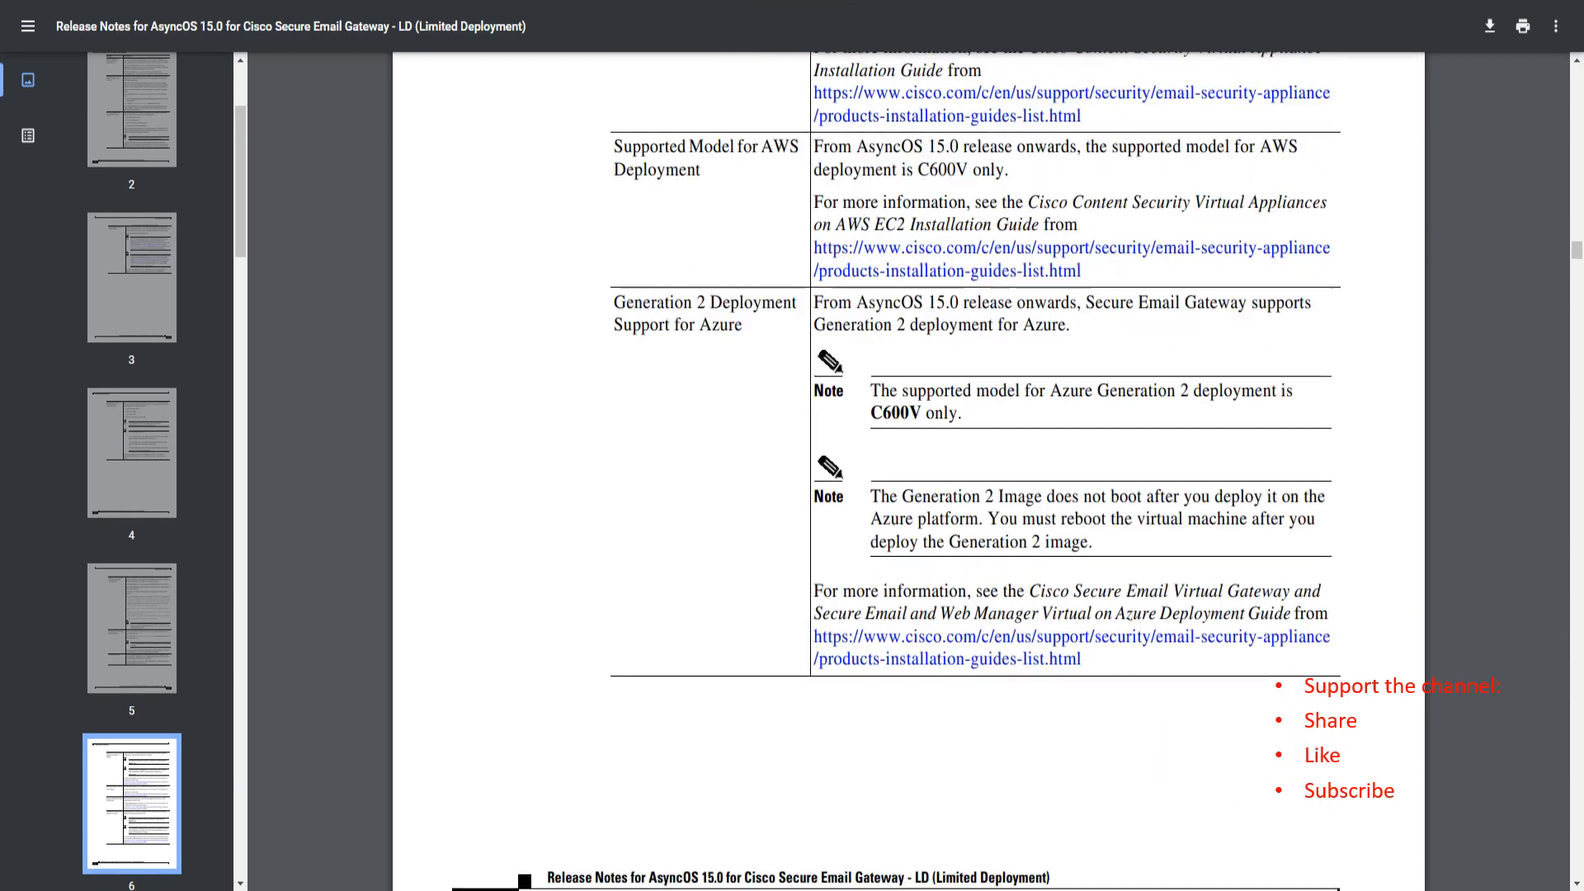
scroll(down, 3)
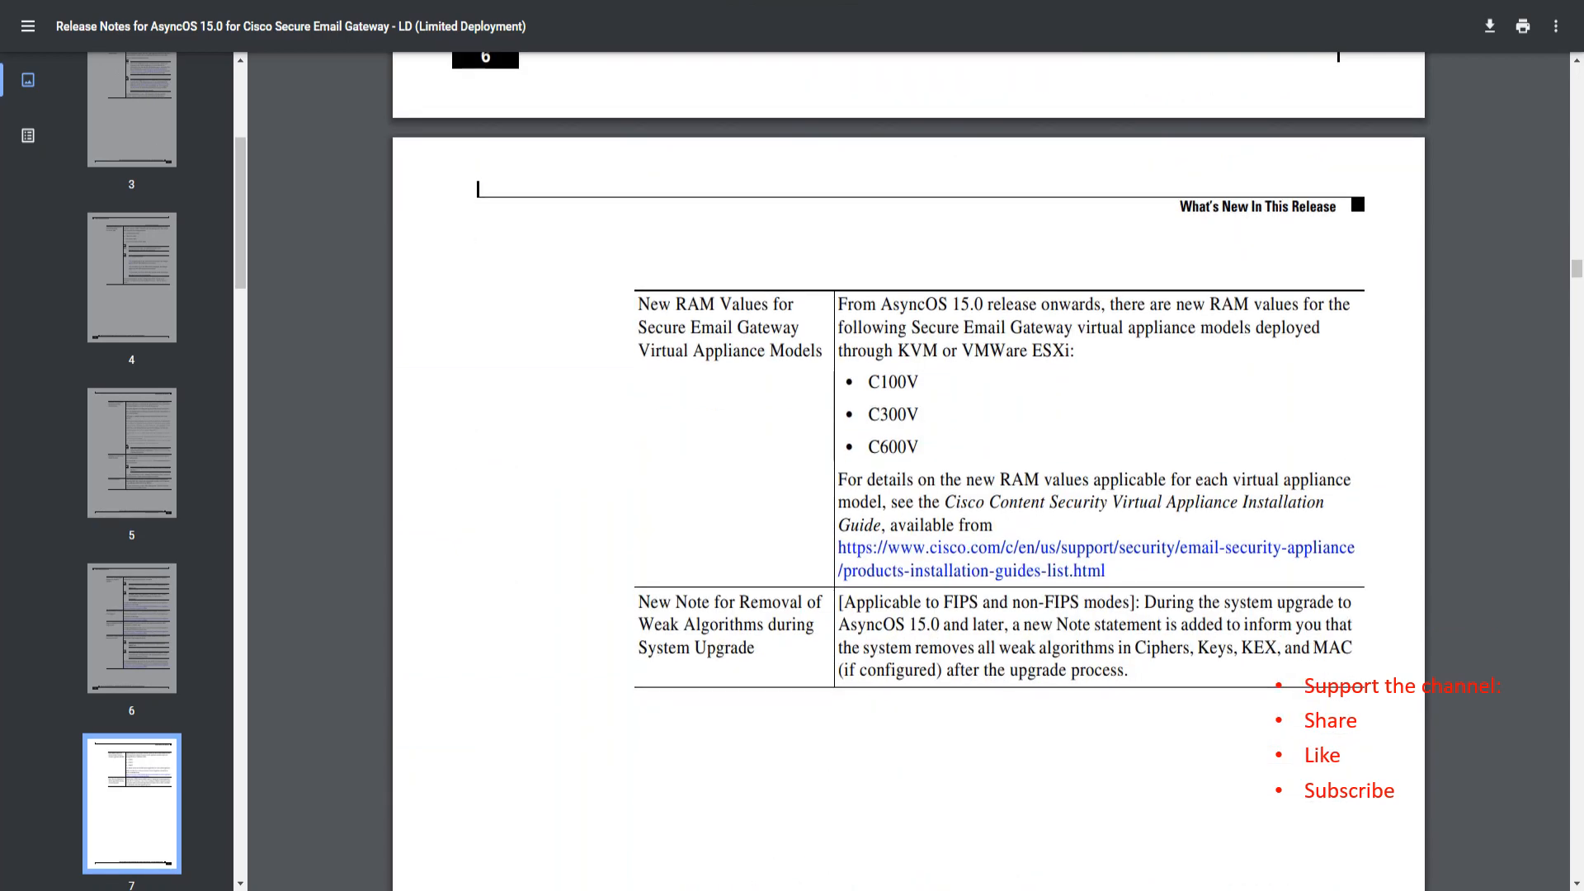
scroll(down, 3)
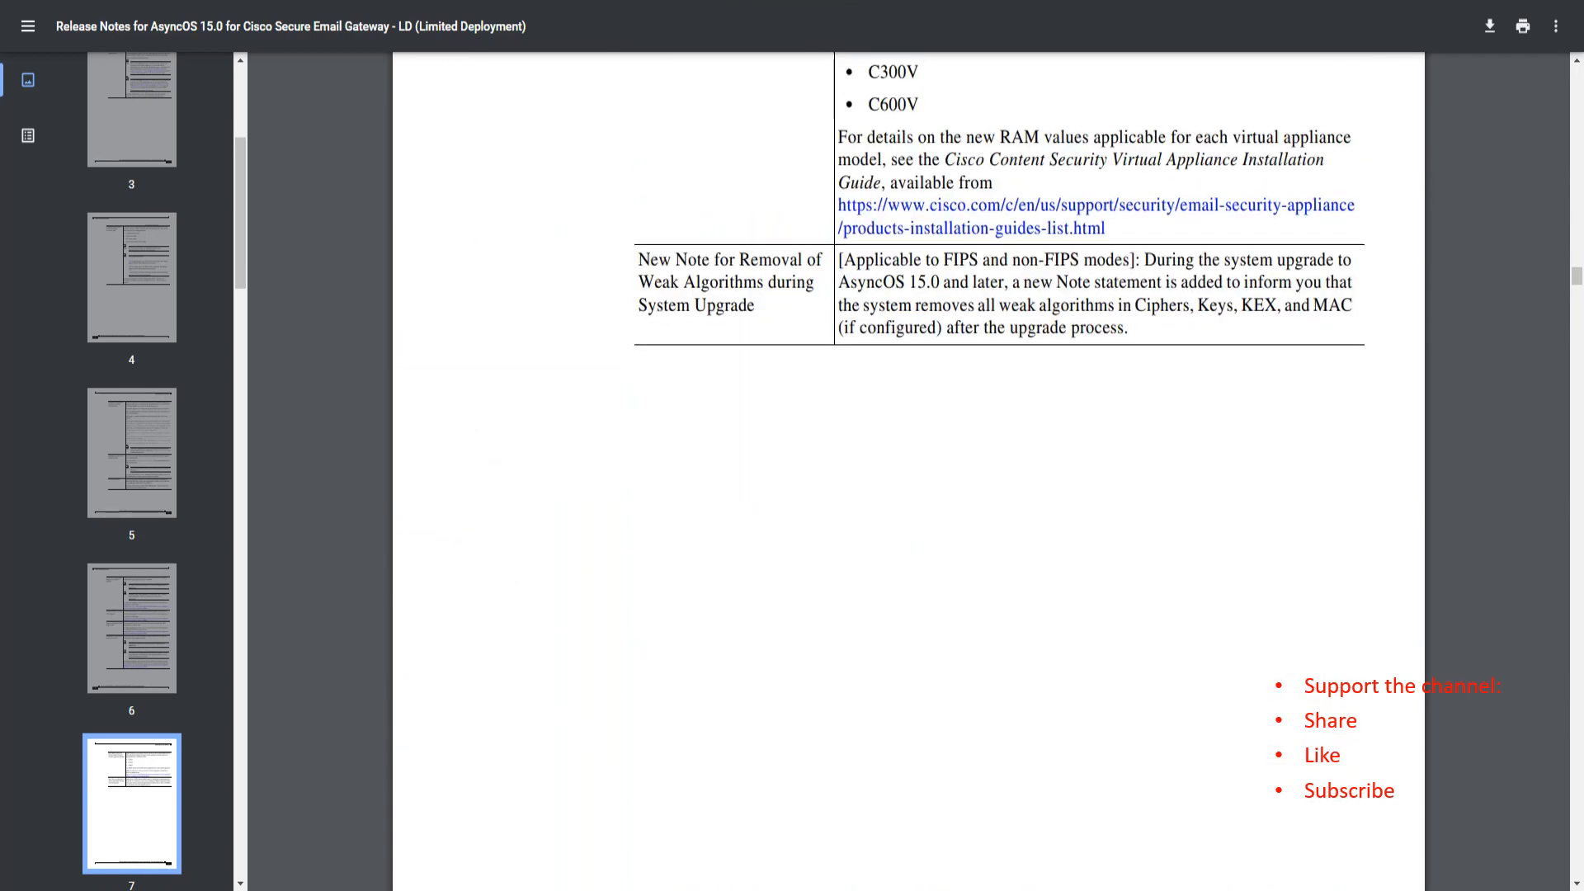
drag(641, 259, 730, 282)
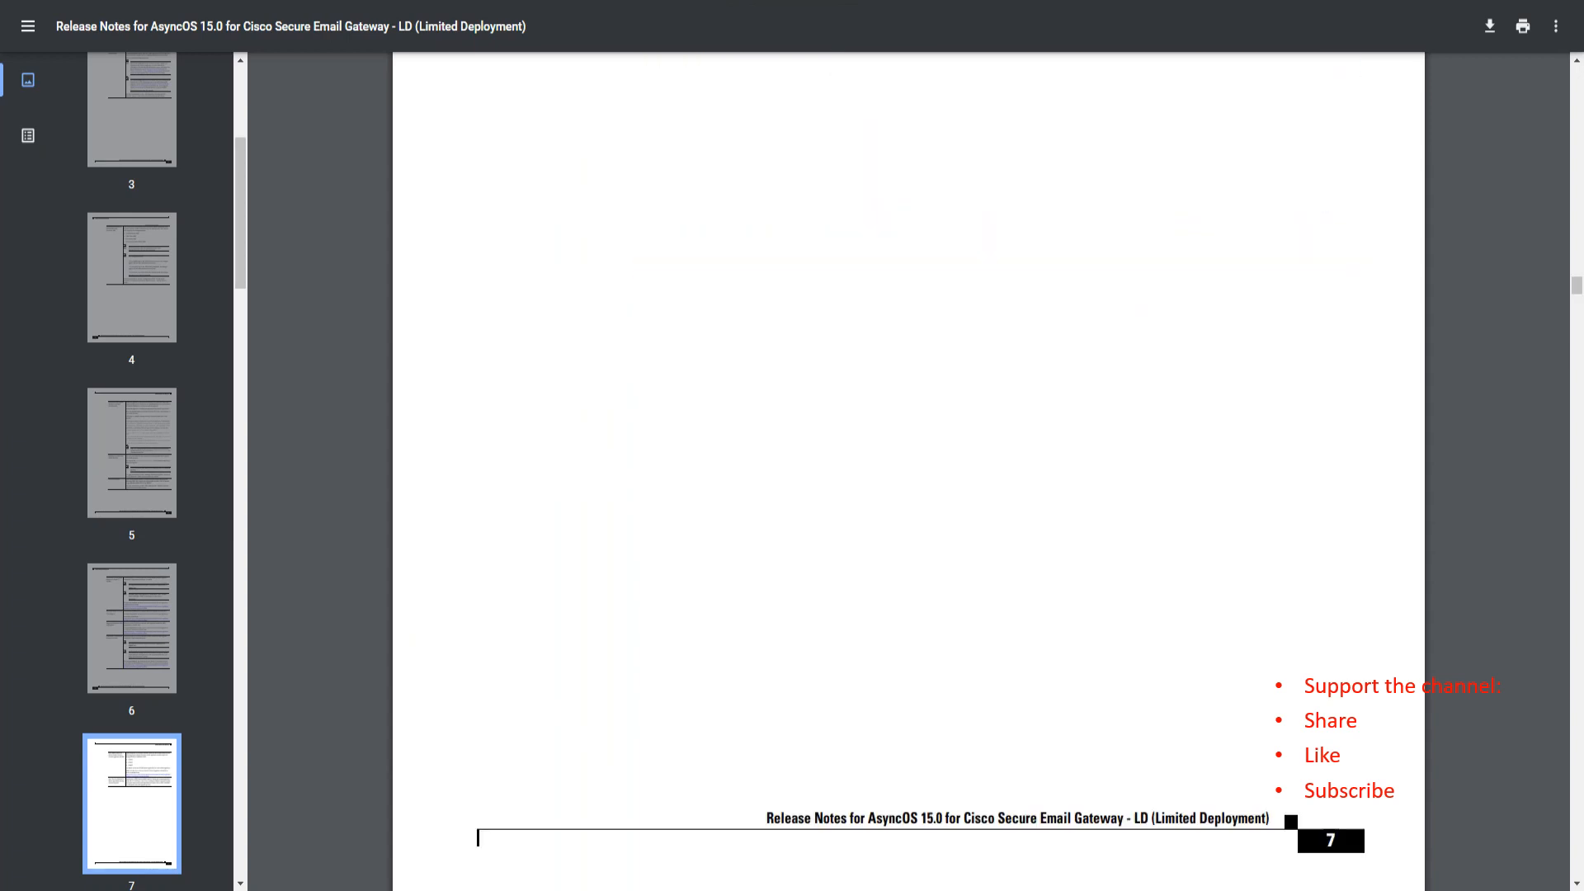
scroll(down, 3)
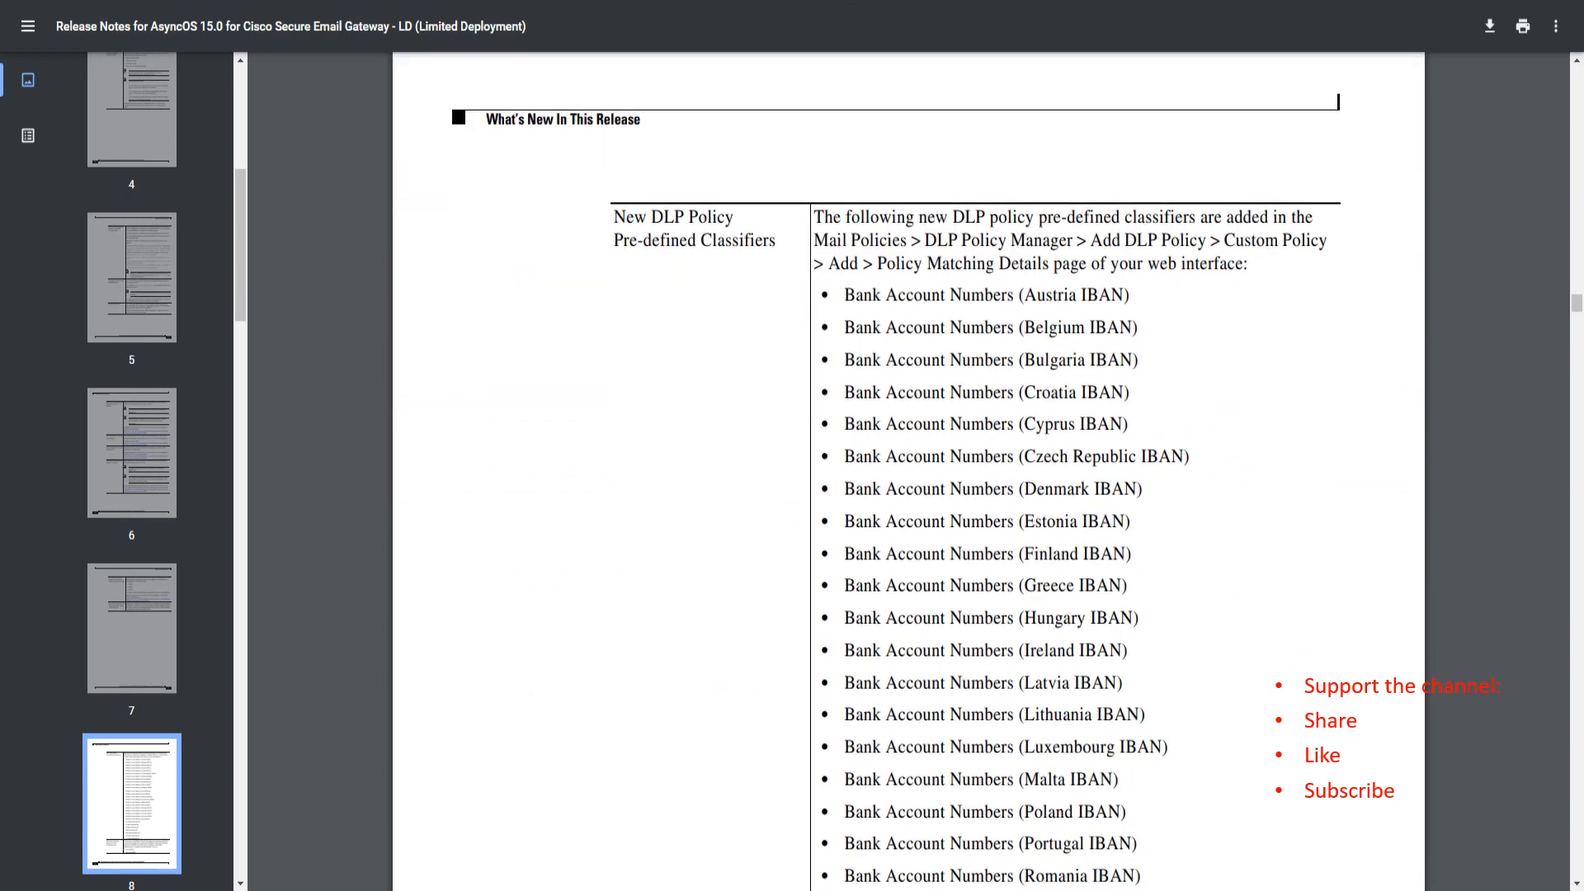
drag(614, 216, 829, 241)
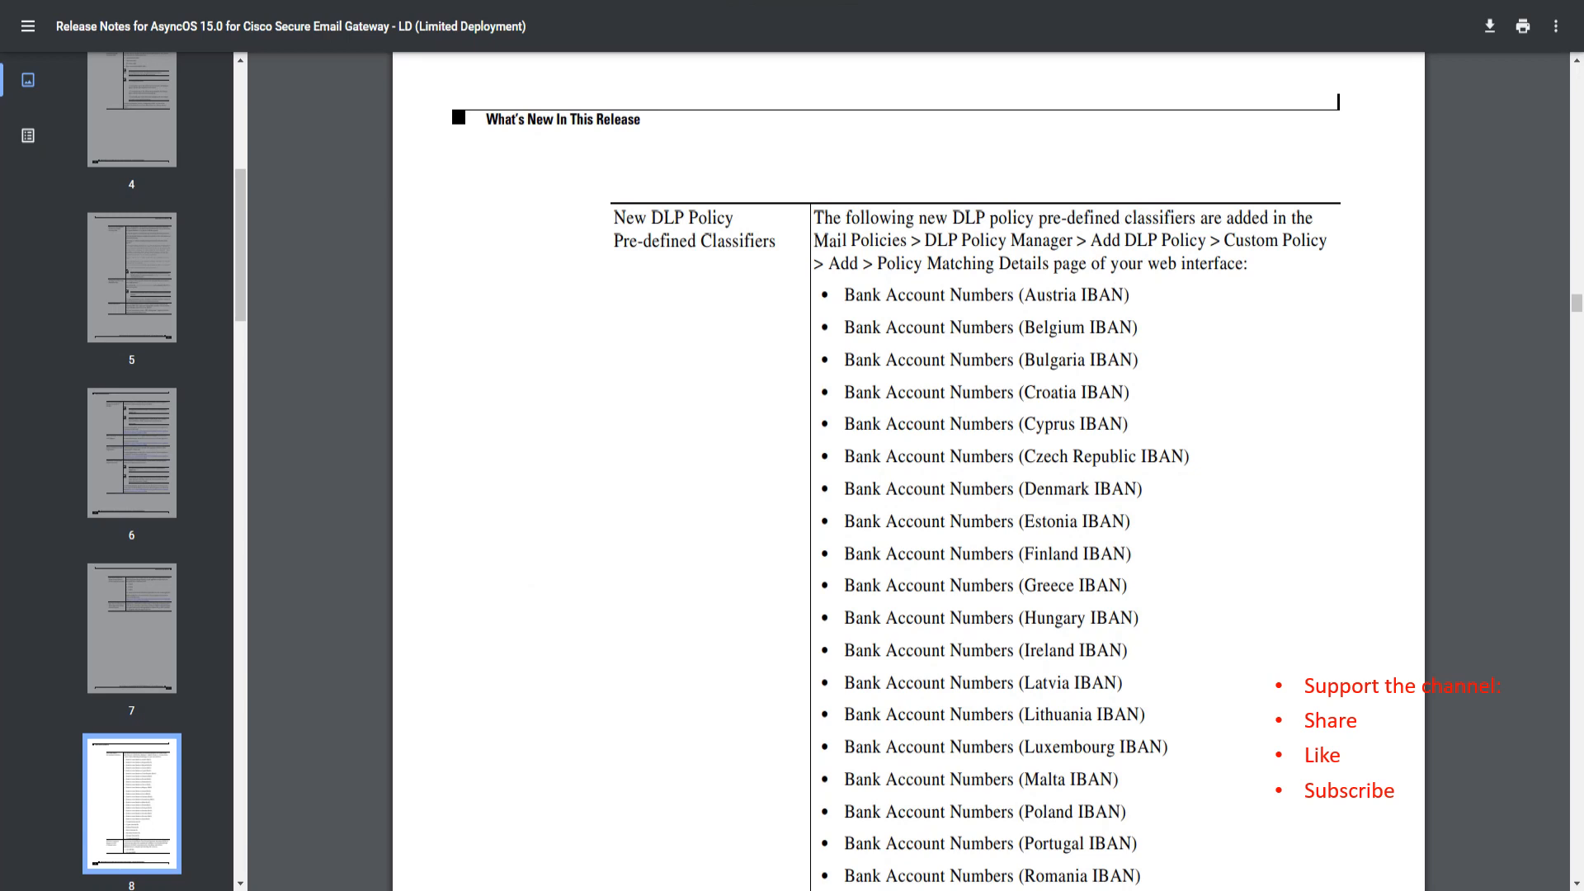
Highlight the Bank Account Numbers IBAN classifiers and continue to page 9's Changes in Behavior section
scroll(down, 3)
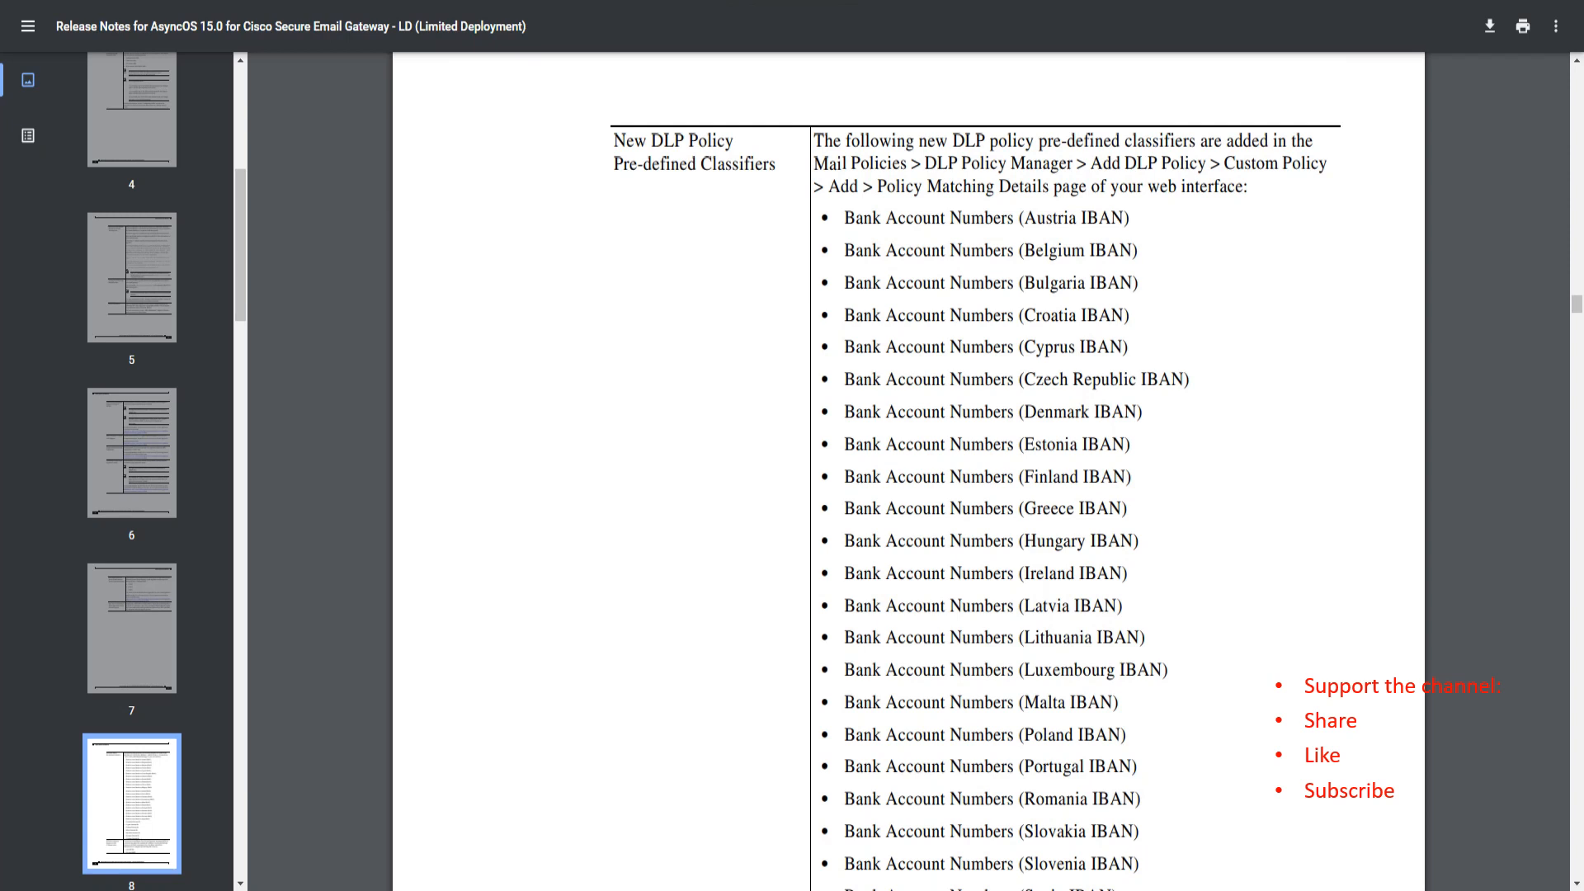
drag(816, 164, 1030, 188)
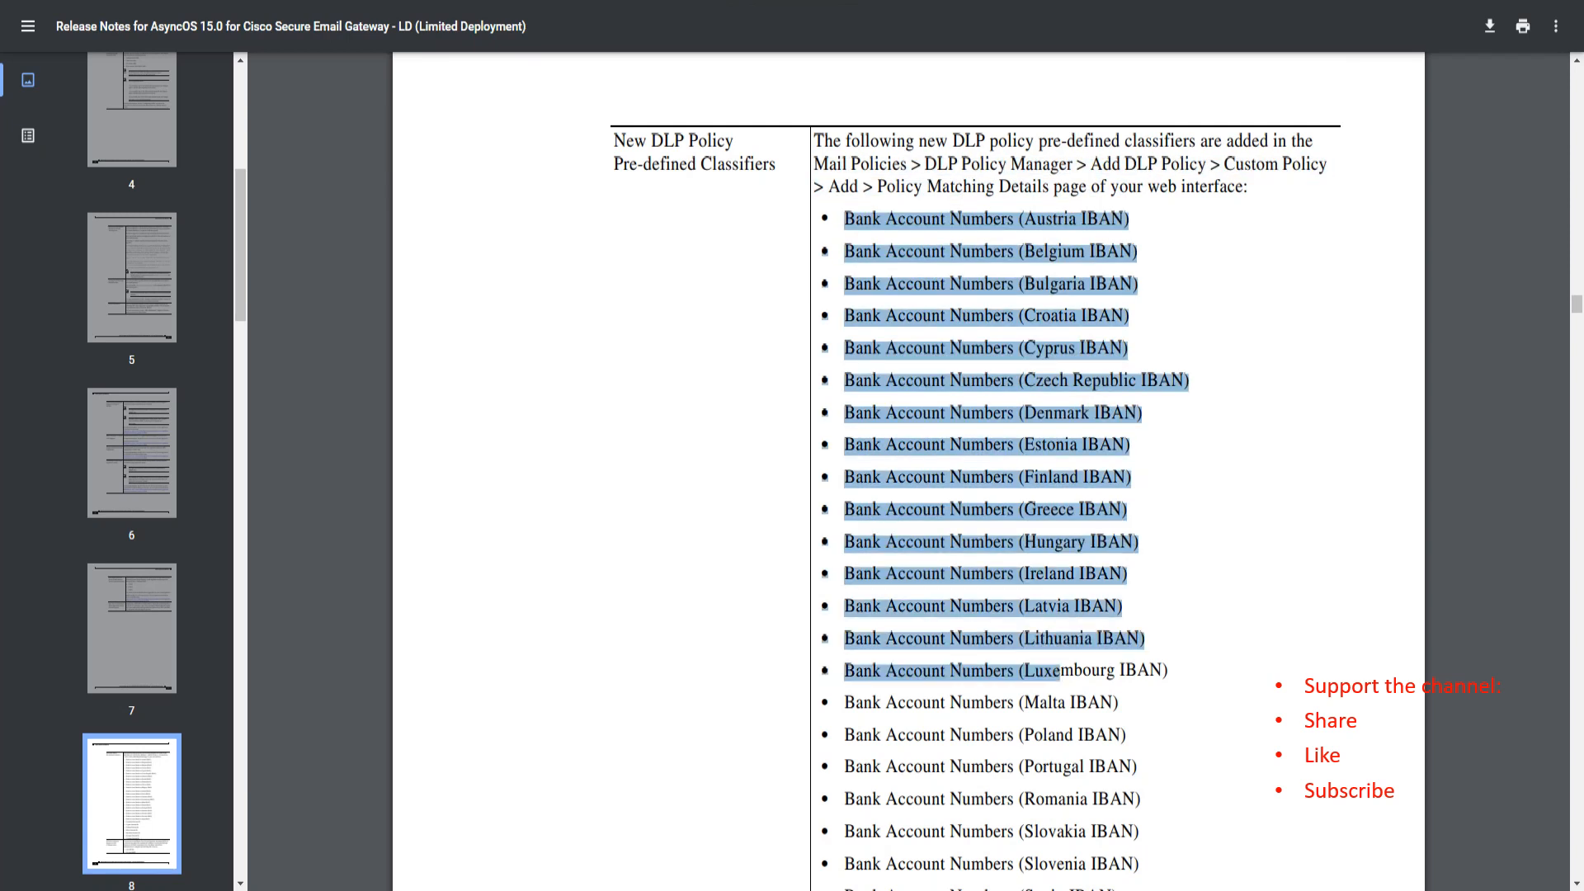
scroll(down, 3)
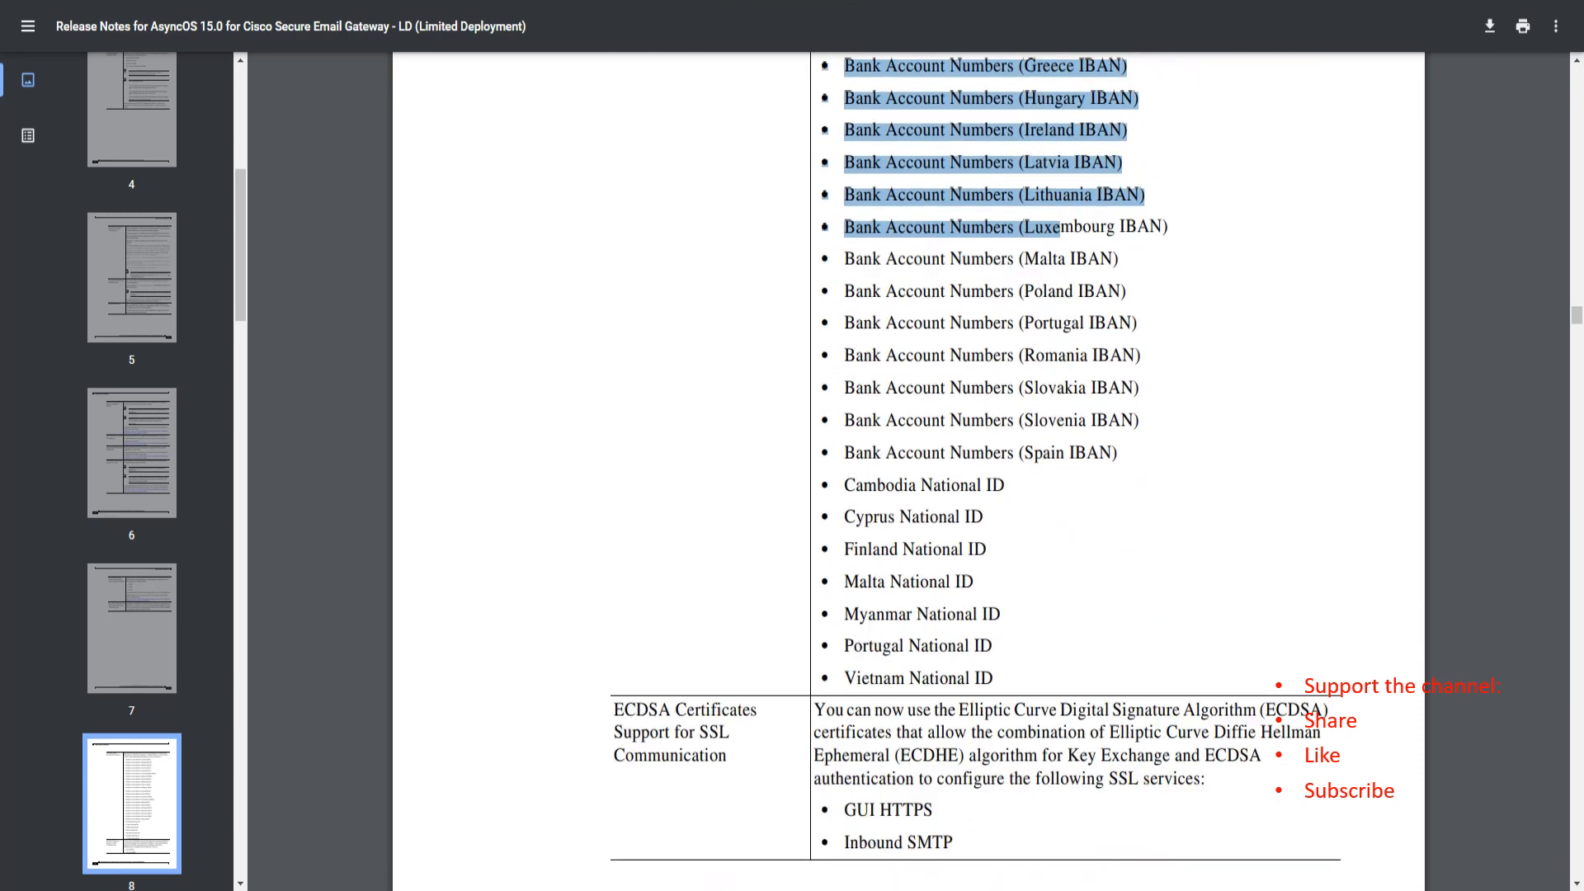
scroll(down, 3)
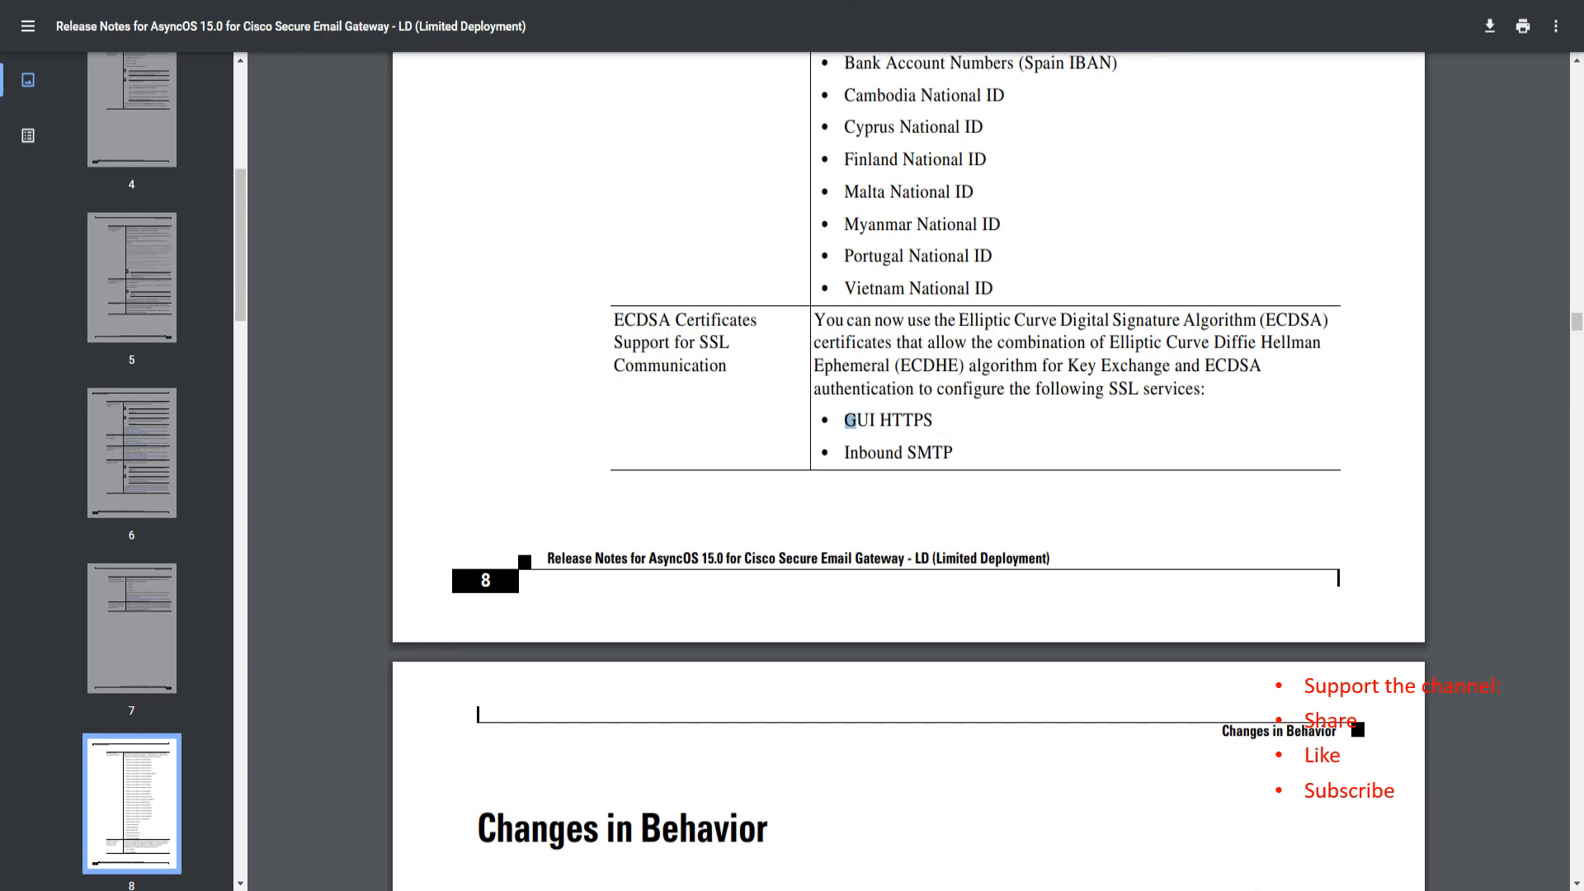
drag(845, 420, 950, 452)
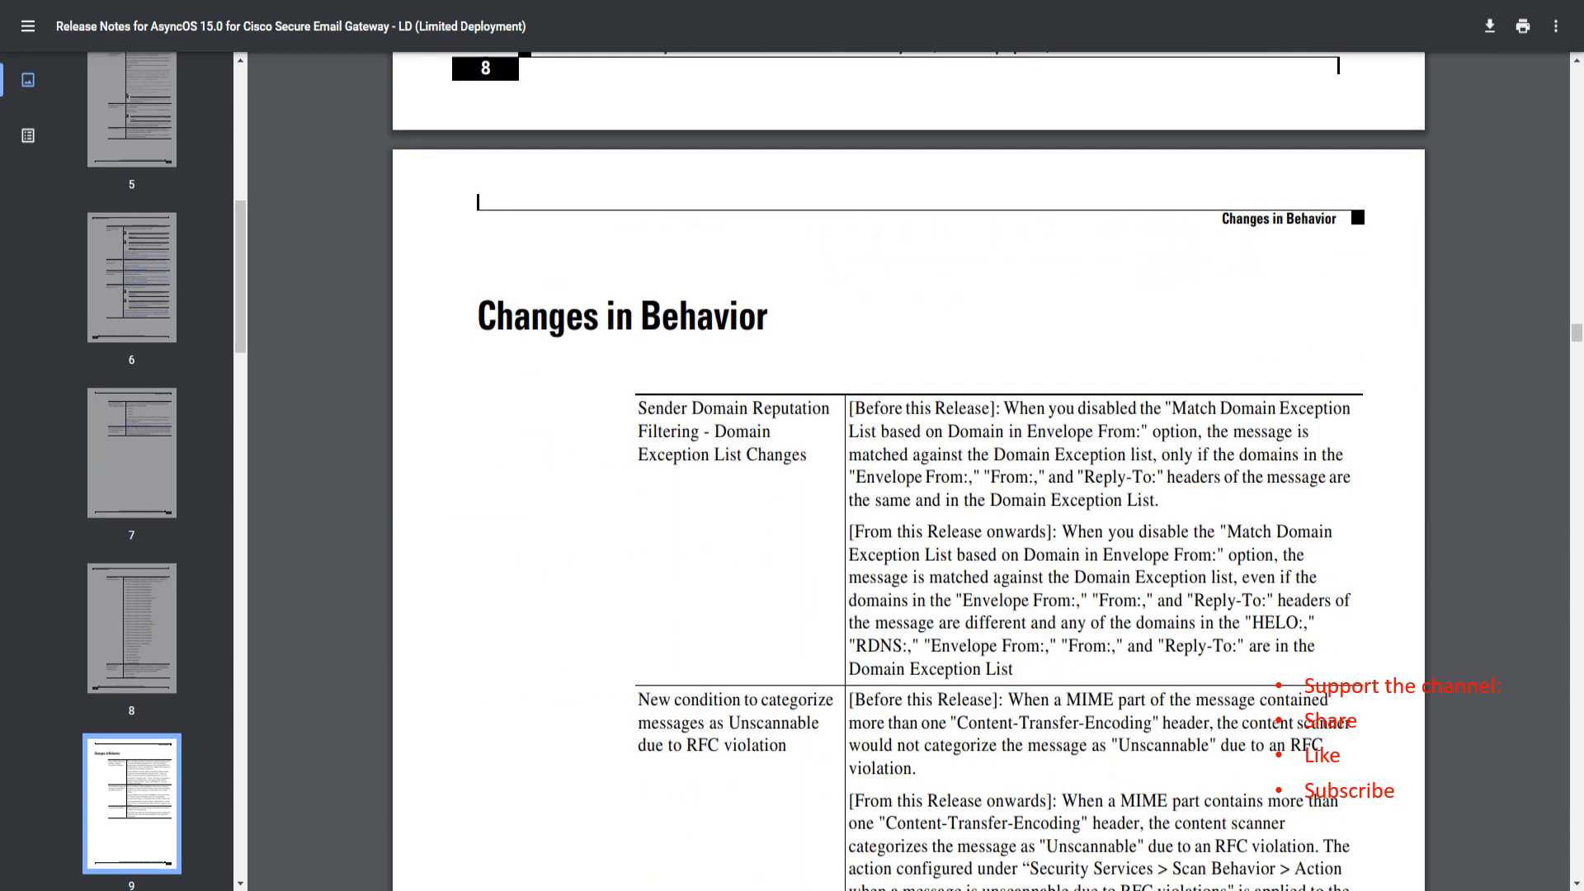
Highlight the versions listed under Upgrade Paths for release 15.0.0-068 and read on to Installation and Upgrade Notes
scroll(down, 3)
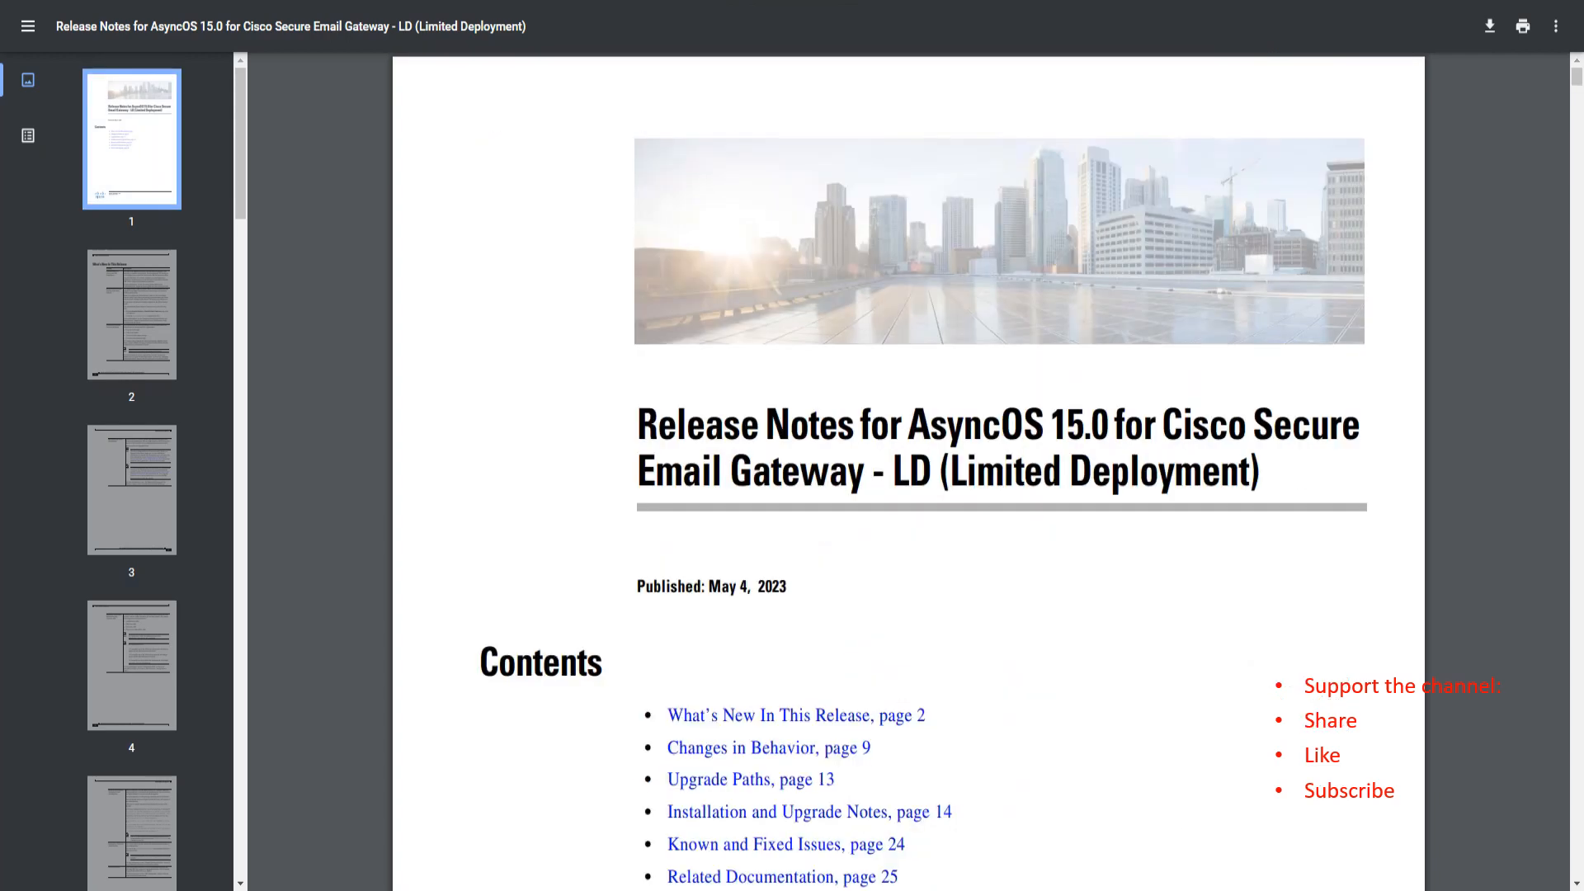
scroll(down, 3)
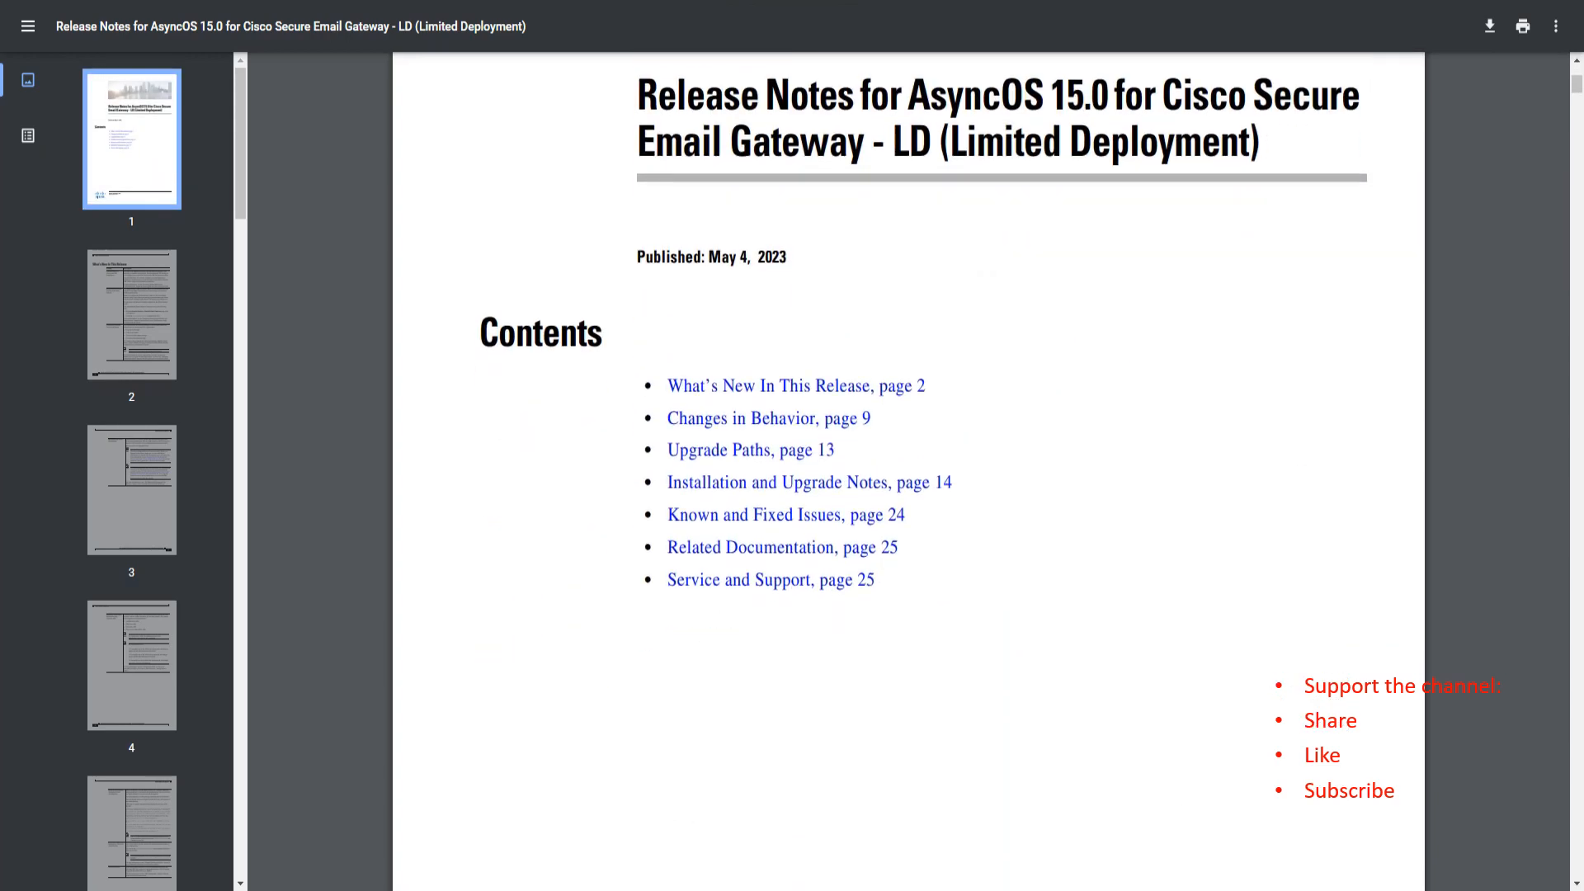
scroll(down, 3)
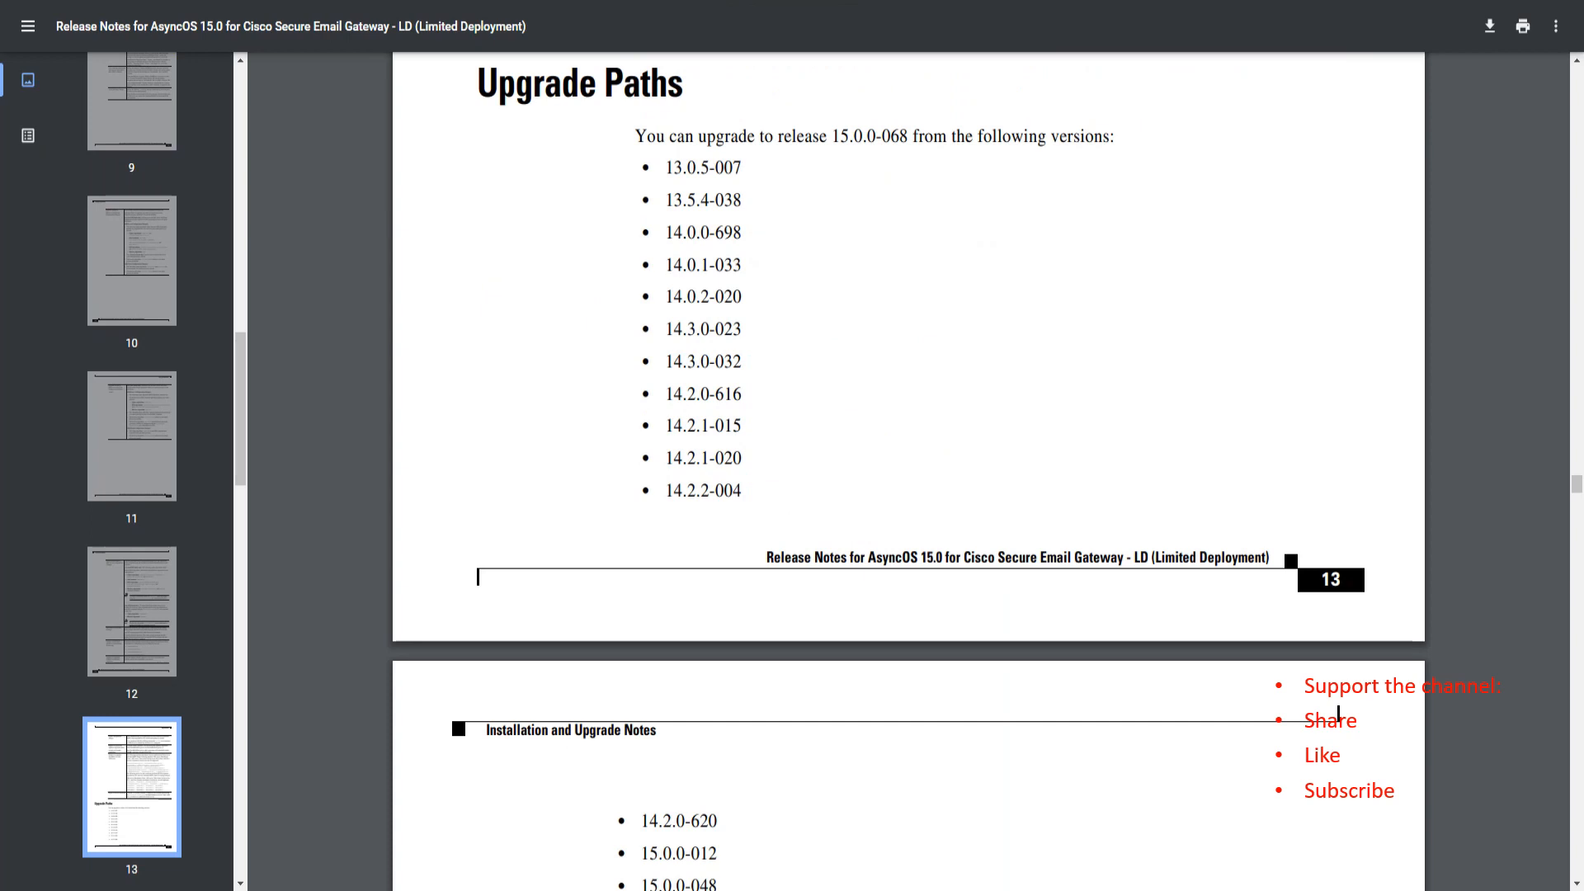
drag(635, 137, 918, 137)
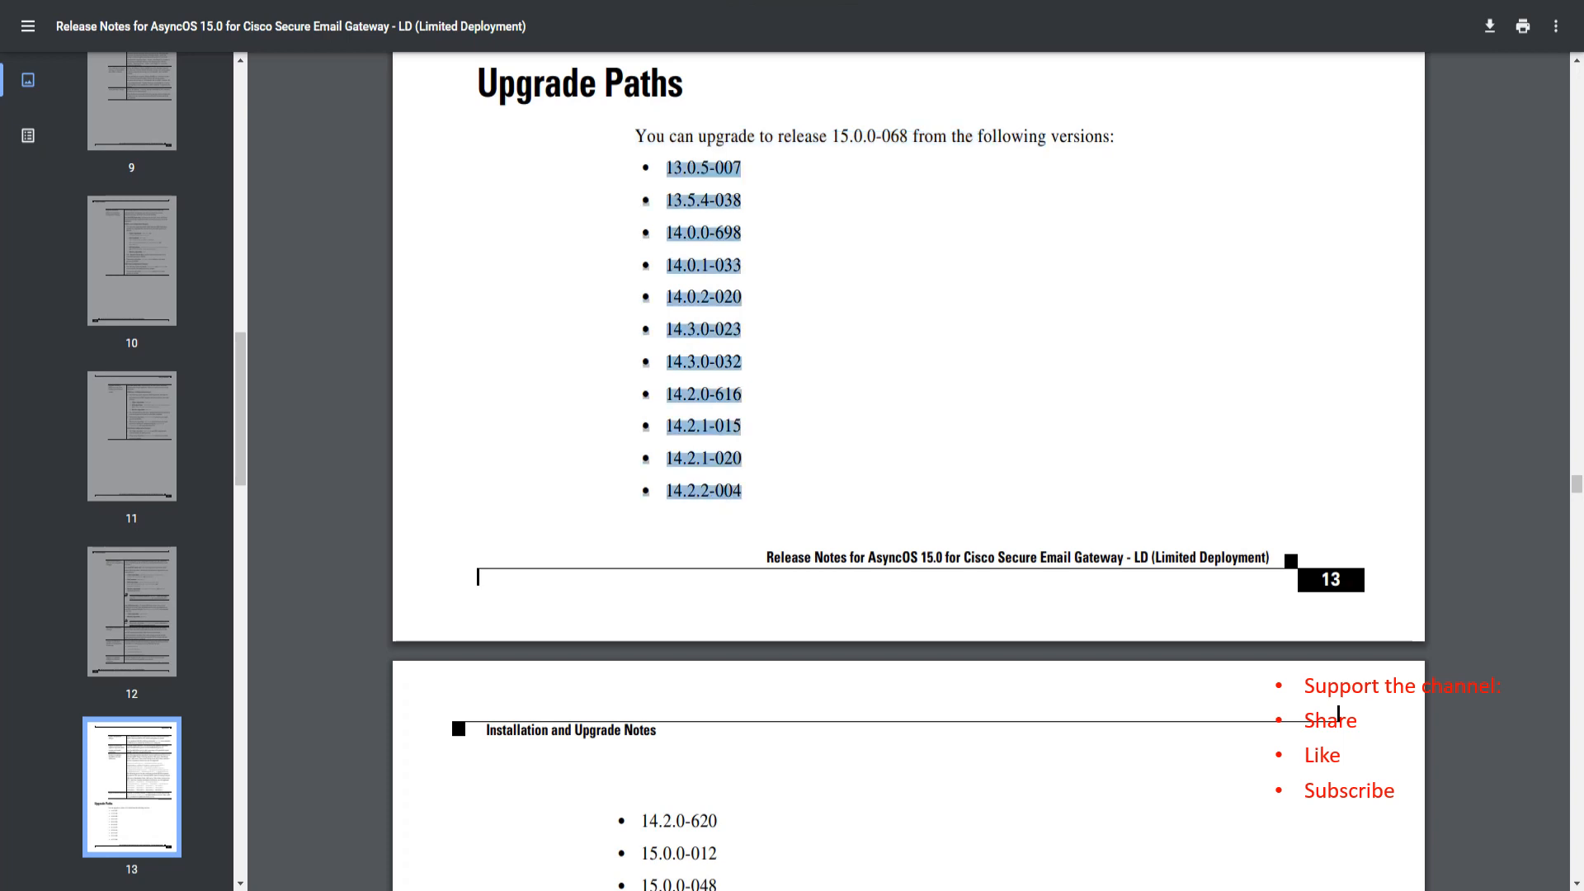
scroll(down, 3)
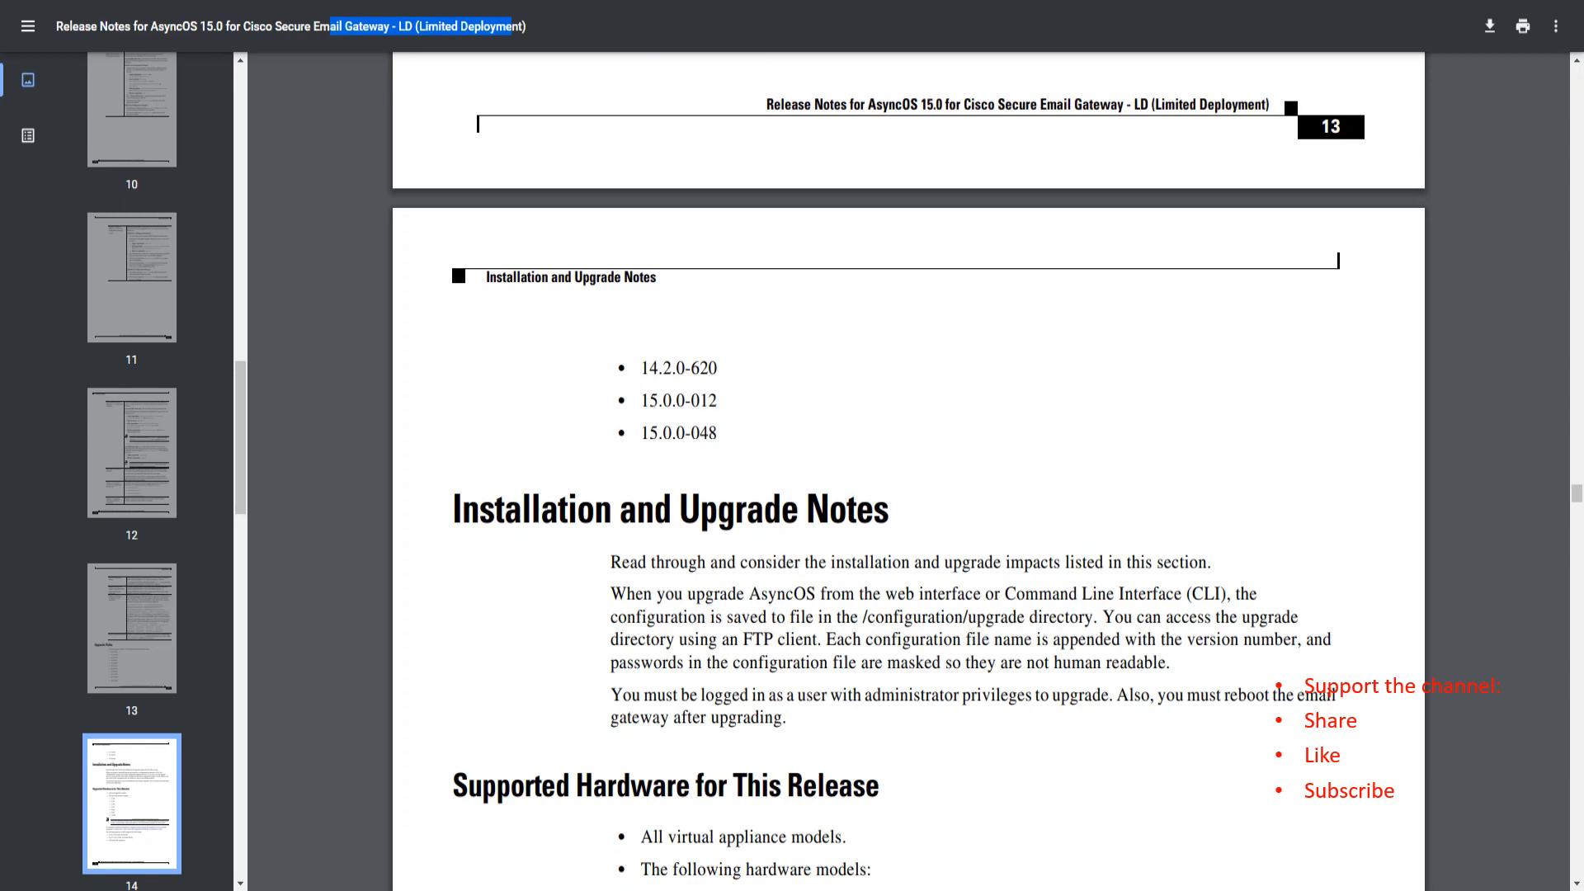
Reach Upgrading a Virtual Appliance and mark its passage about disk space upgrades
scroll(down, 3)
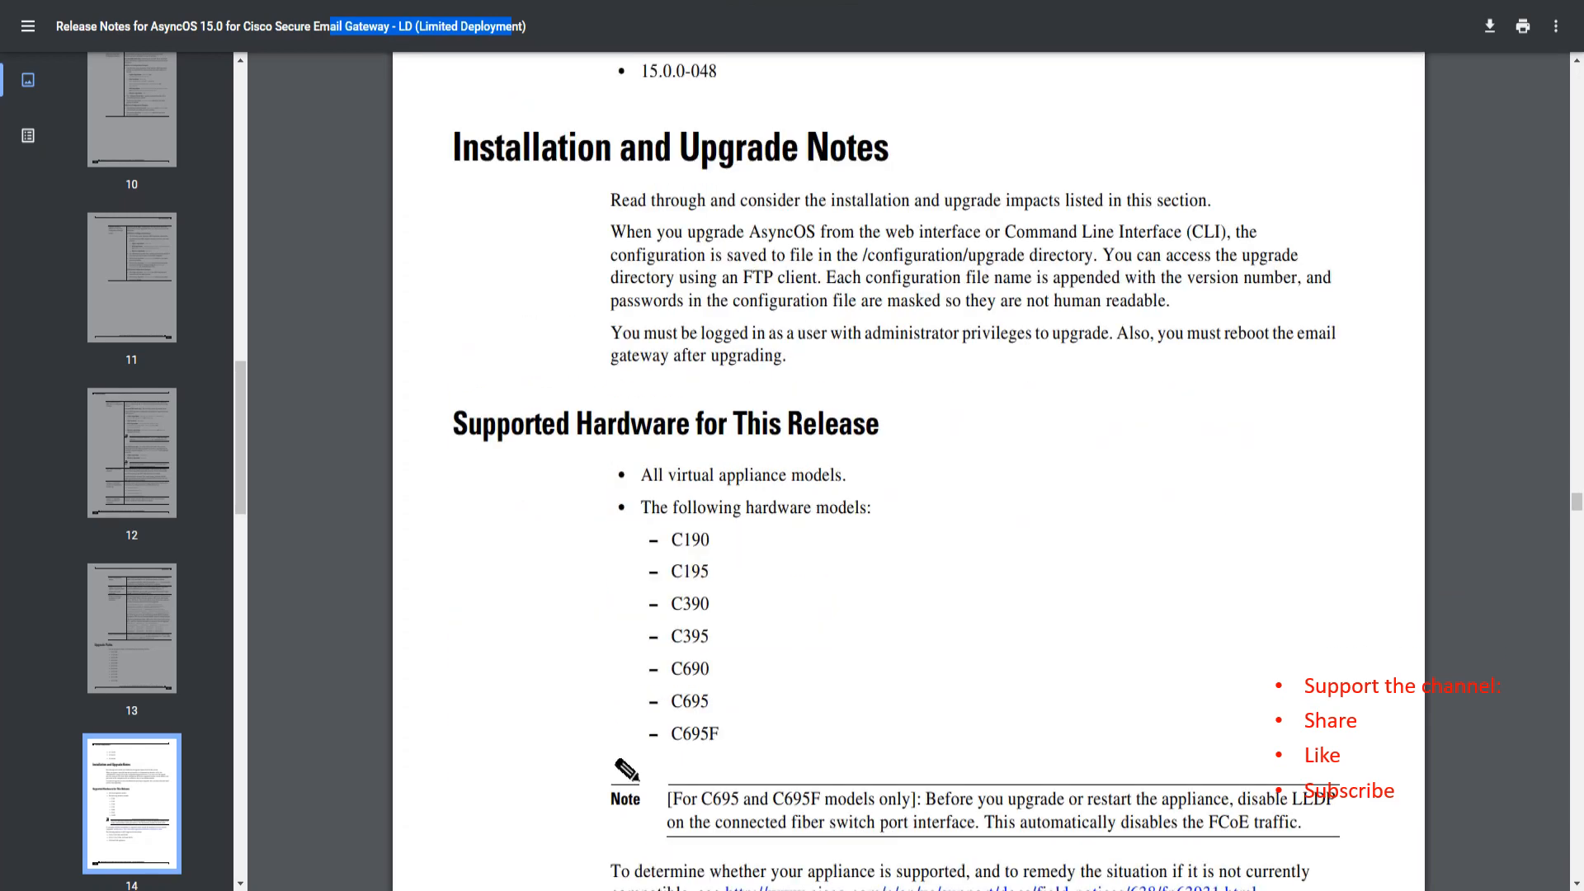
scroll(down, 3)
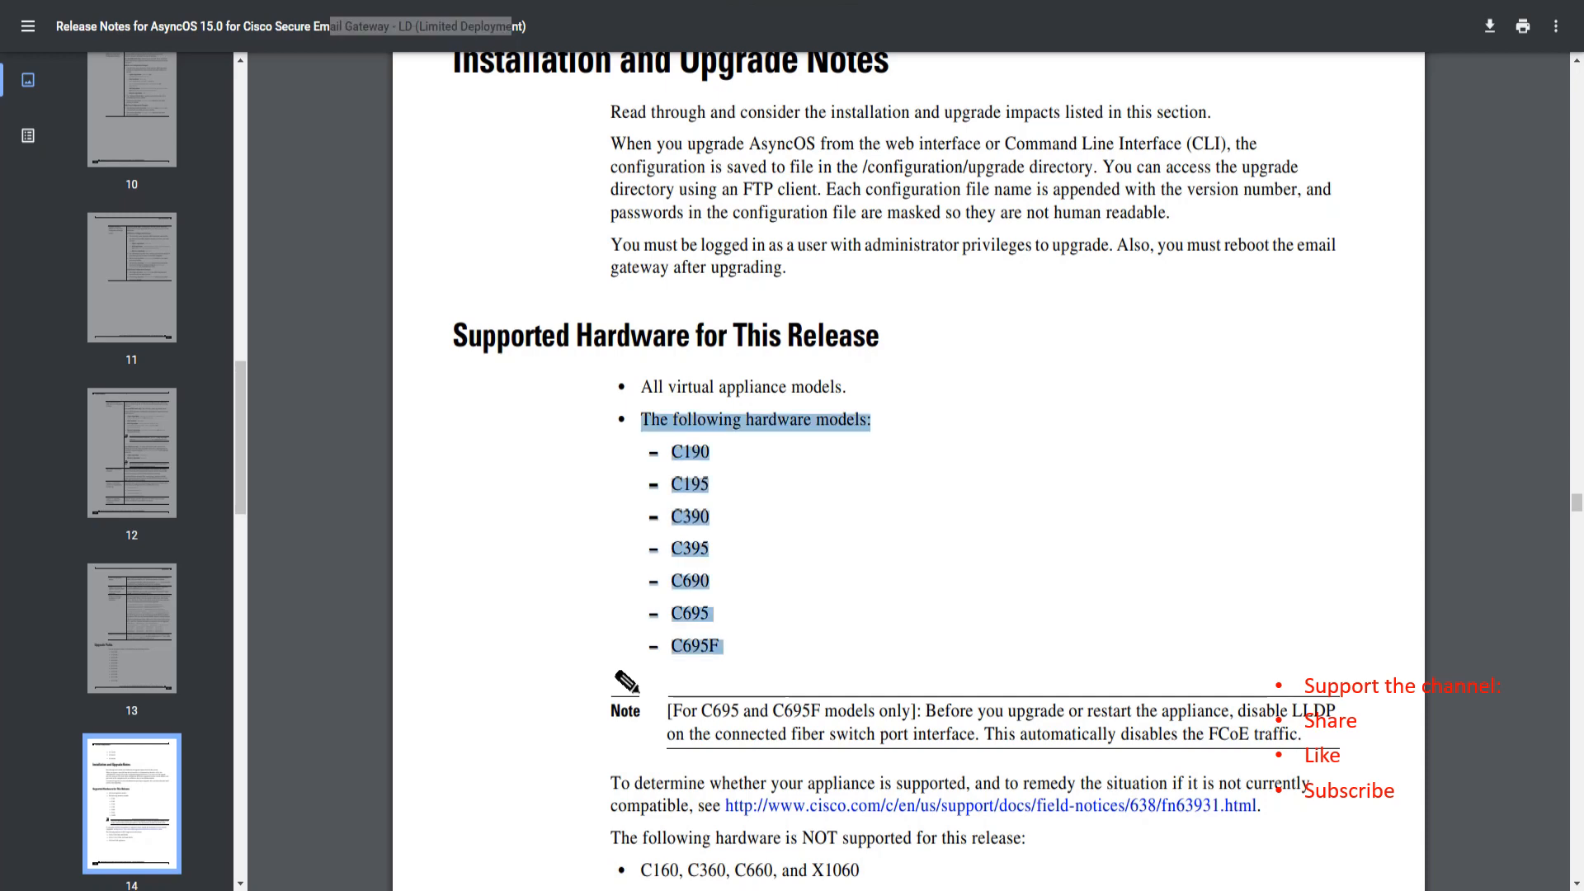
scroll(down, 3)
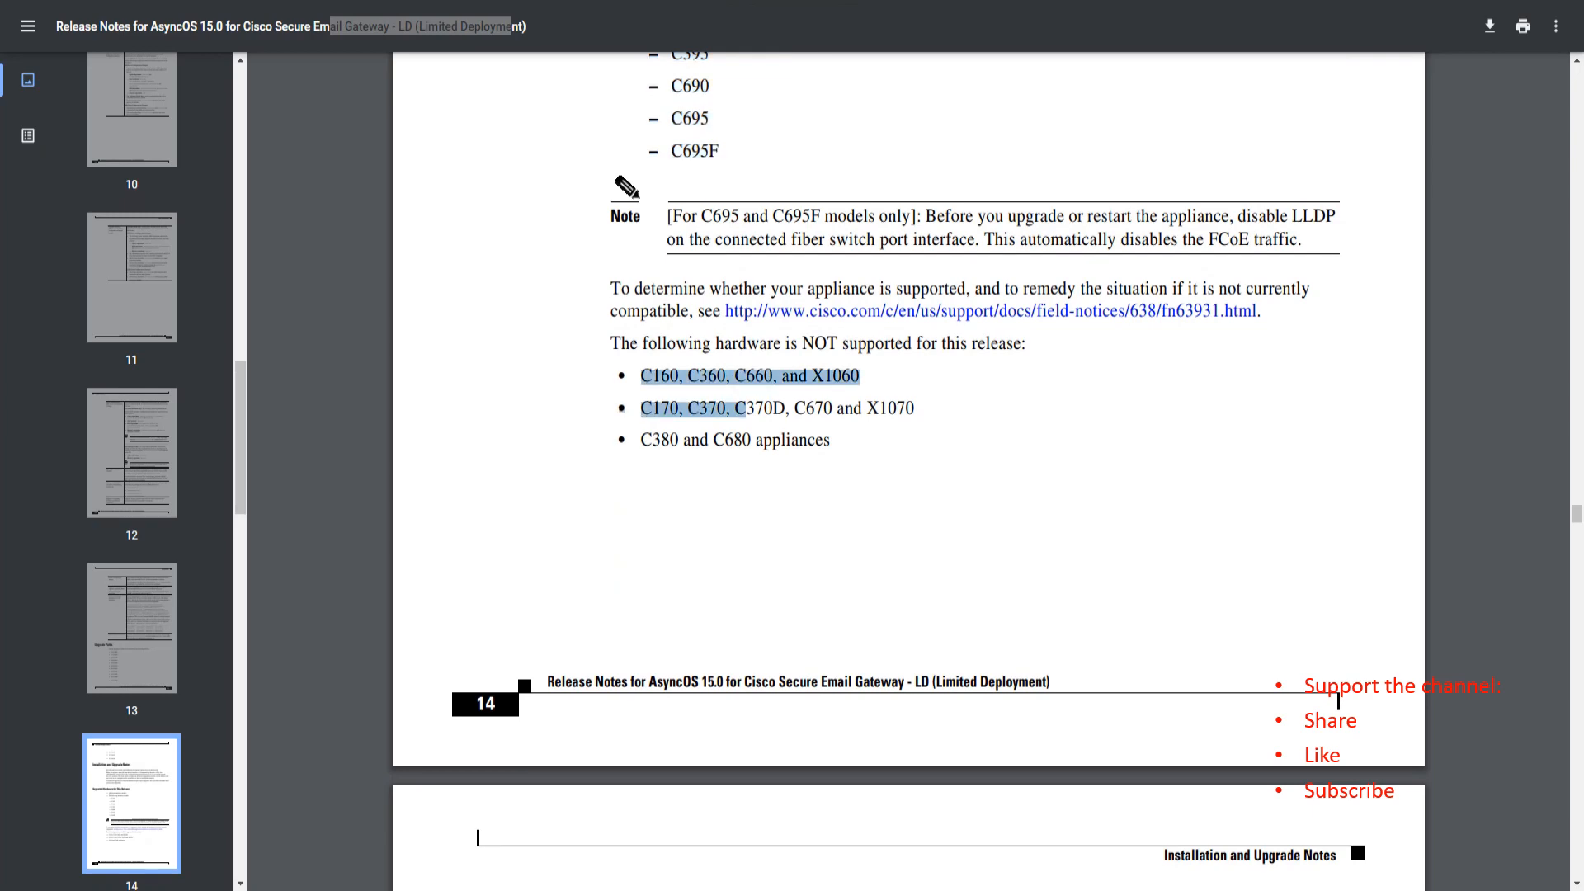
scroll(down, 3)
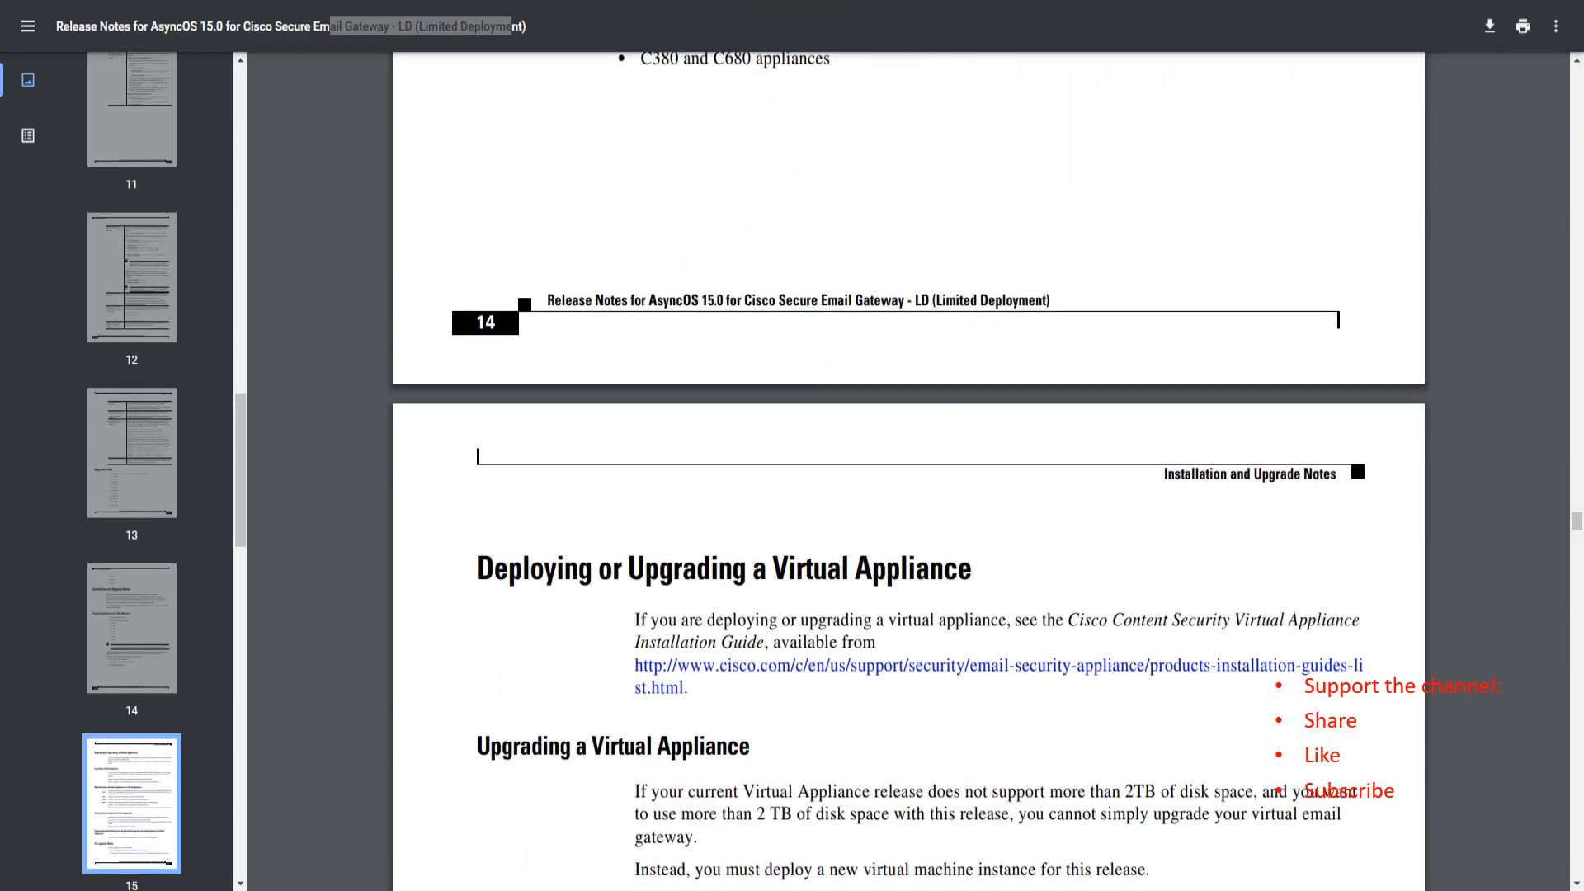
scroll(down, 3)
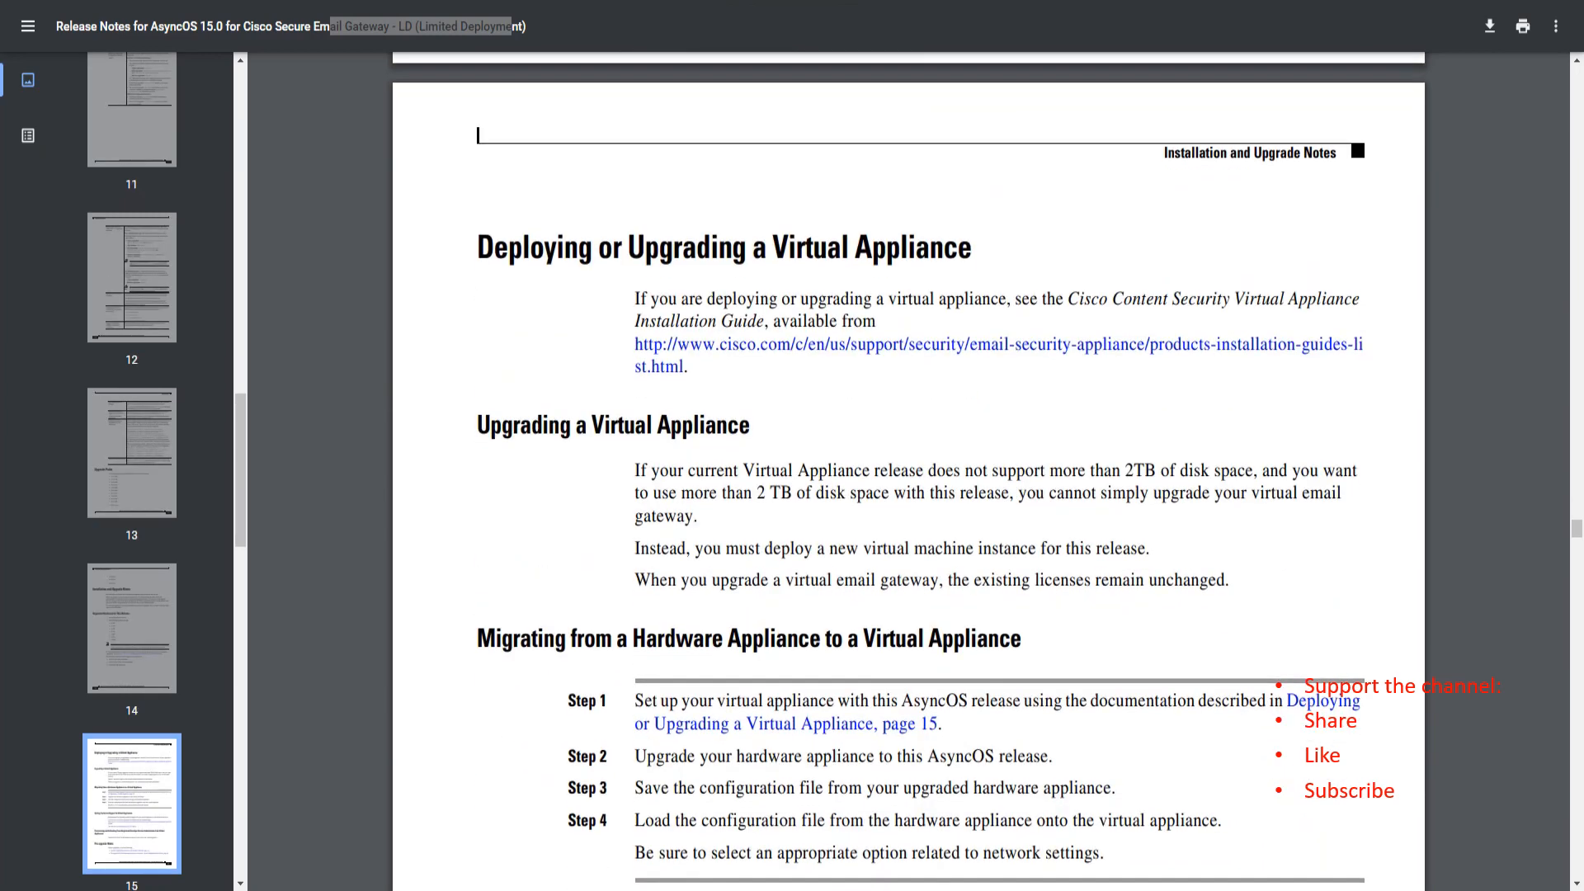
scroll(down, 3)
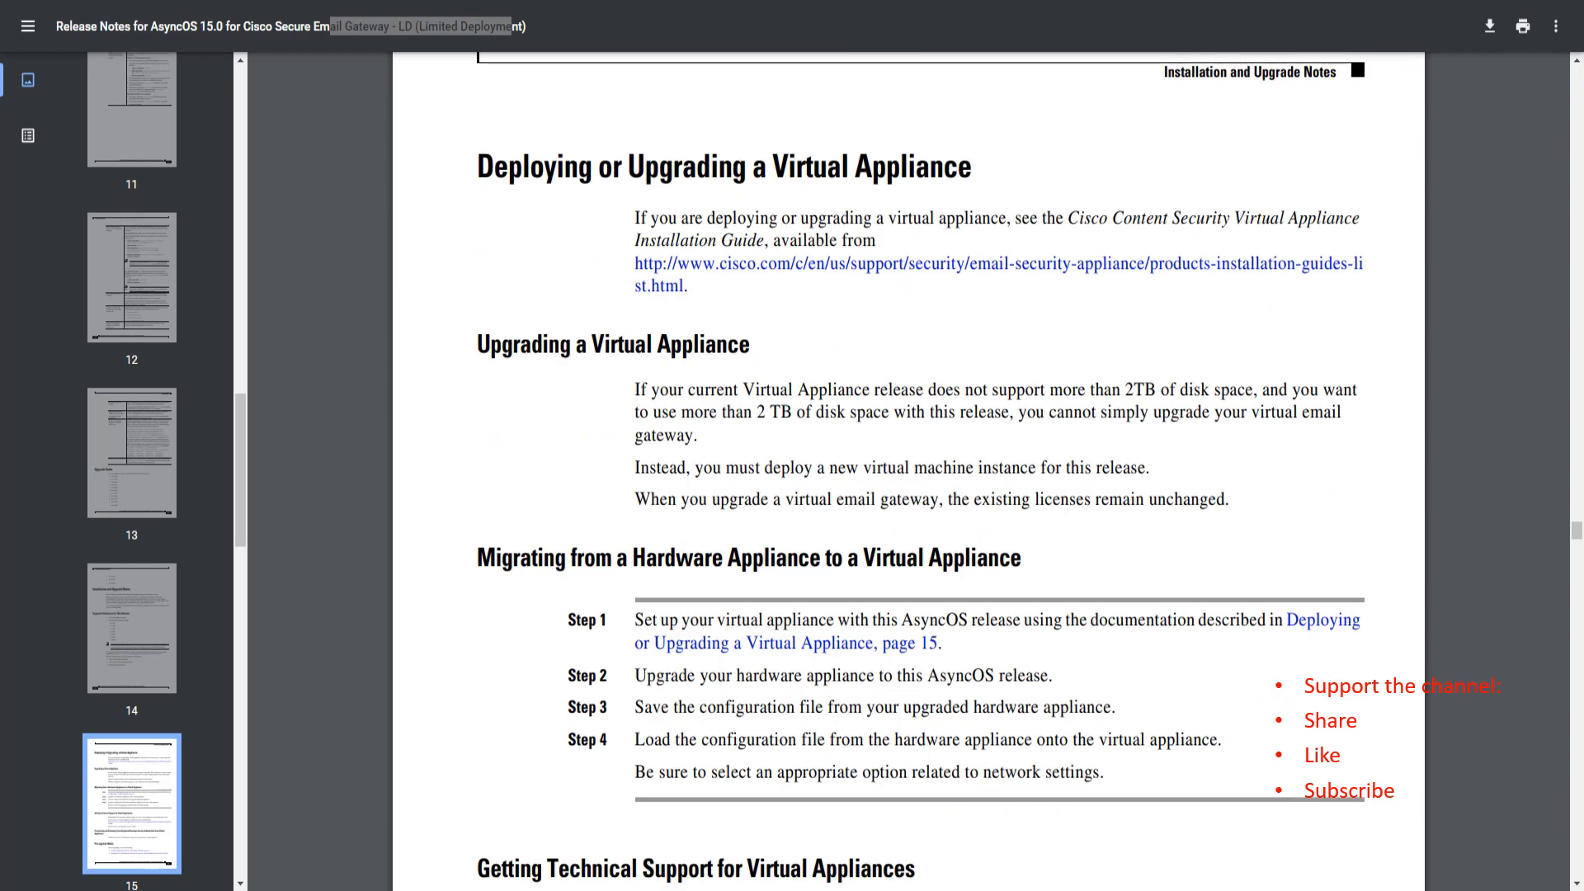
drag(633, 390, 766, 467)
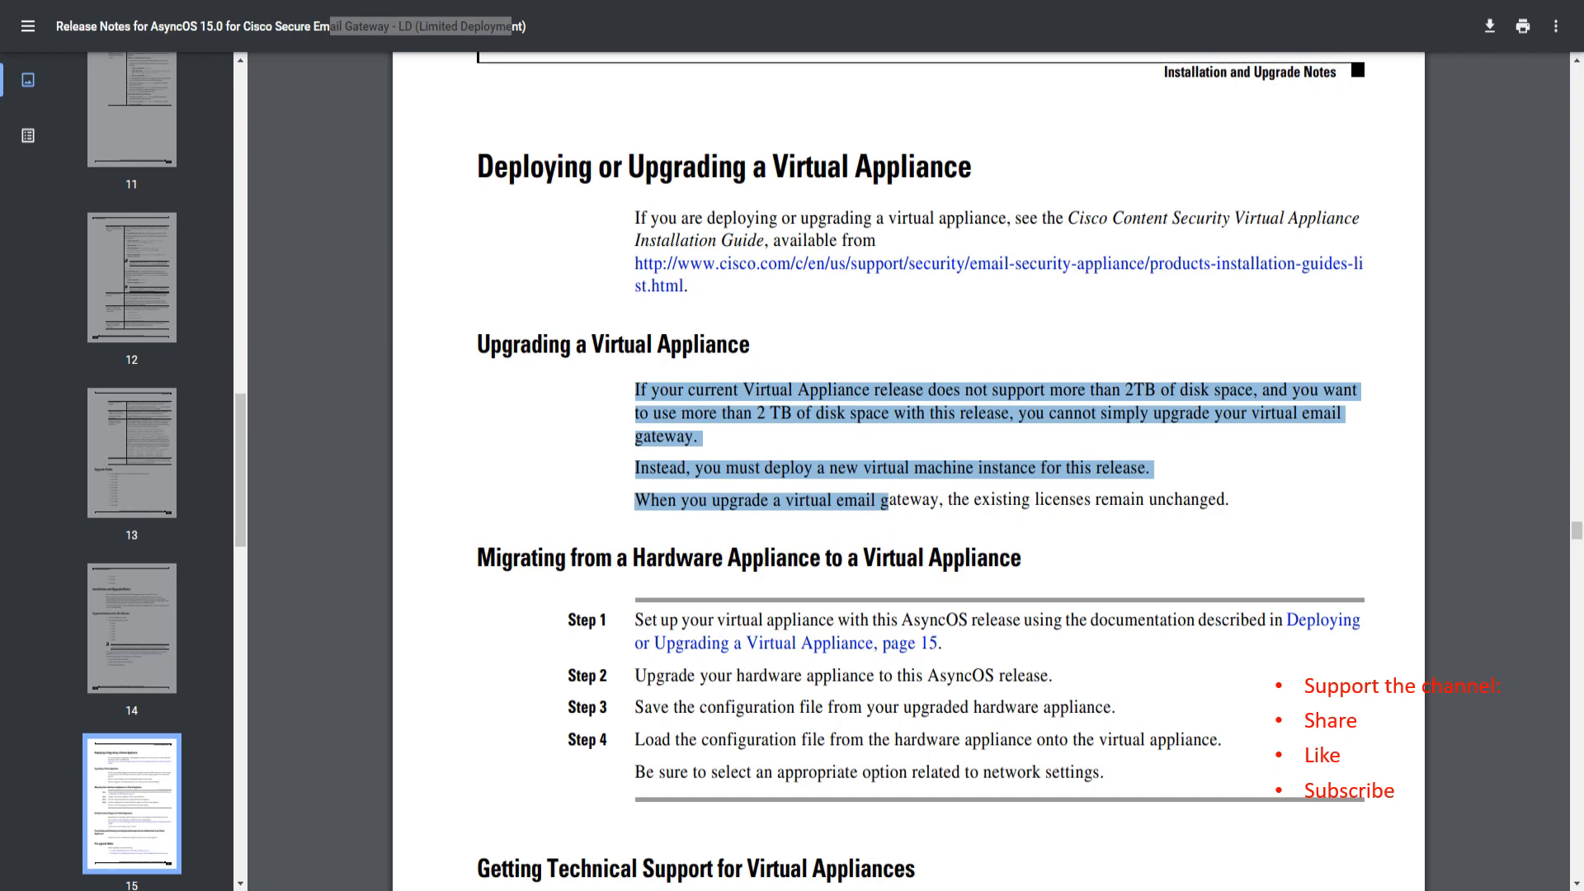
Continue down to the page 16 installation and upgrade notes
scroll(down, 3)
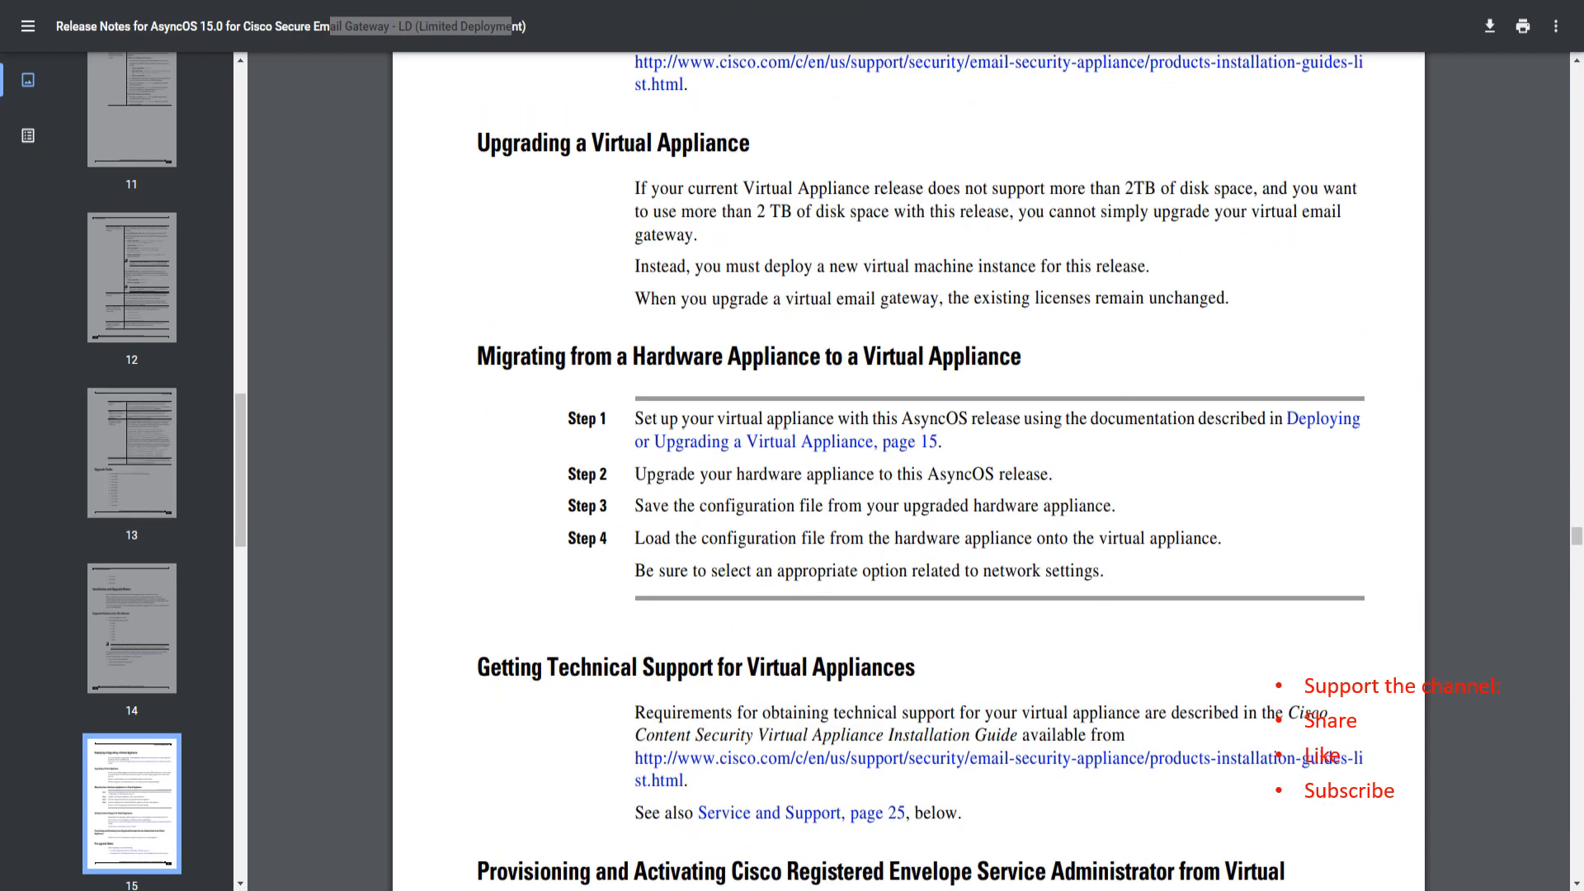
scroll(down, 3)
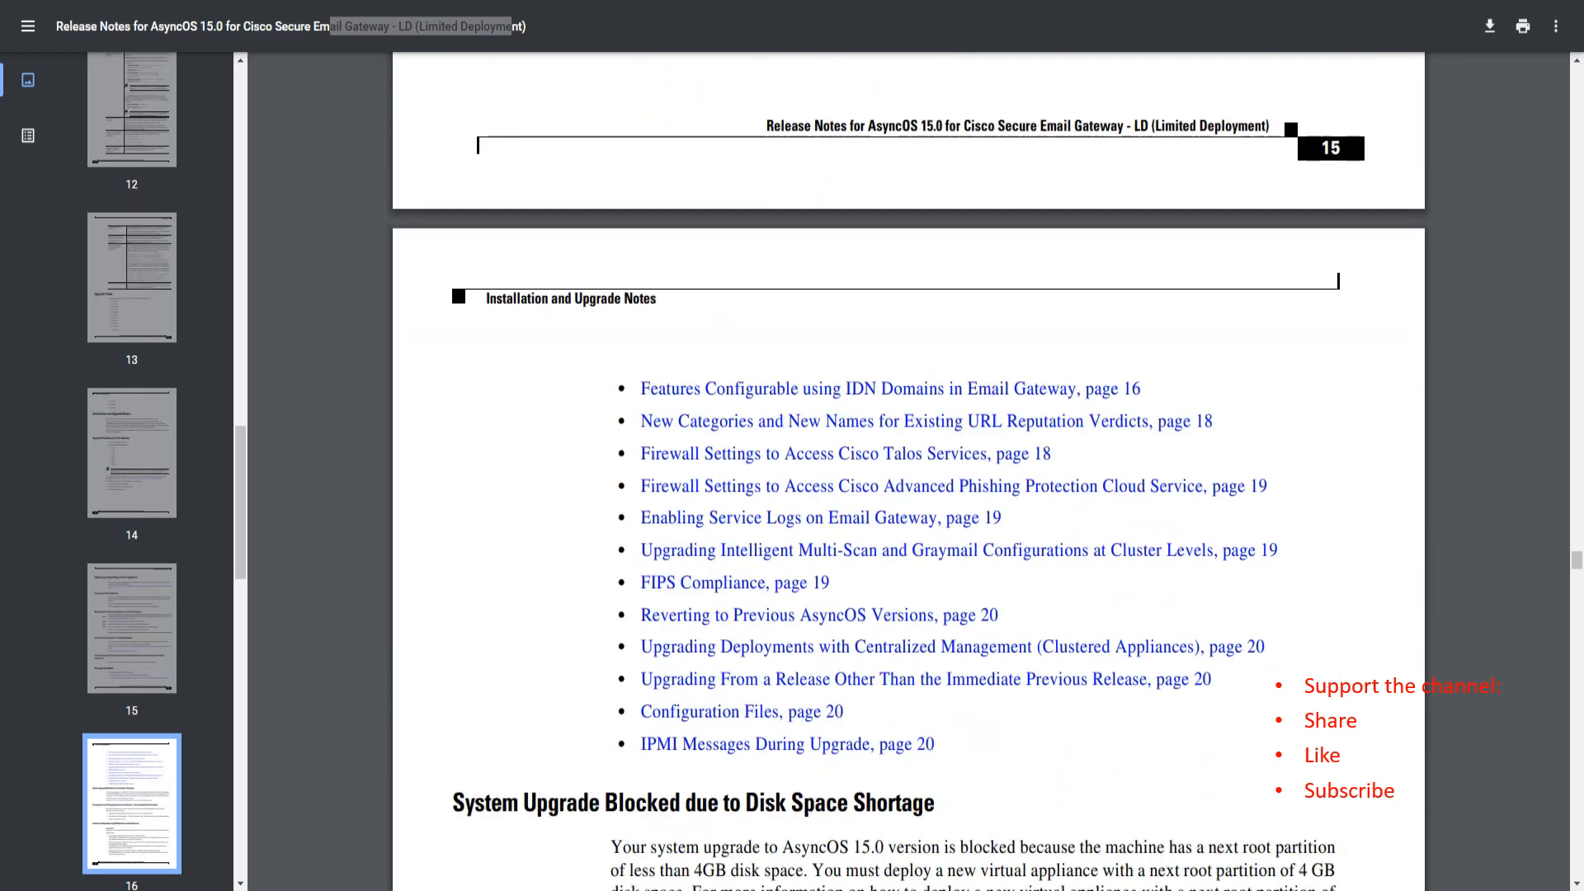
scroll(down, 3)
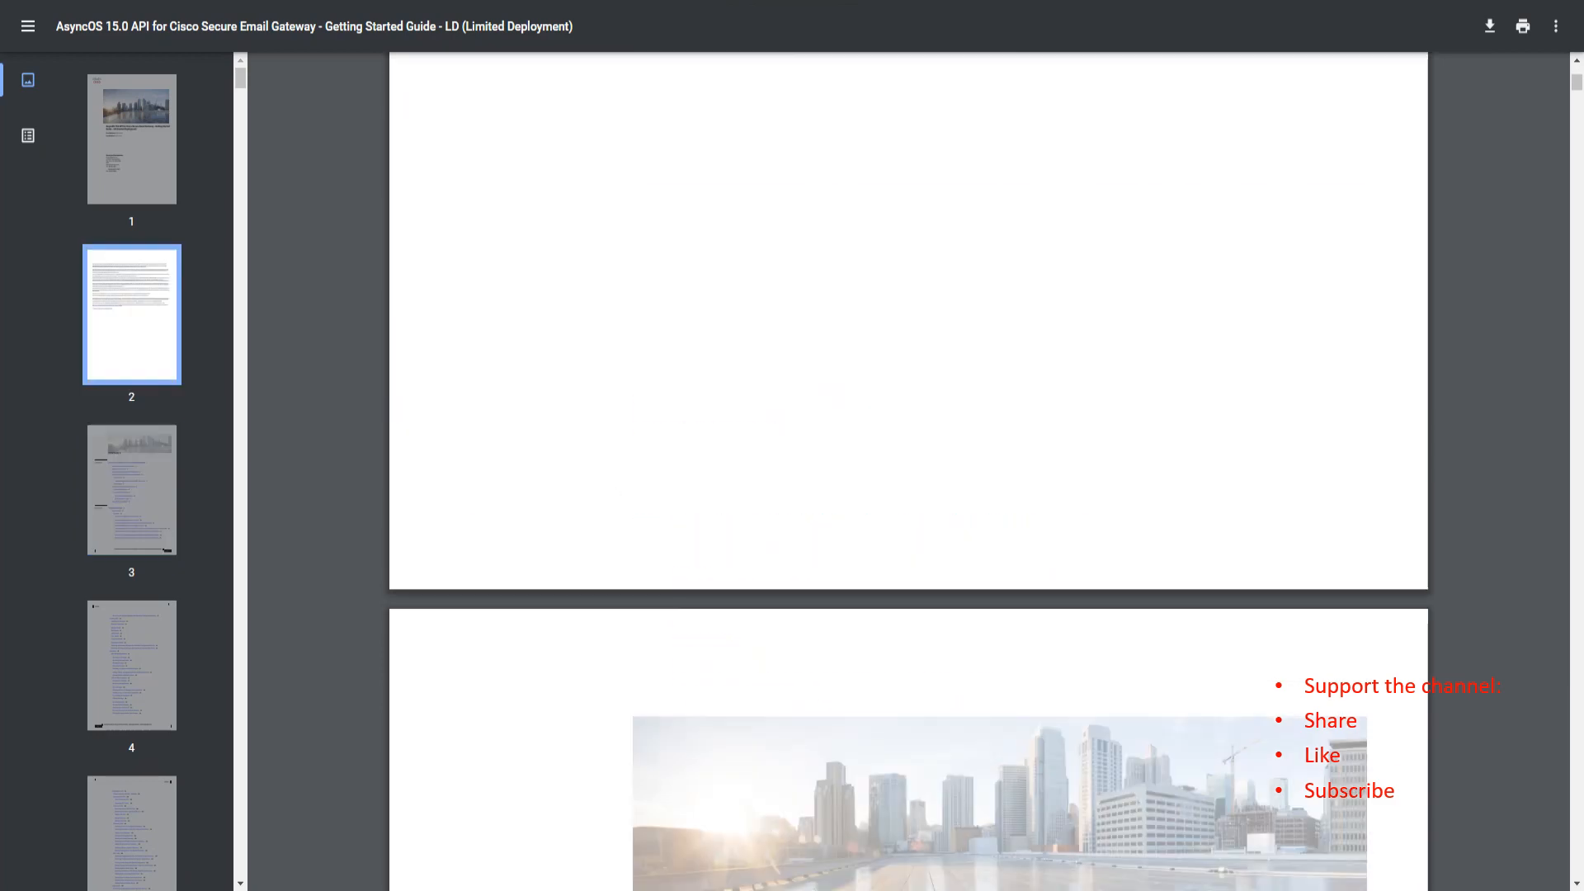
Show the AsyncOS 15.0 API Getting Started Guide title page, then view it as a Cisco web page
scroll(down, 3)
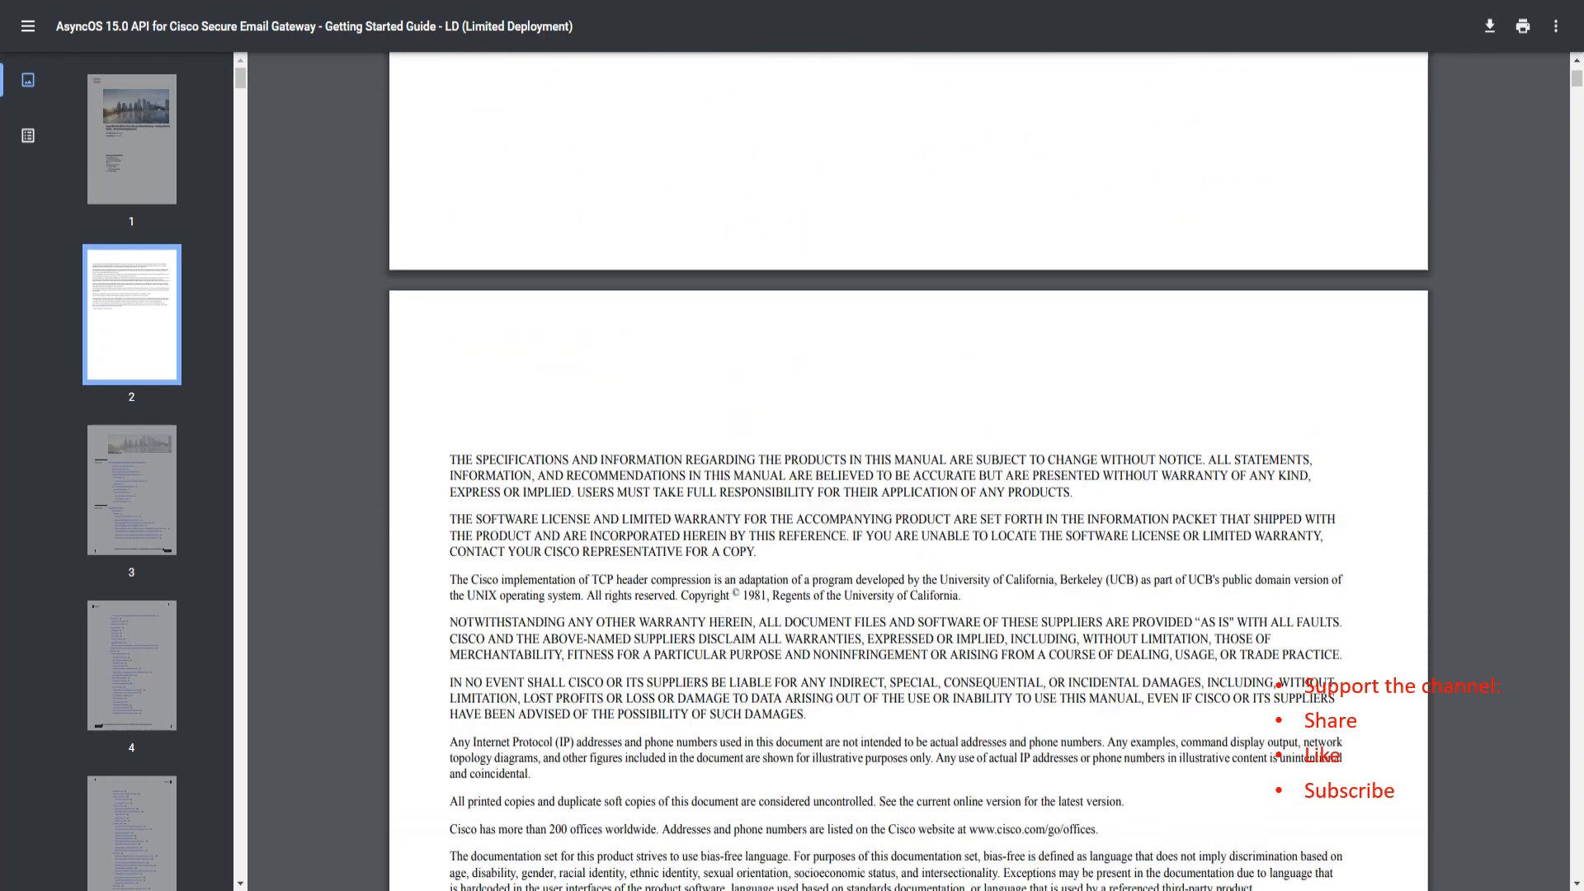
scroll(up, 3)
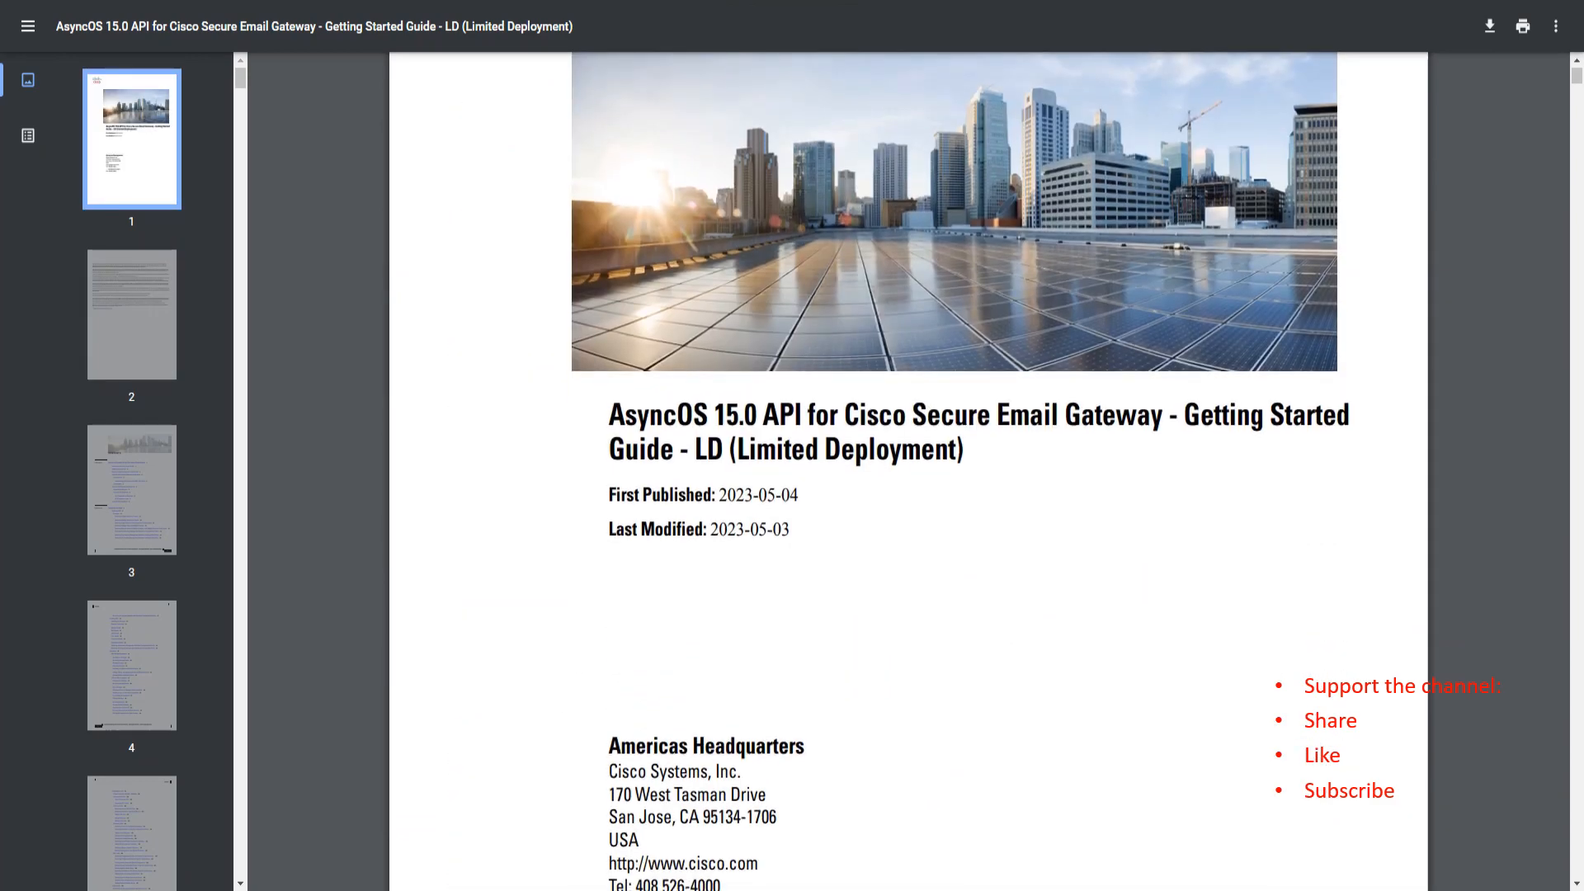
drag(609, 415, 991, 416)
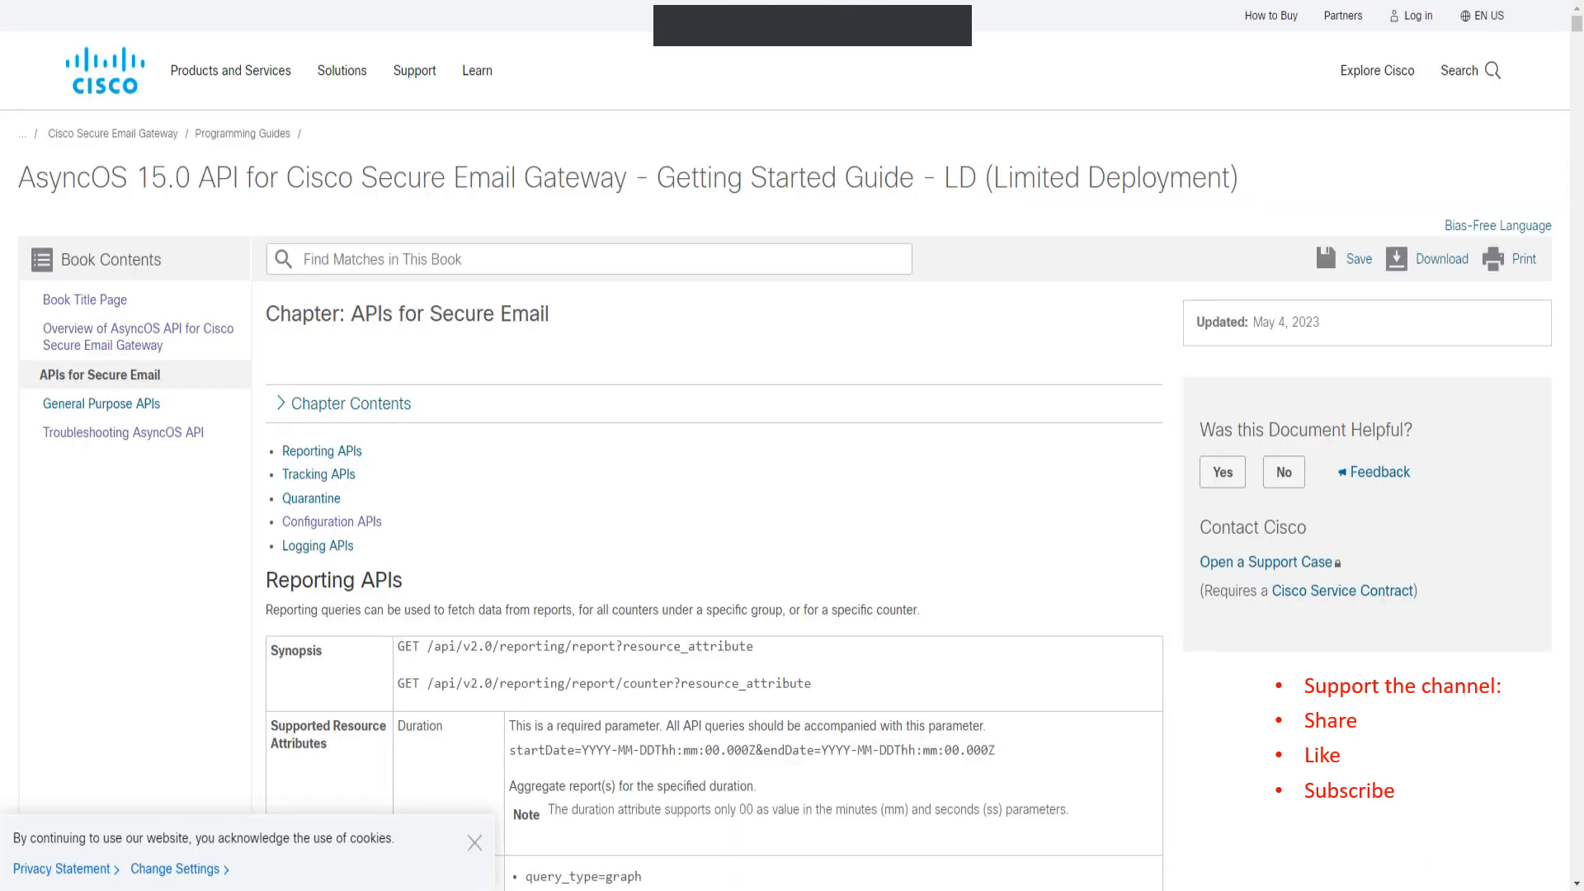
mouse_move(84, 299)
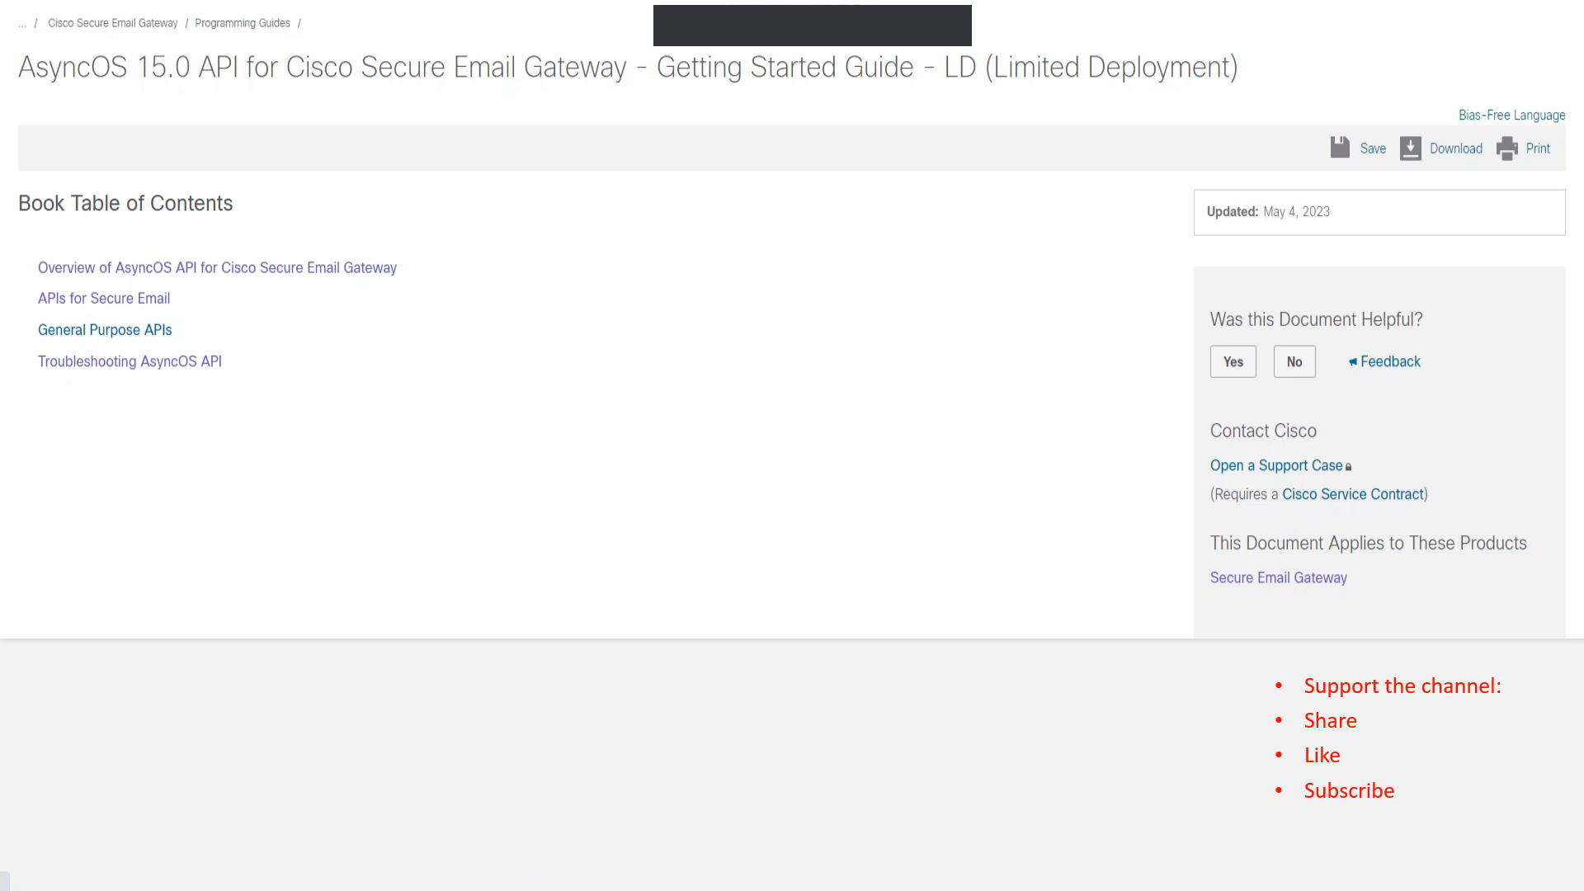
Navigate from the APIs for Secure Email chapter into its Configuration APIs section
click(102, 299)
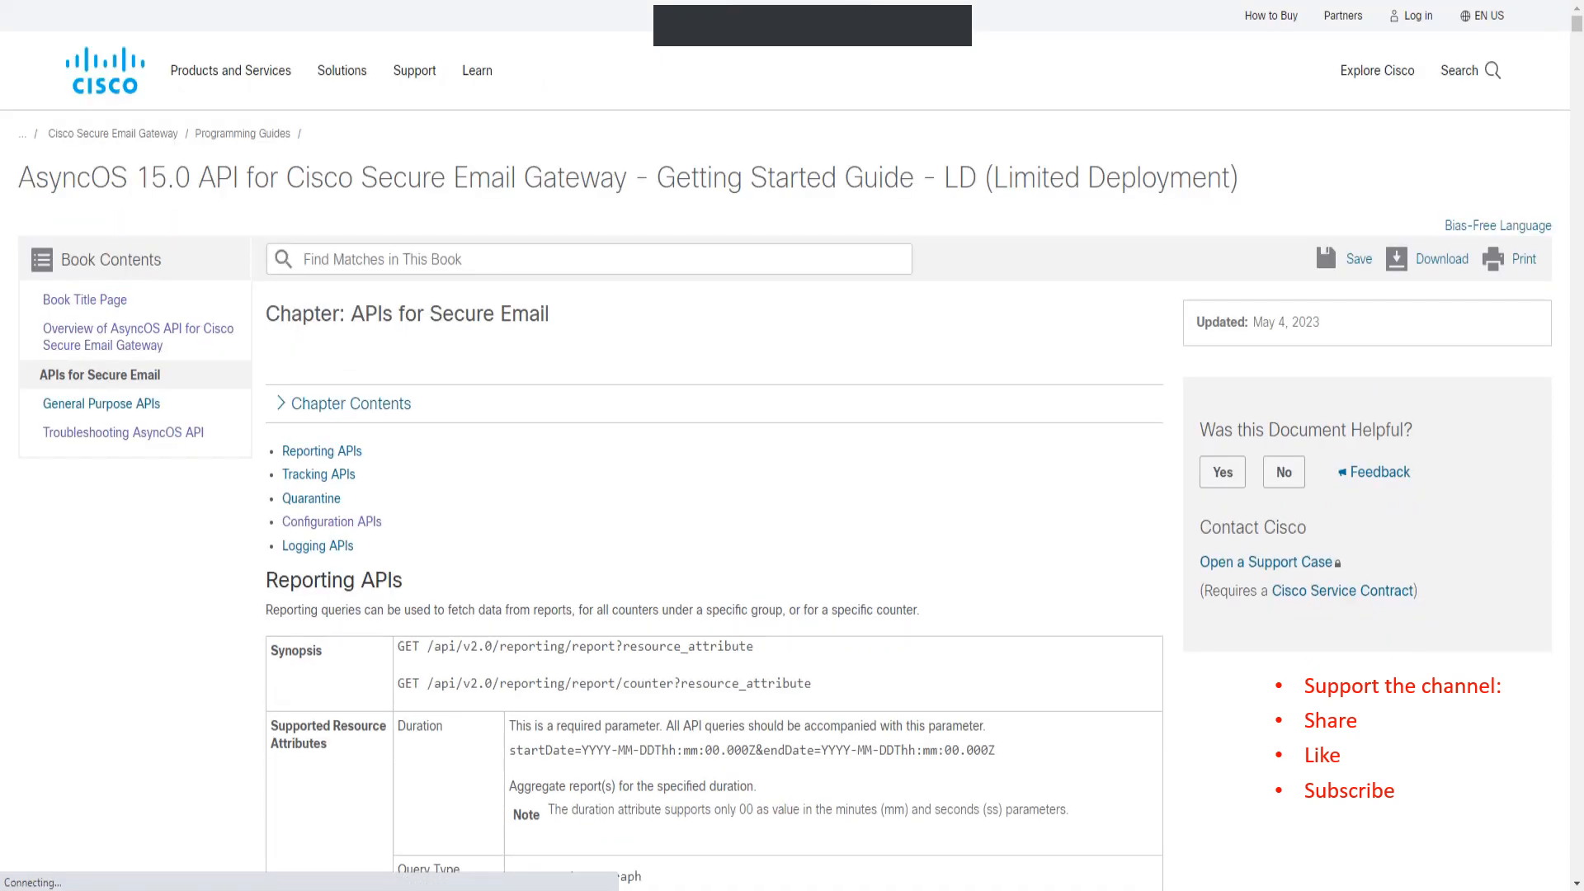
click(330, 522)
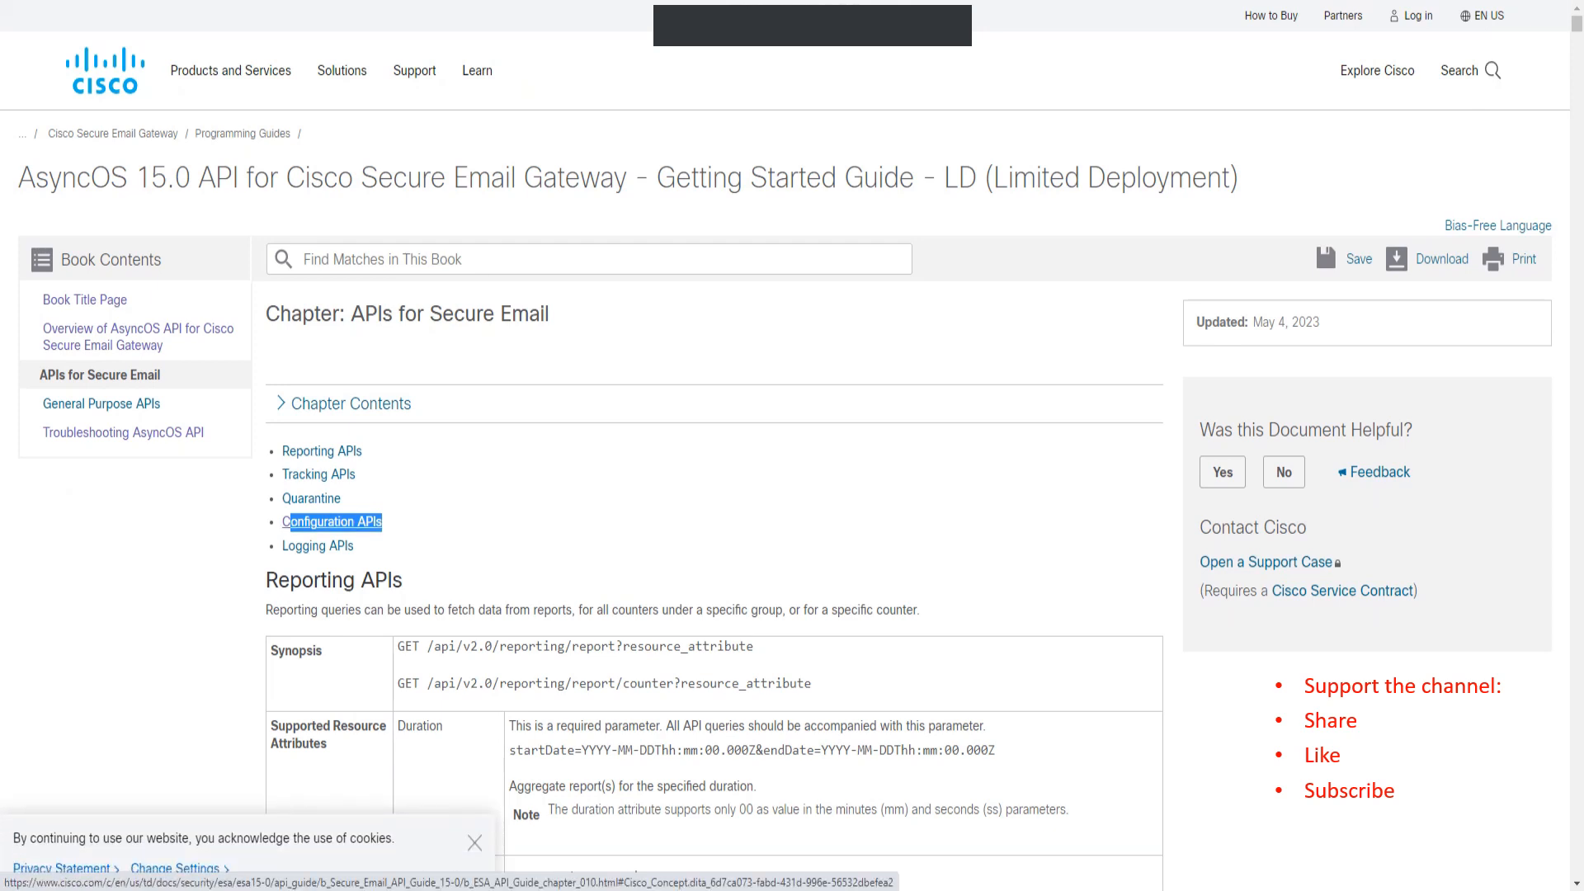
click(332, 521)
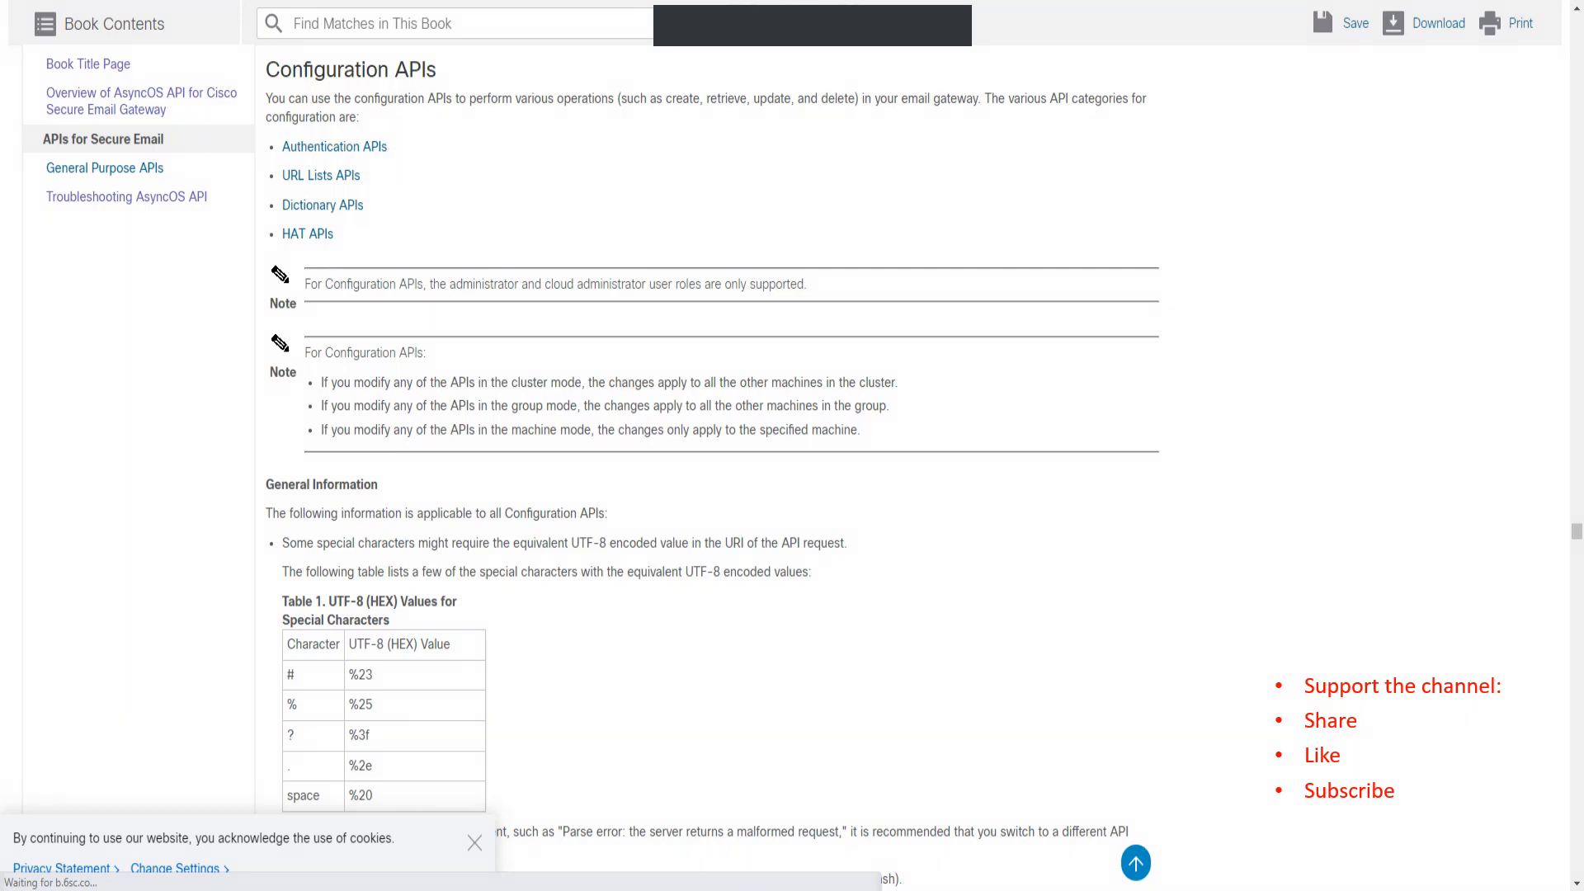
Follow the Dictionary APIs link to list the available dictionary operations
scroll(down, 3)
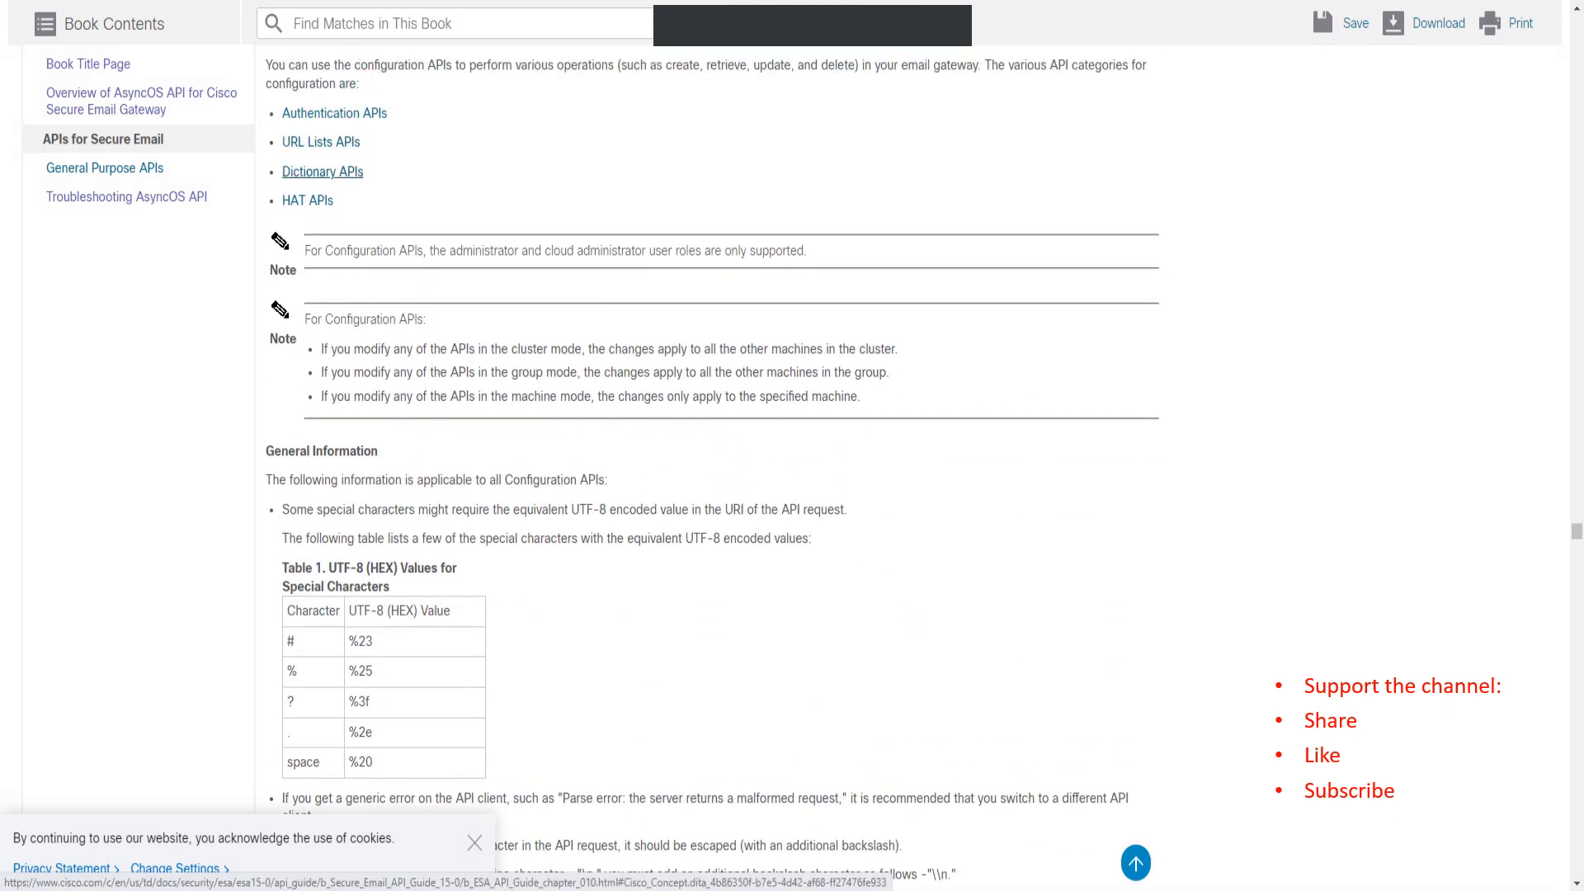
click(321, 170)
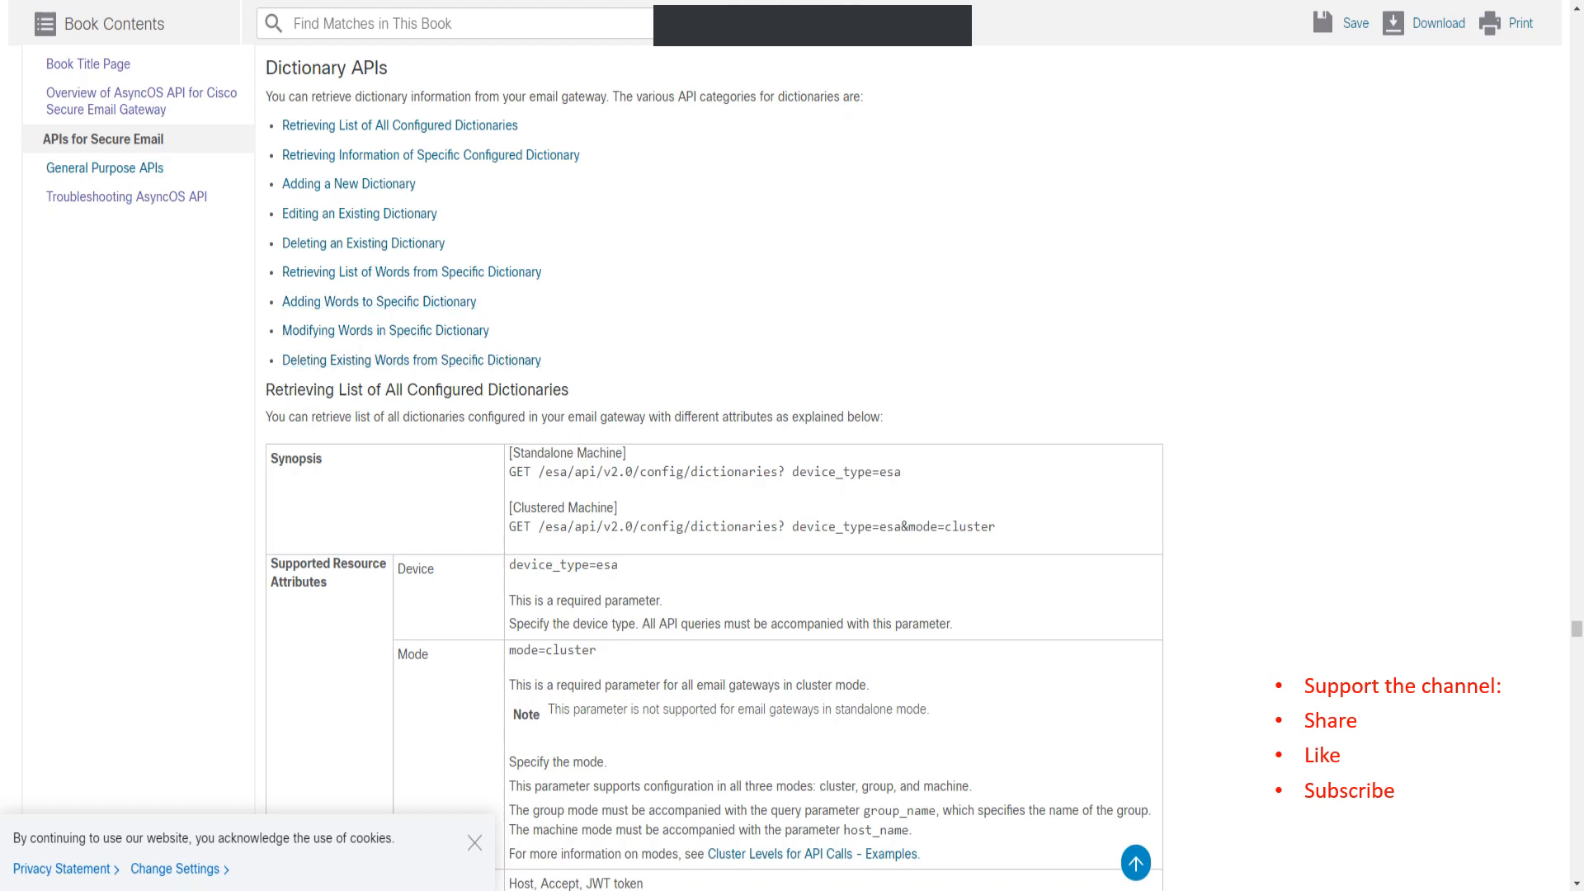
Highlight the standalone POST request synopsis under Adding a New Dictionary
scroll(down, 3)
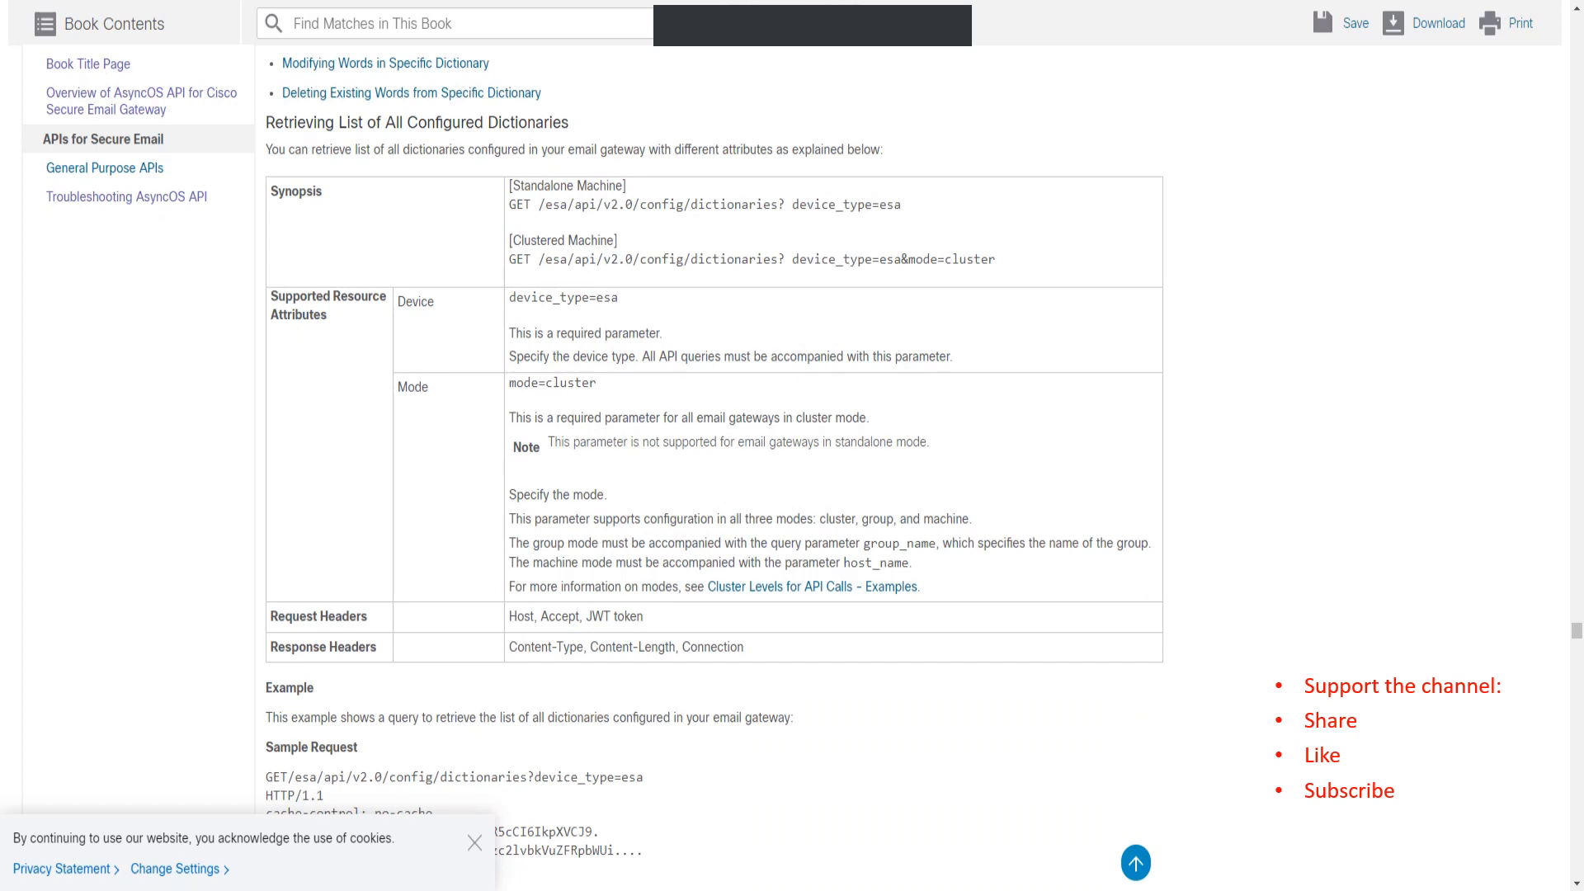
drag(508, 205, 614, 241)
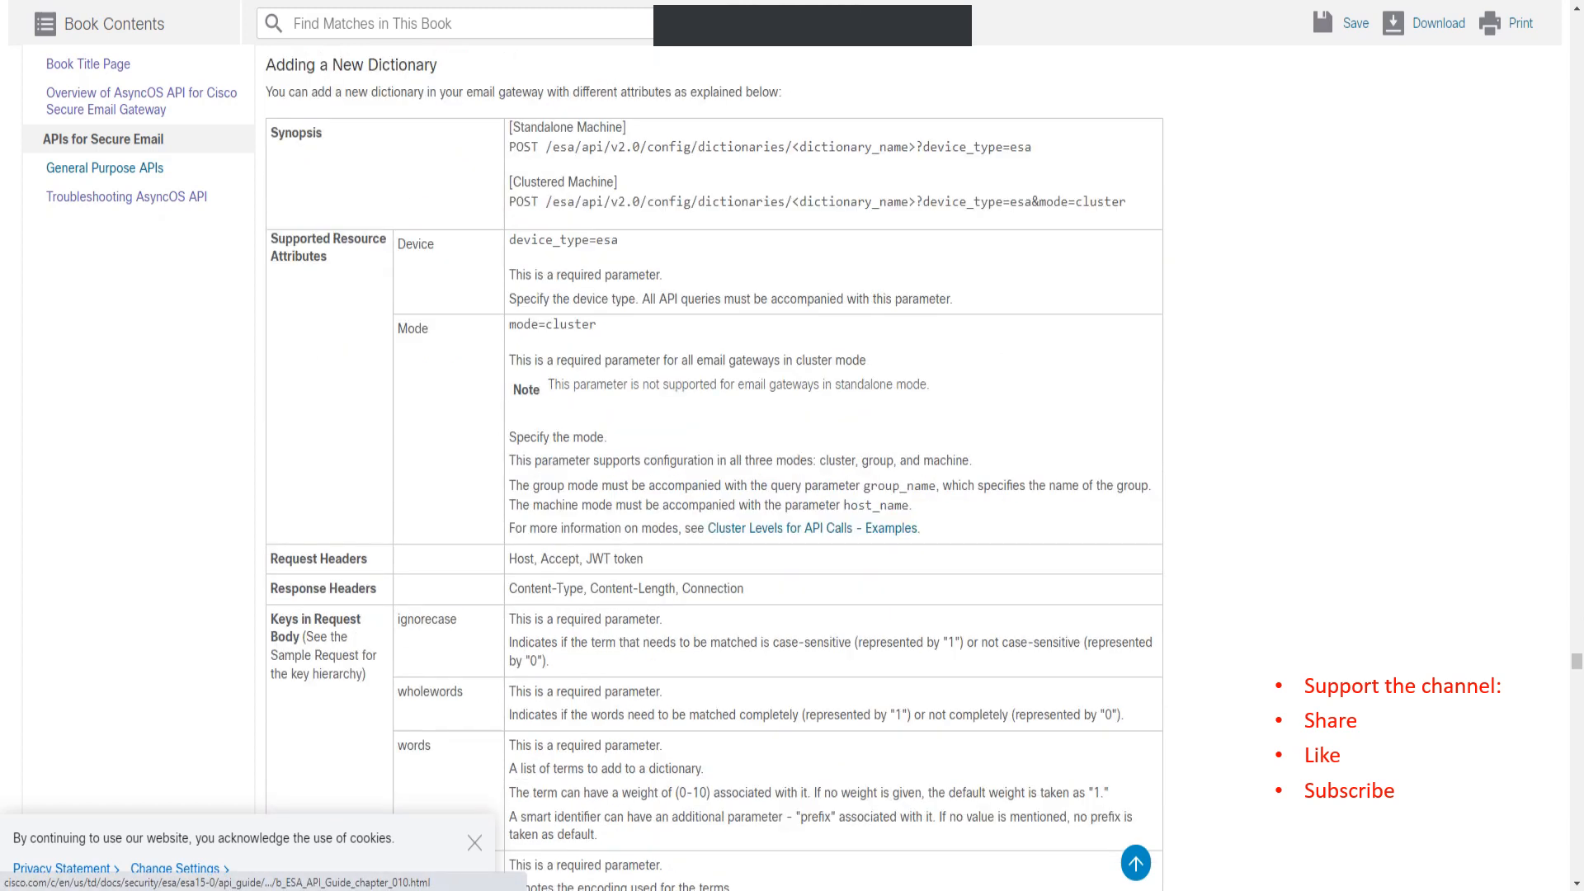
drag(506, 146, 652, 147)
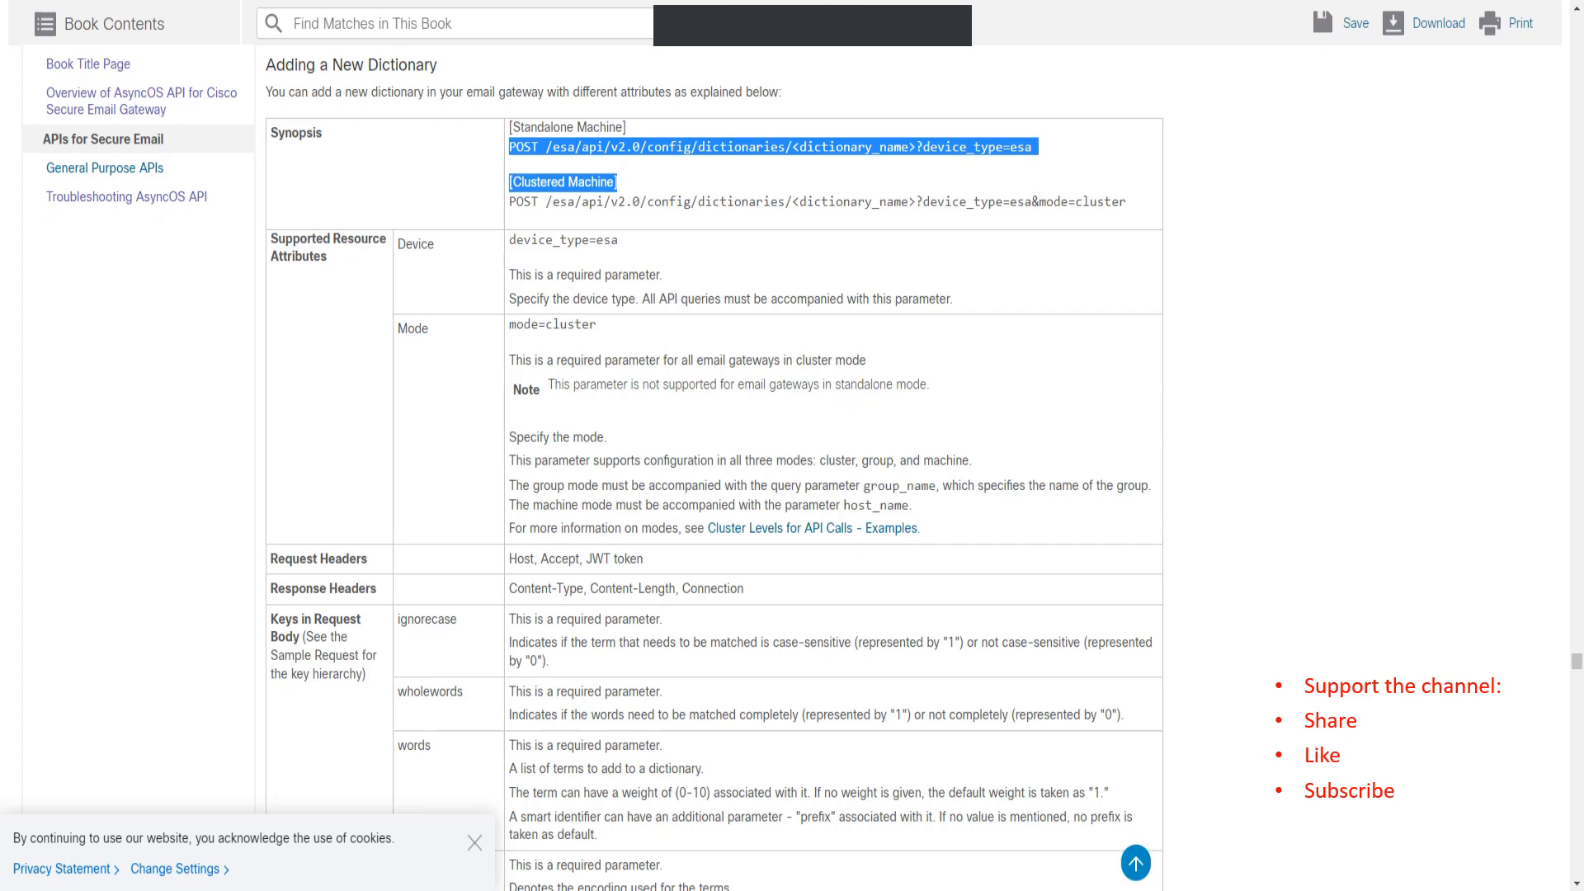
Review the add-dictionary examples and the Editing an Existing Dictionary section
scroll(down, 3)
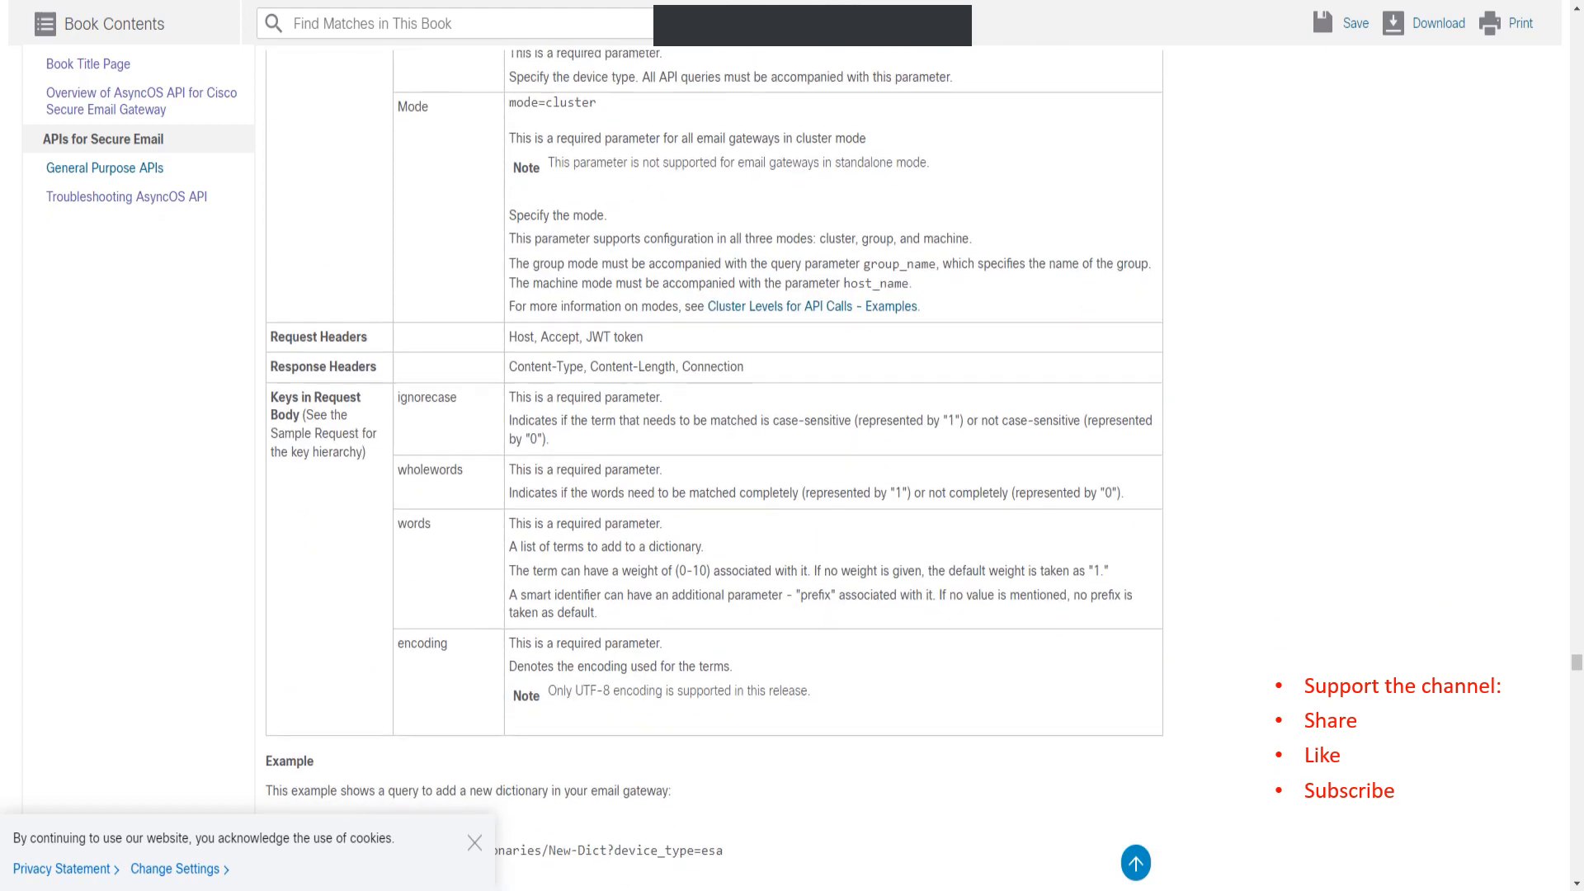
scroll(down, 3)
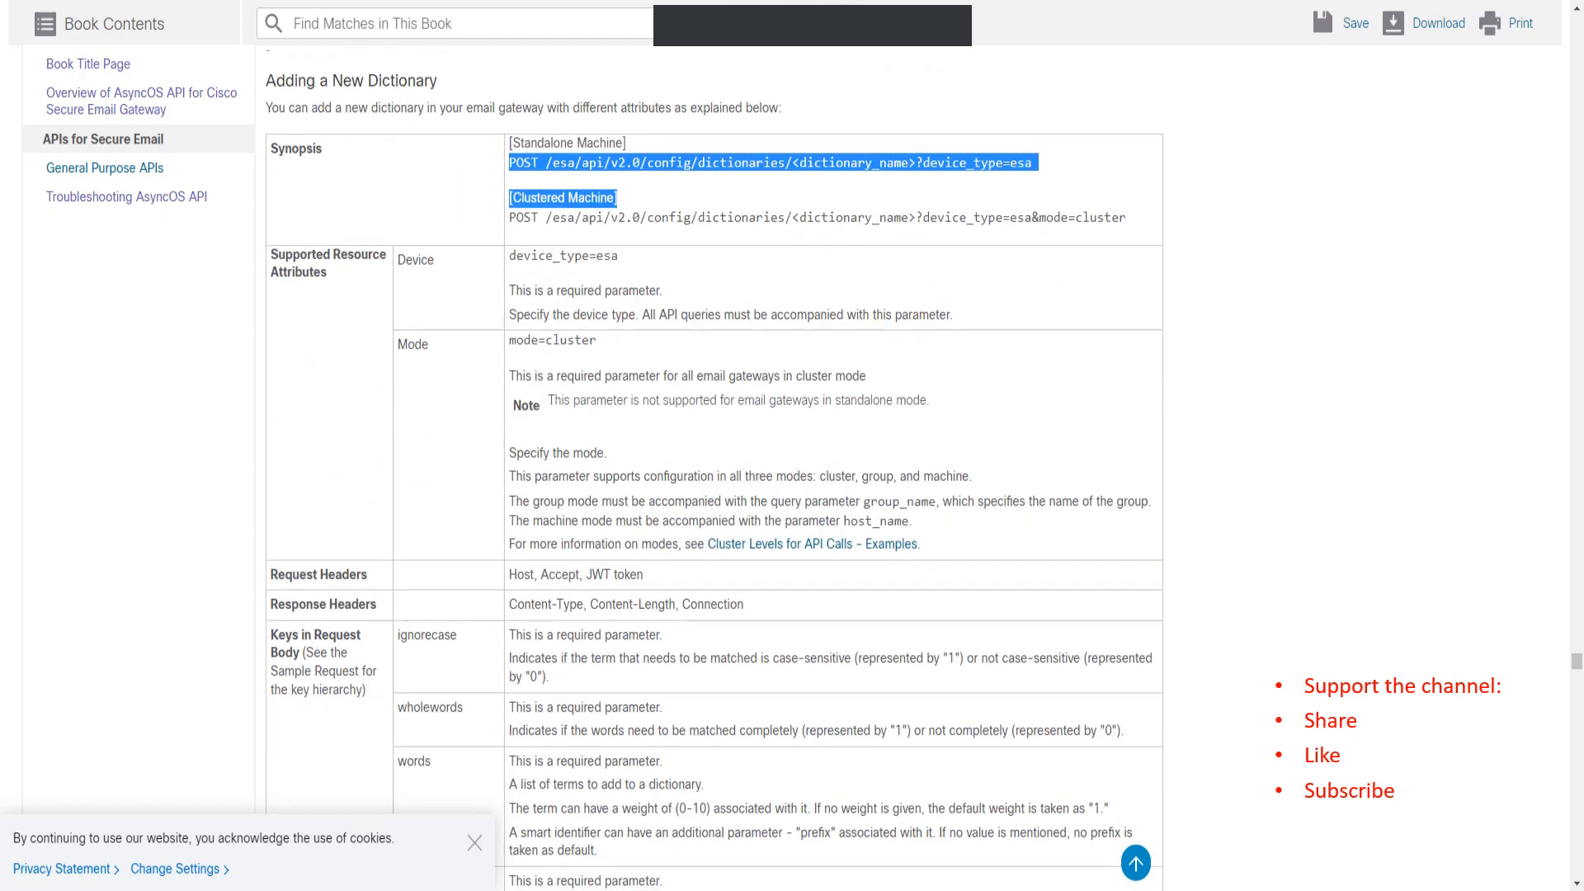
scroll(down, 3)
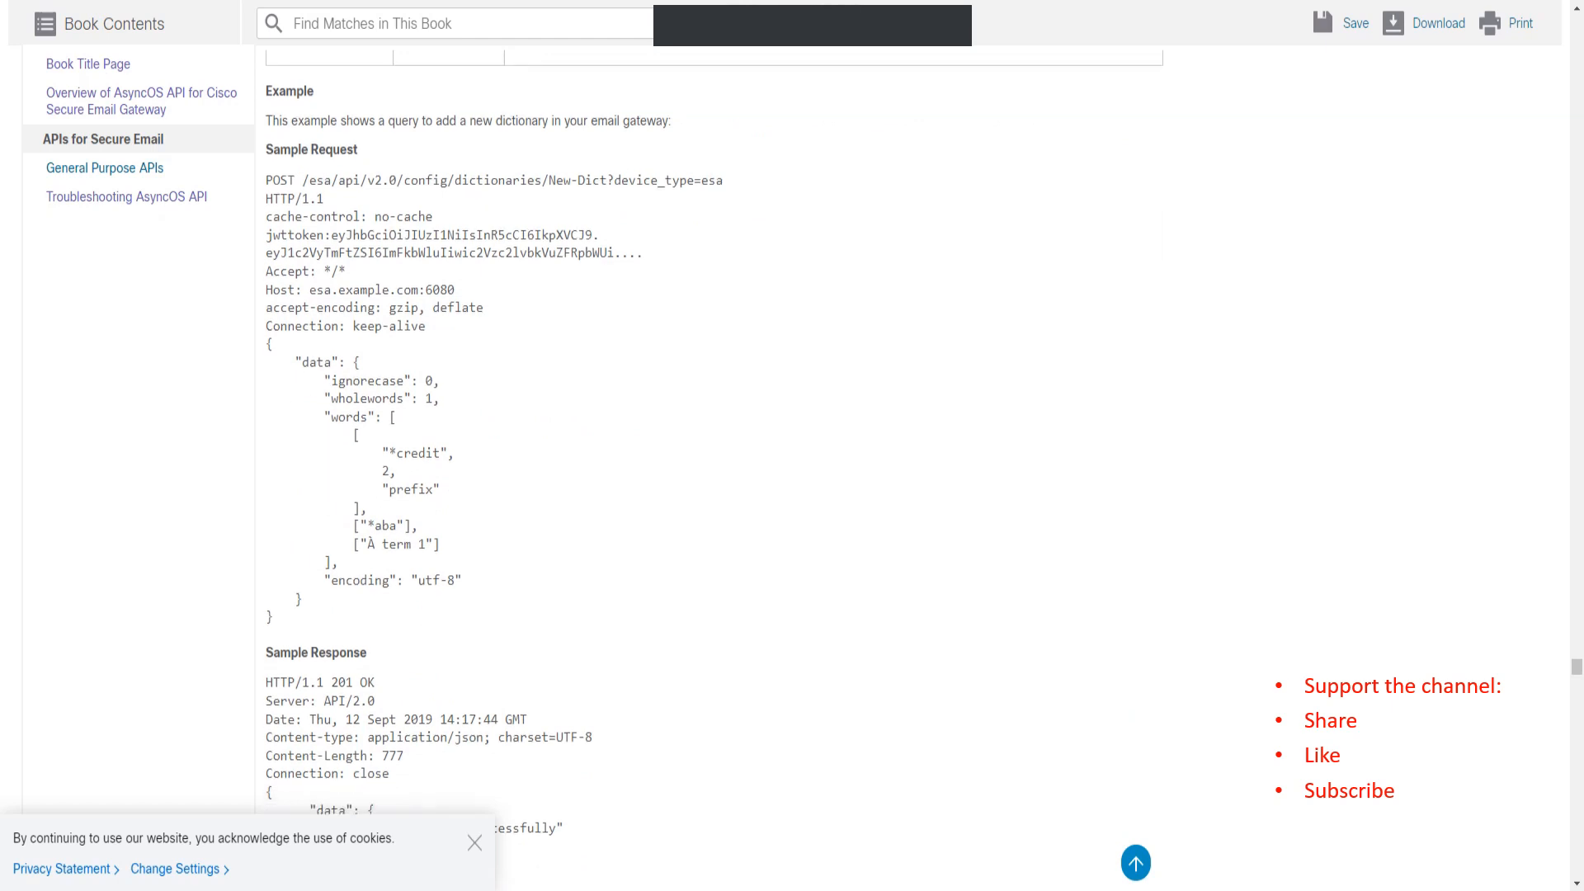
scroll(down, 3)
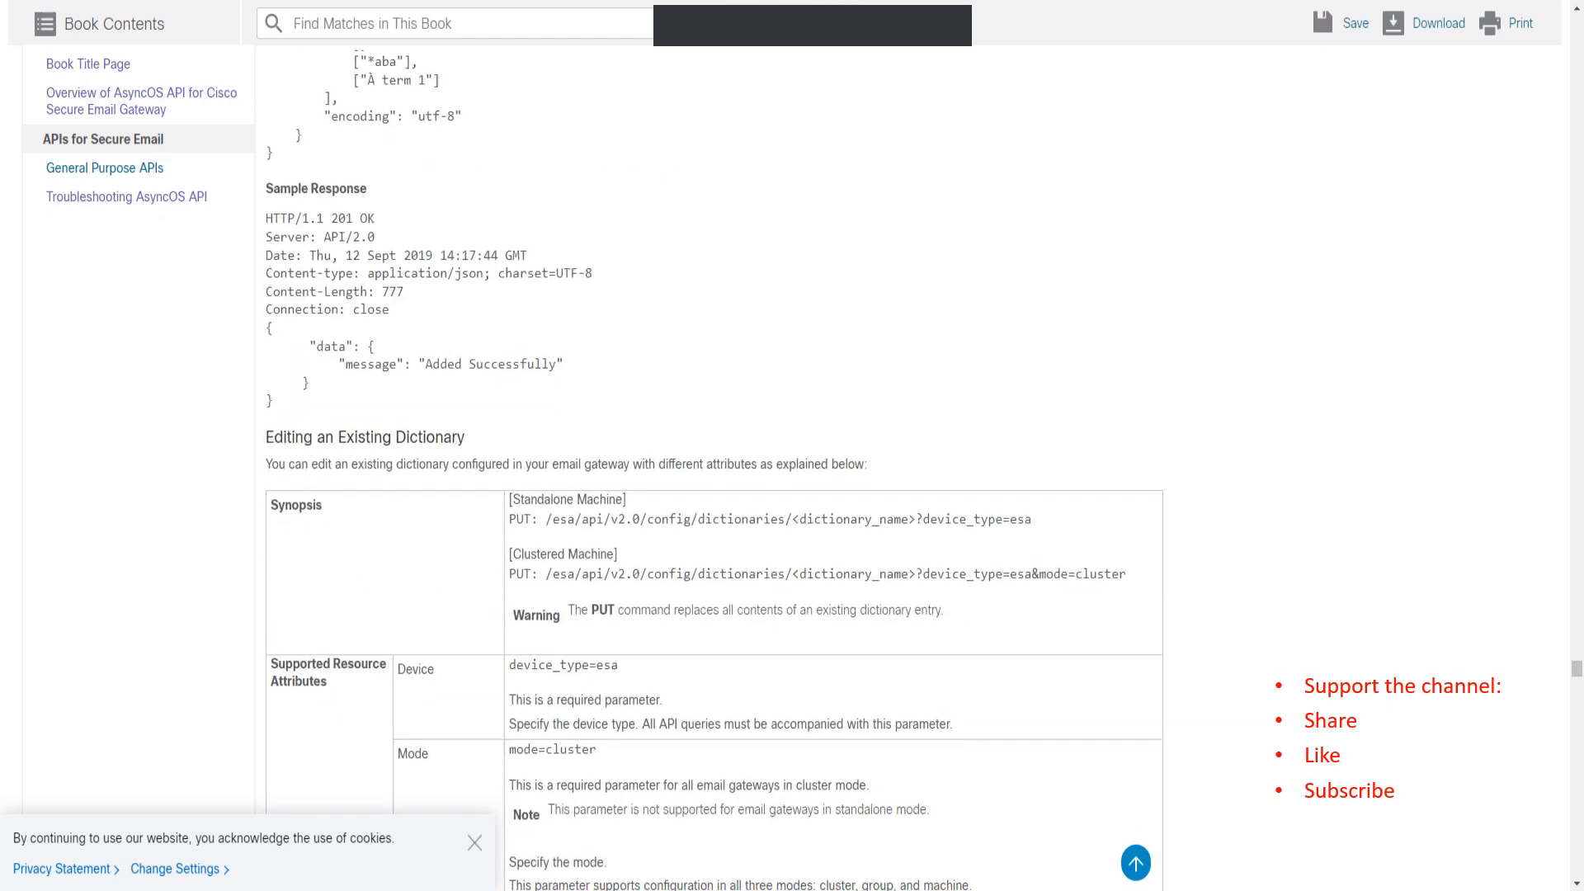
scroll(down, 3)
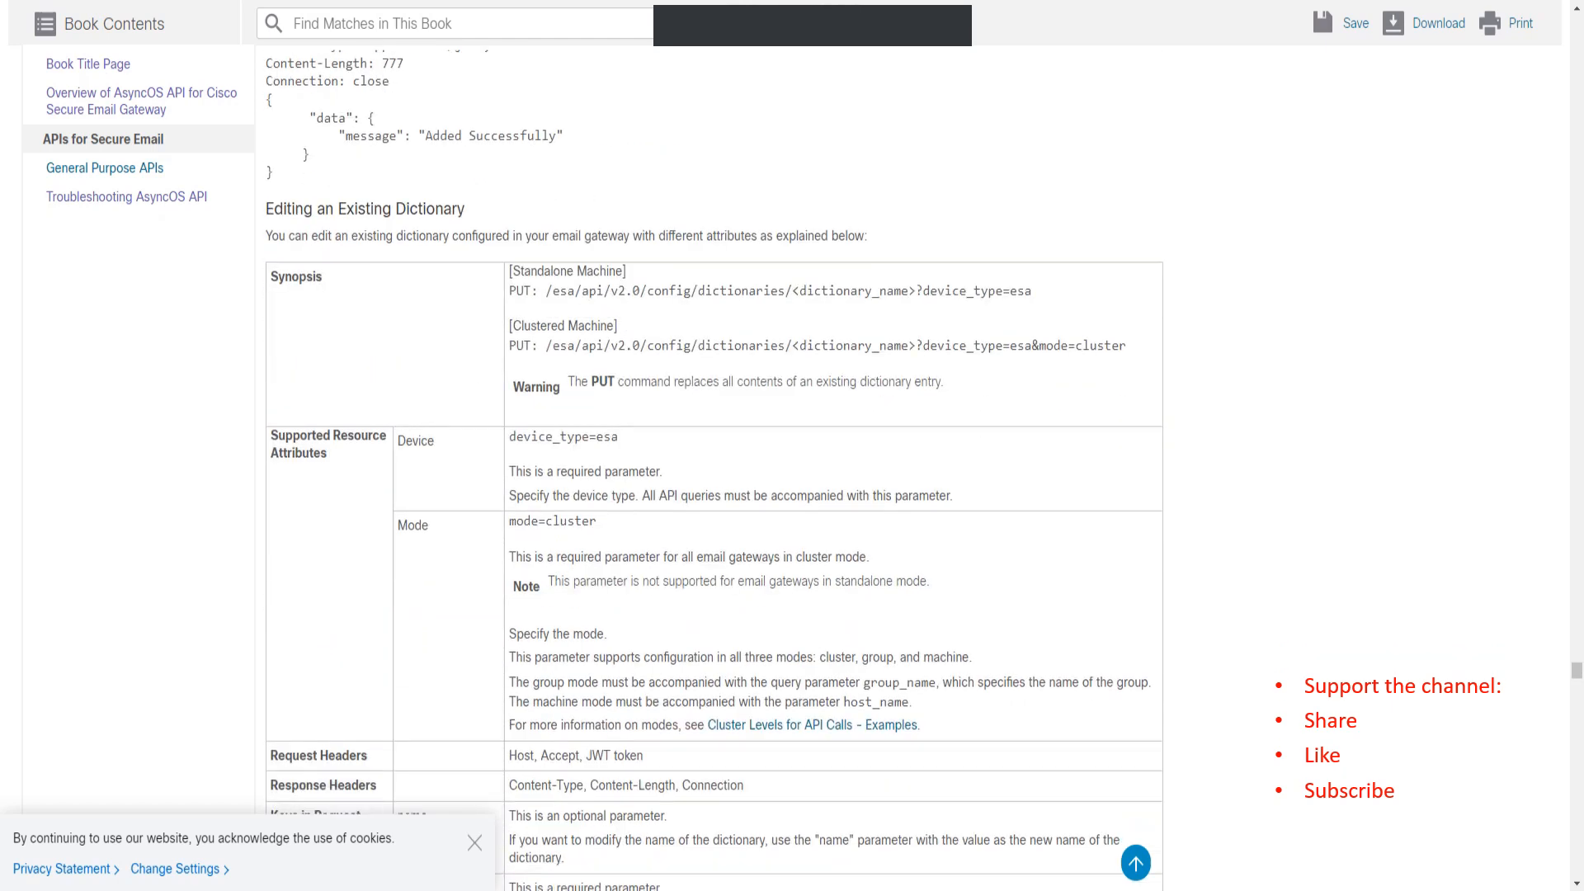
scroll(down, 3)
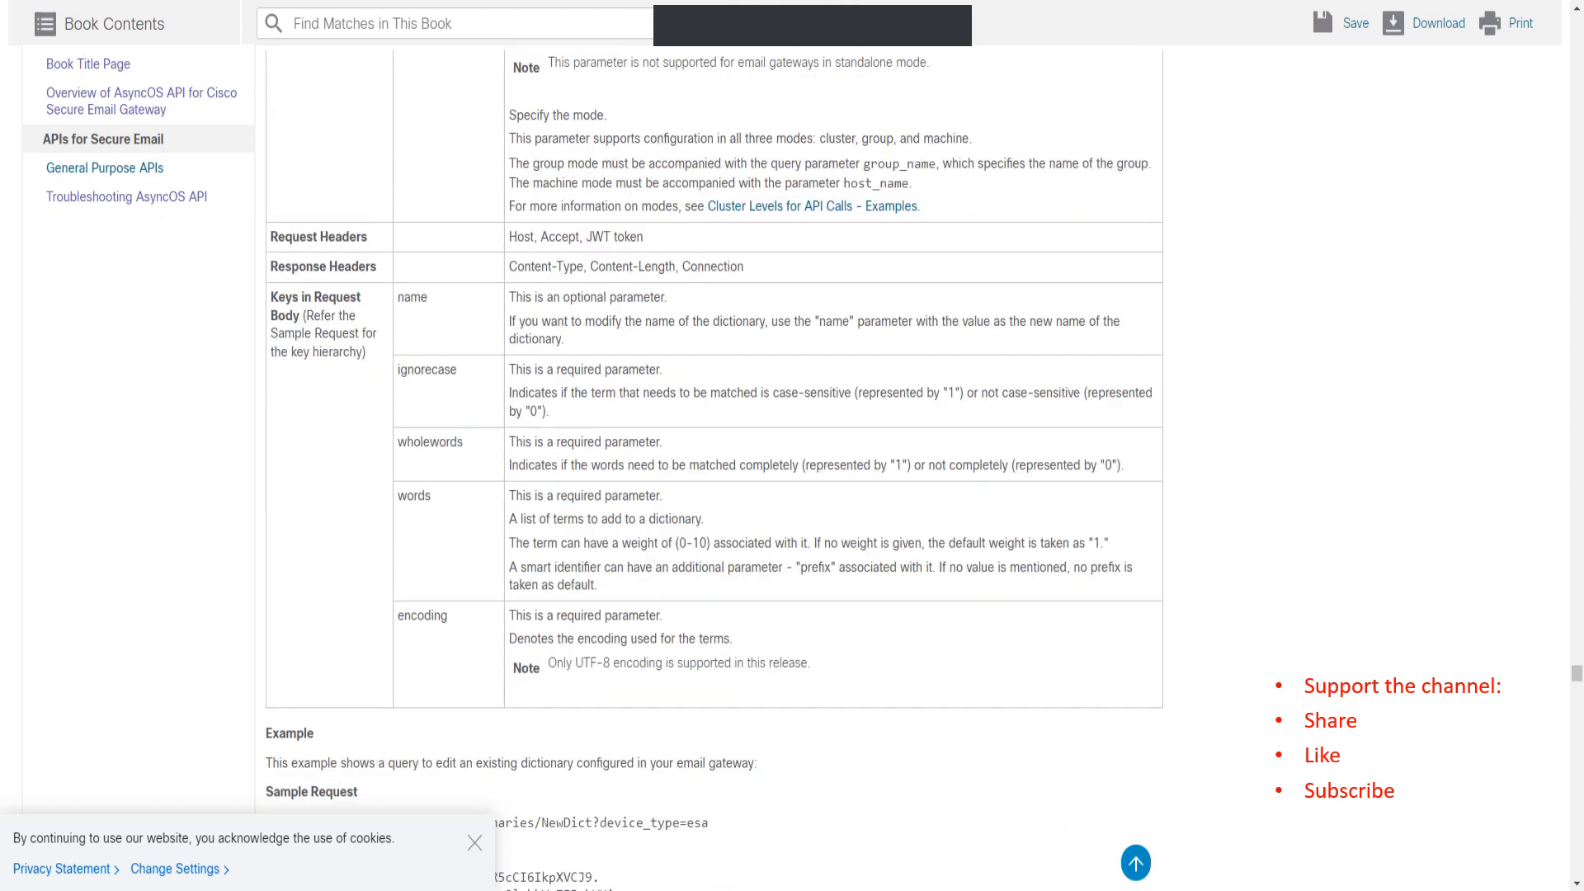
scroll(down, 3)
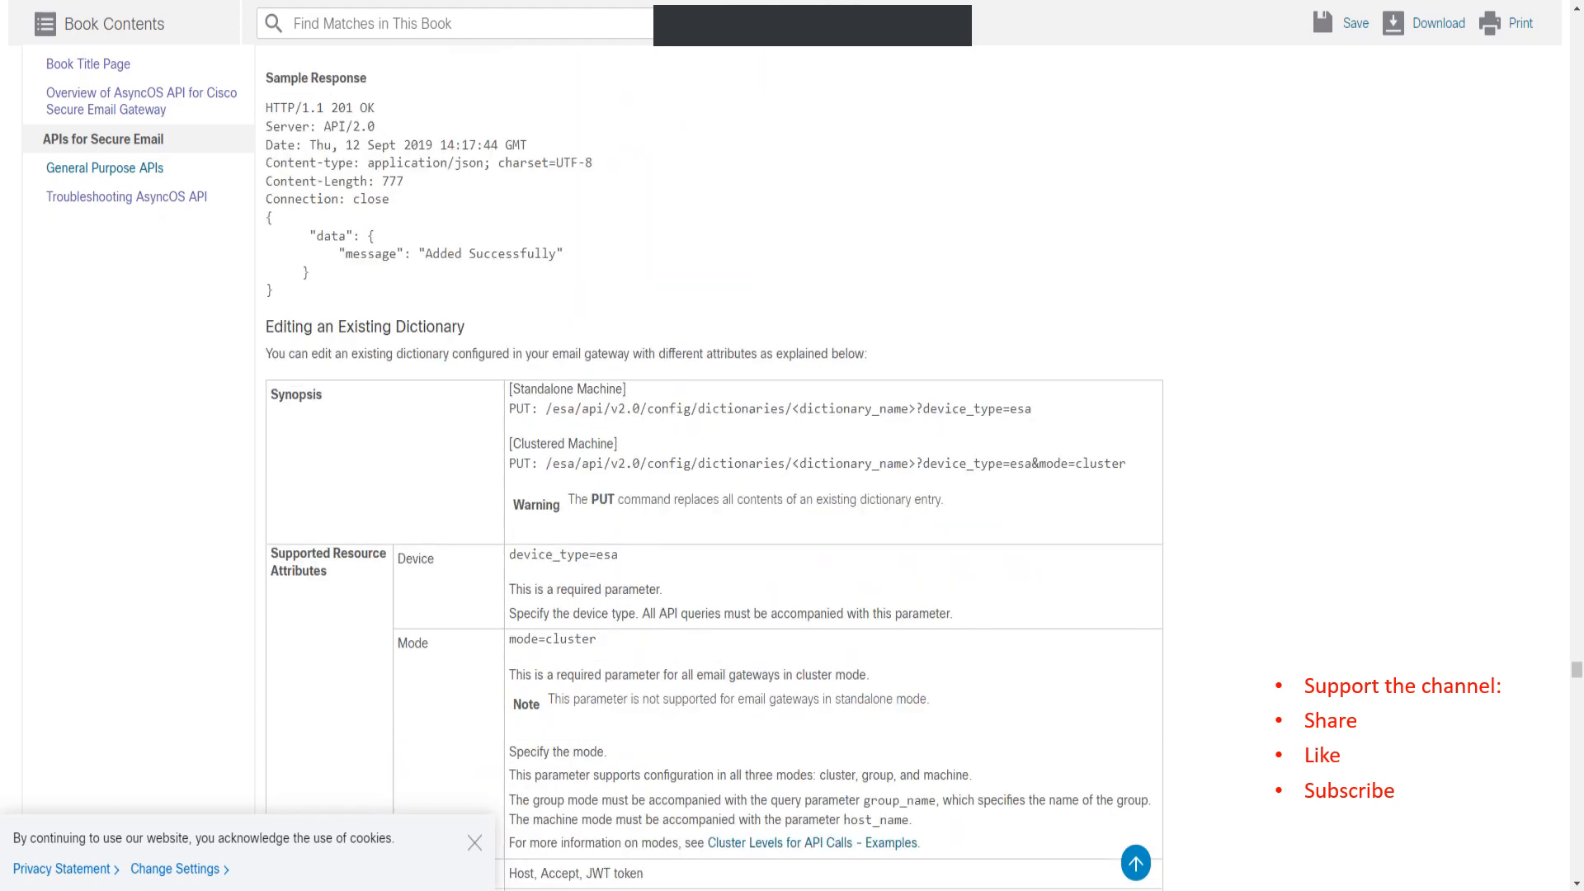
scroll(down, 3)
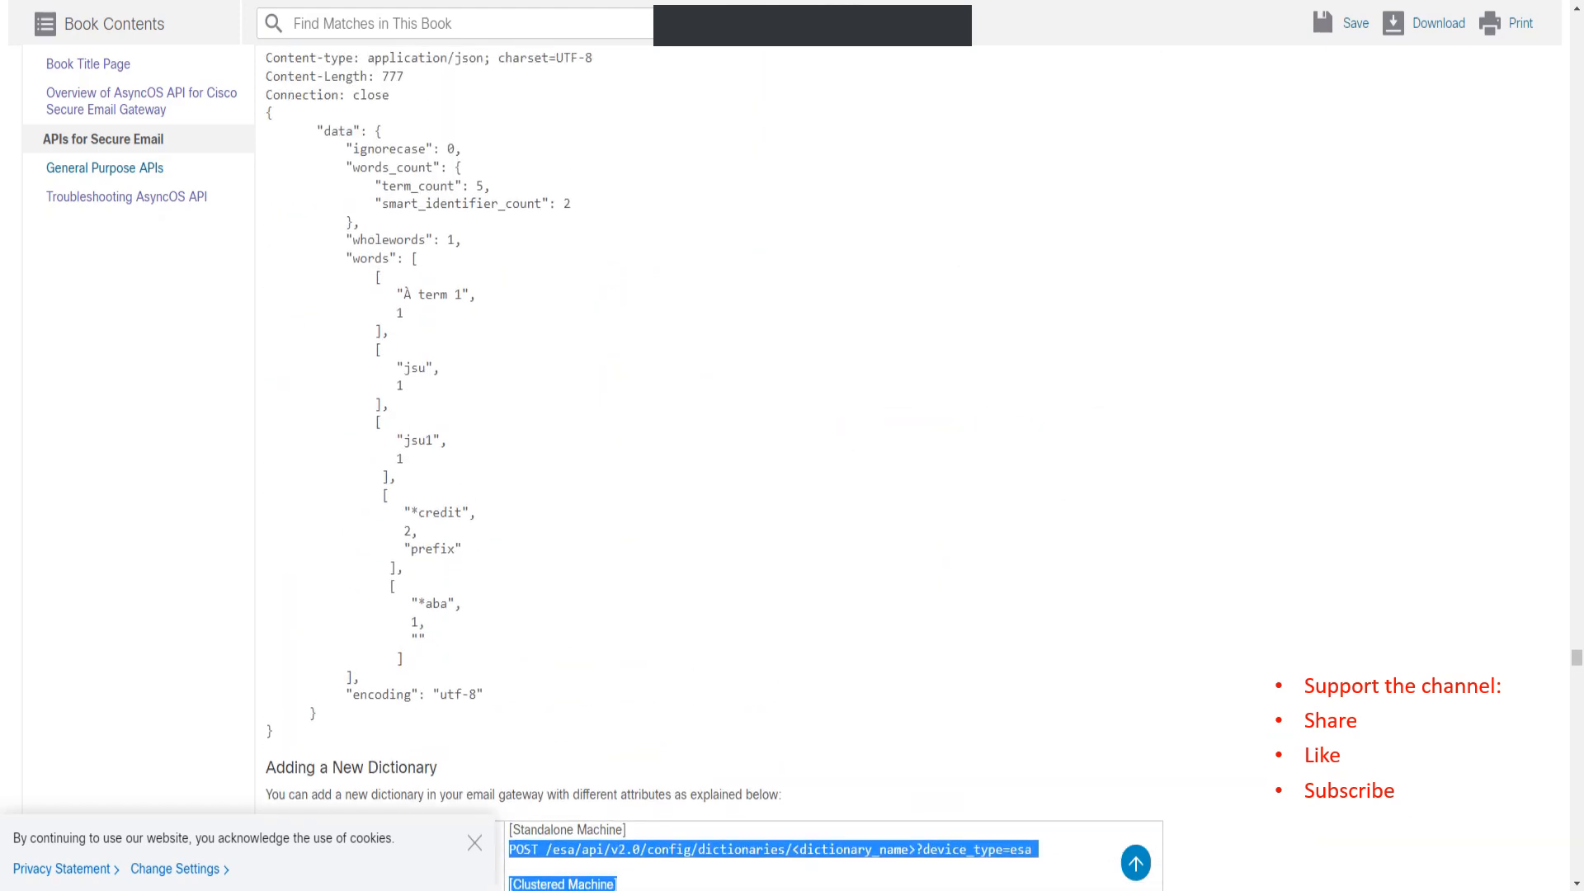